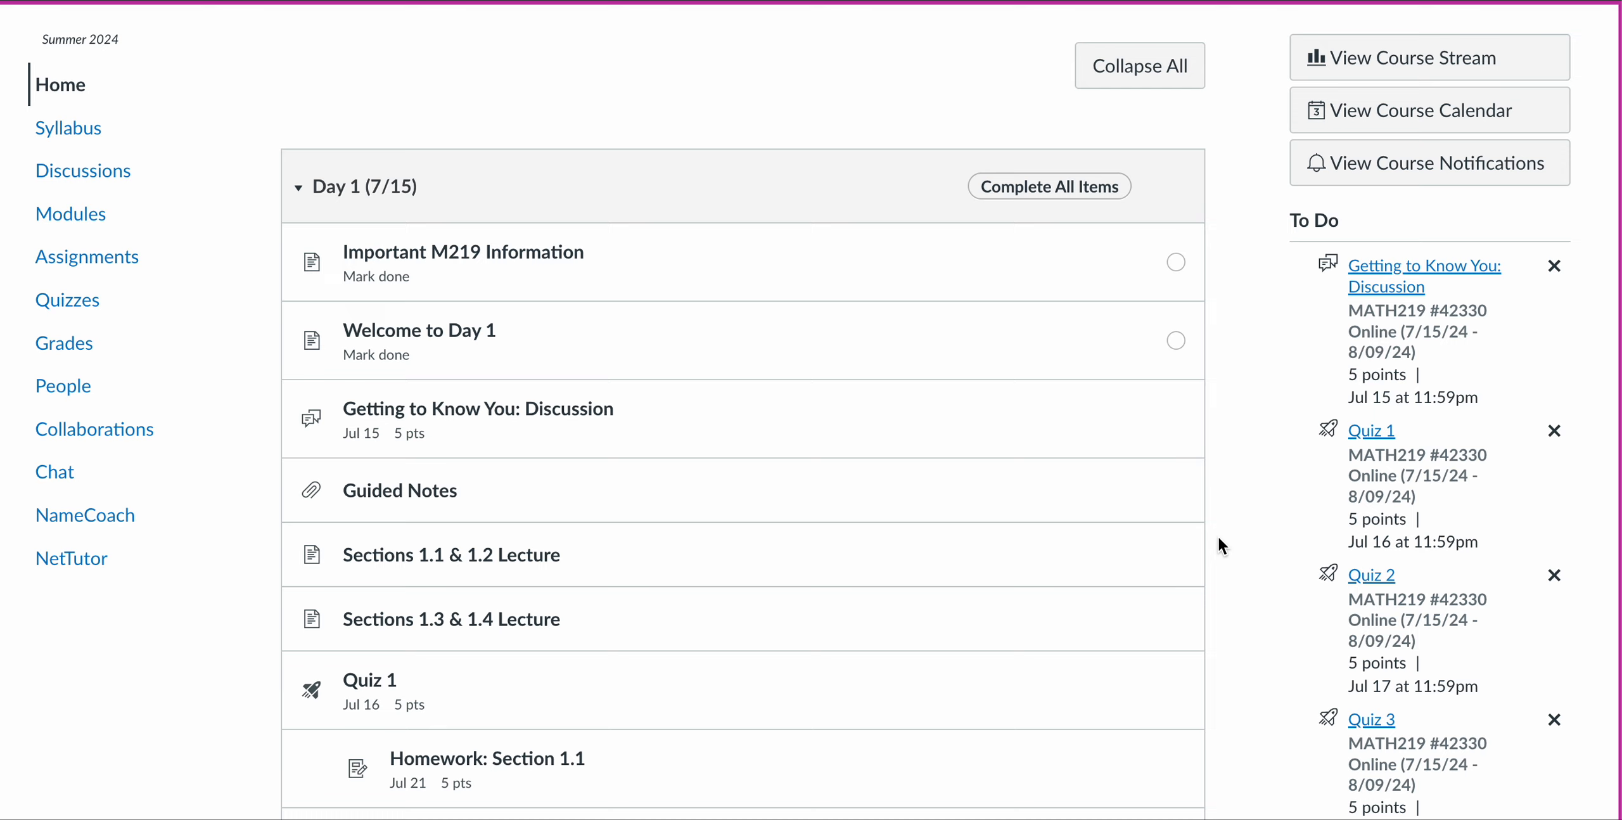
{"action": "mouse_move", "coordinate": [1197, 204]}
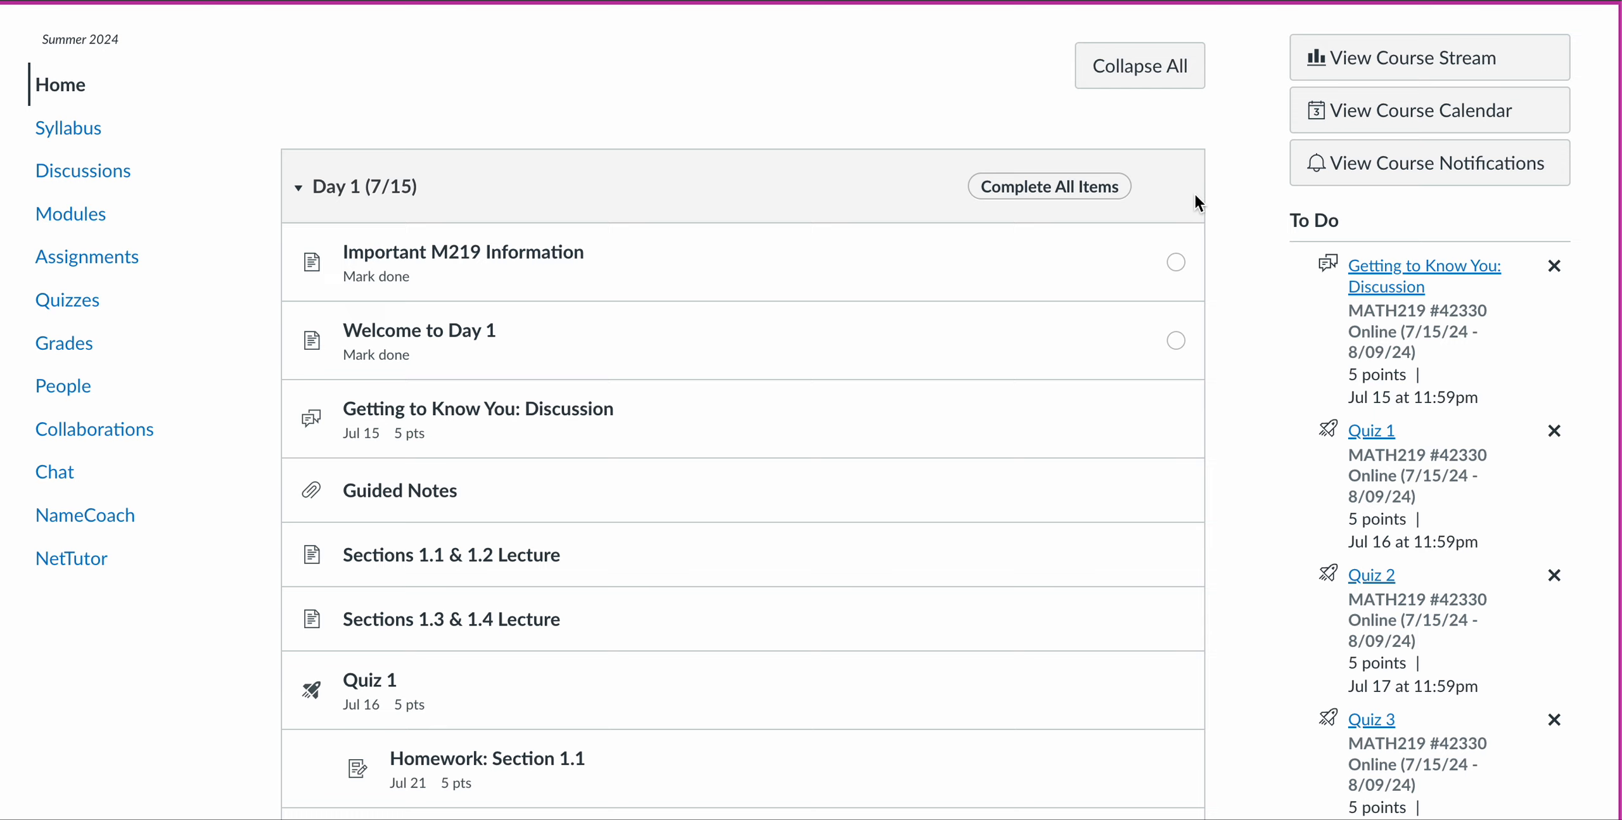
{"action": "mouse_move", "coordinate": [1221, 253]}
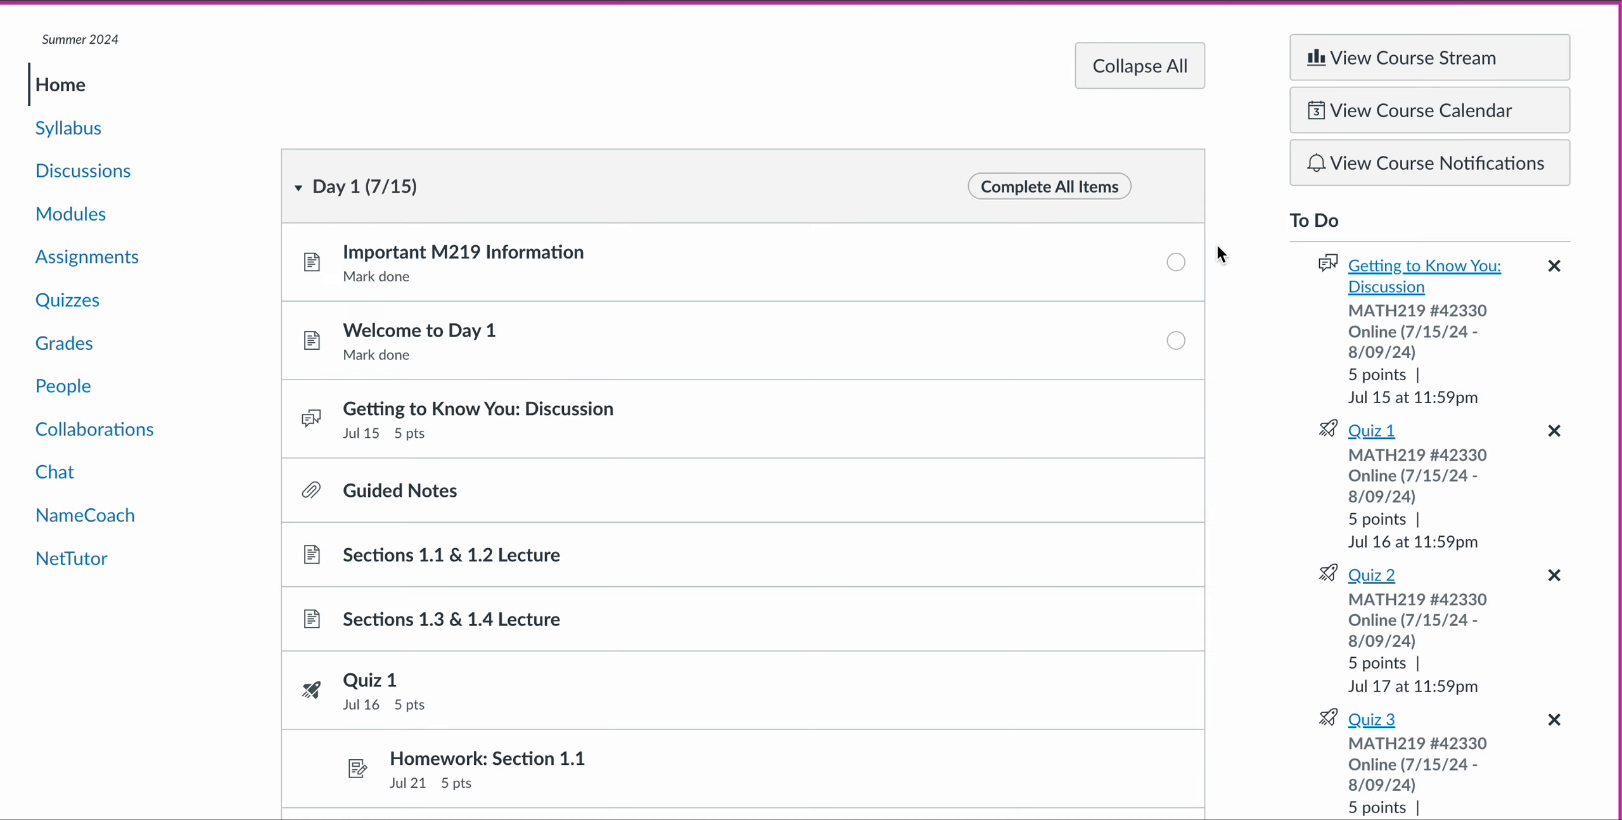
{"action": "mouse_move", "coordinate": [443, 217]}
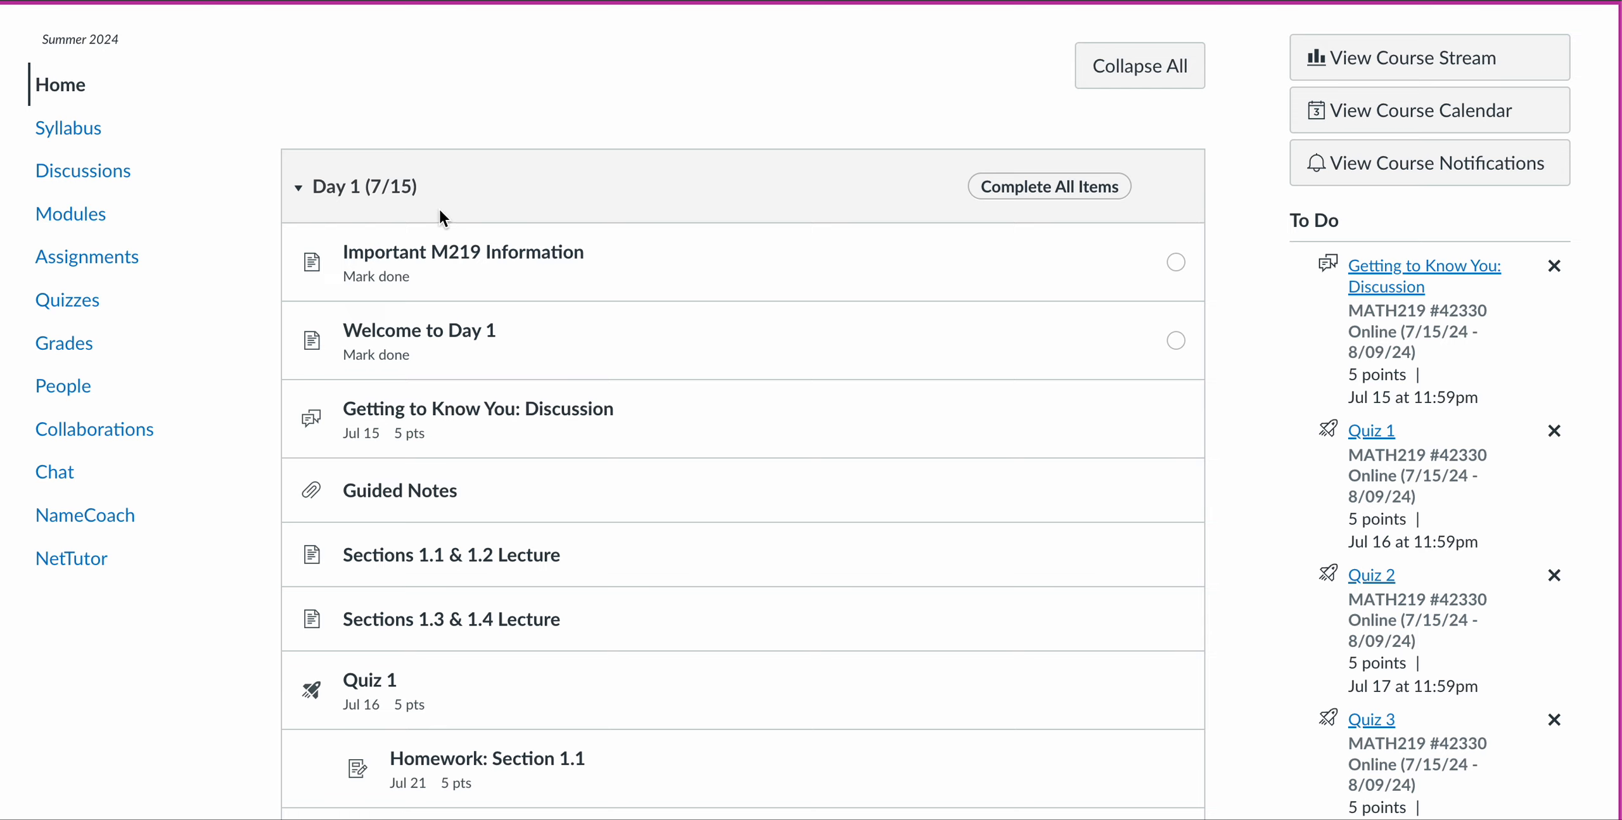
{"action": "mouse_move", "coordinate": [324, 165]}
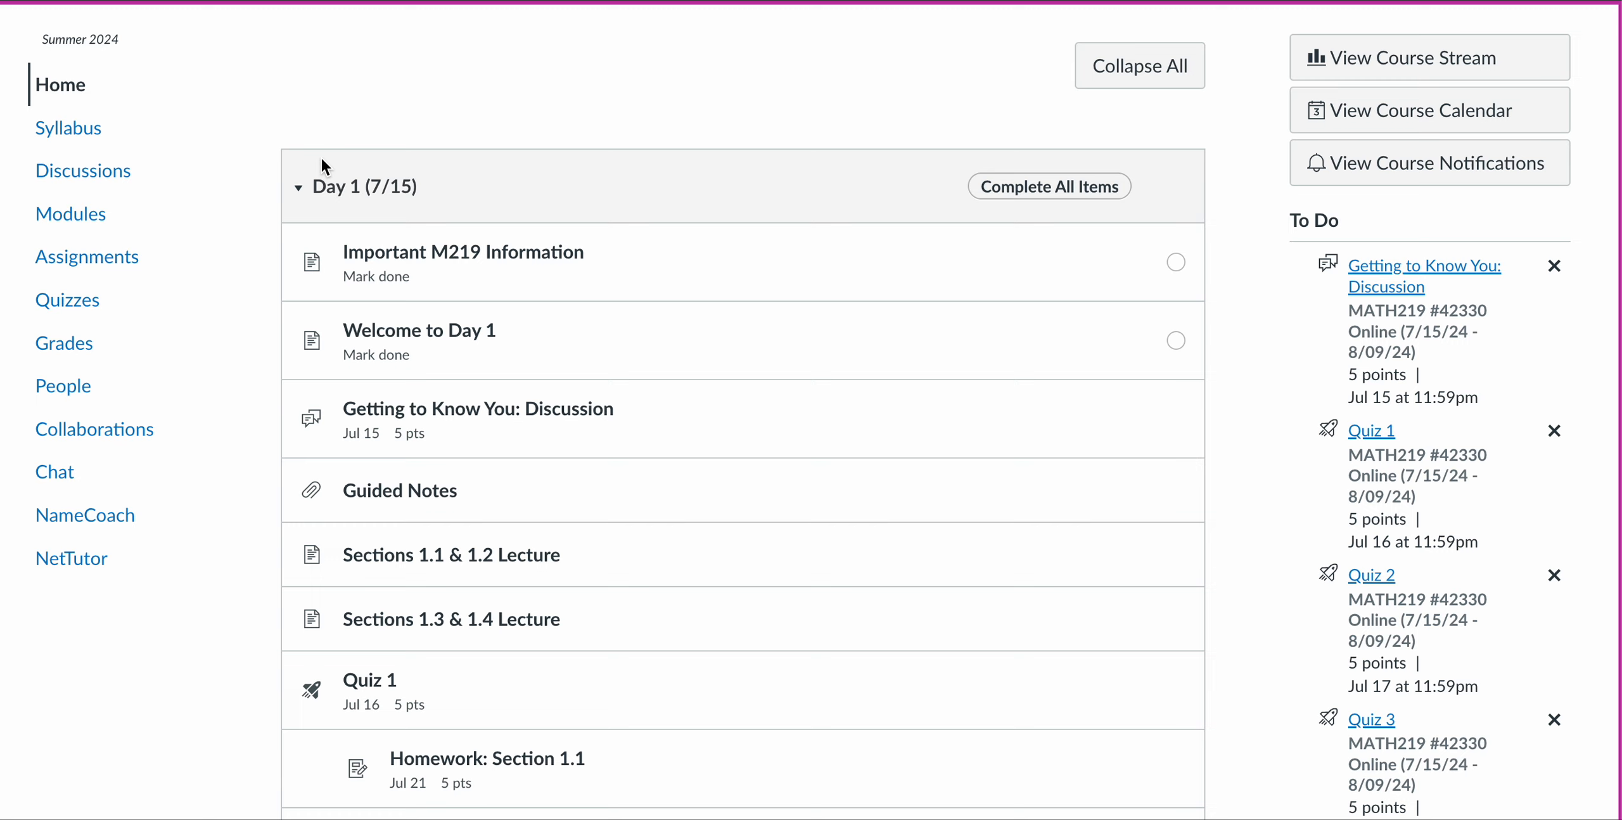
{"action": "mouse_move", "coordinate": [344, 192]}
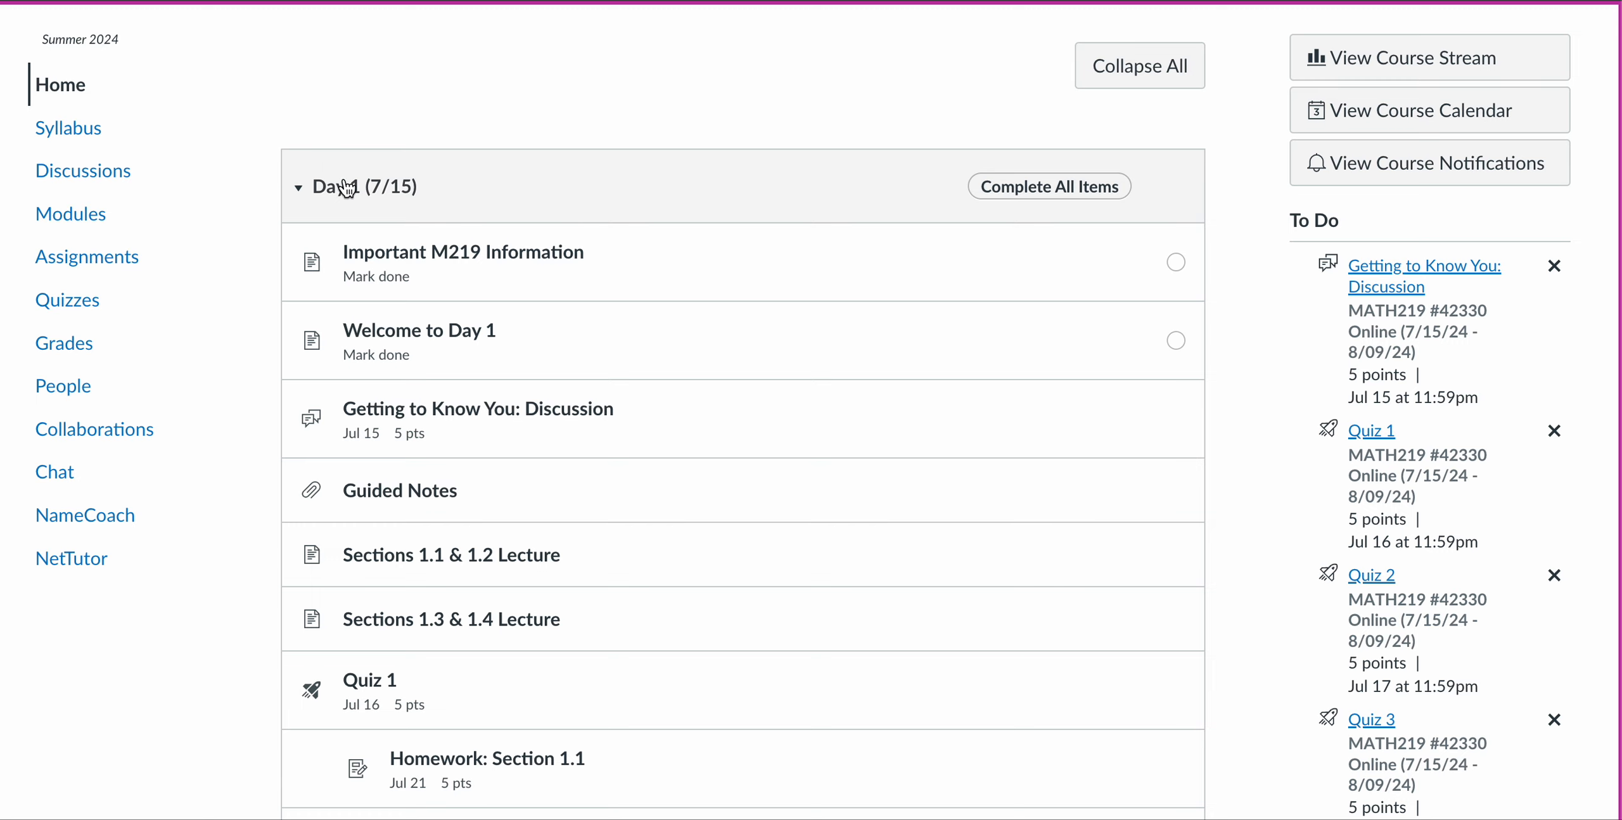
{"action": "mouse_move", "coordinate": [348, 187]}
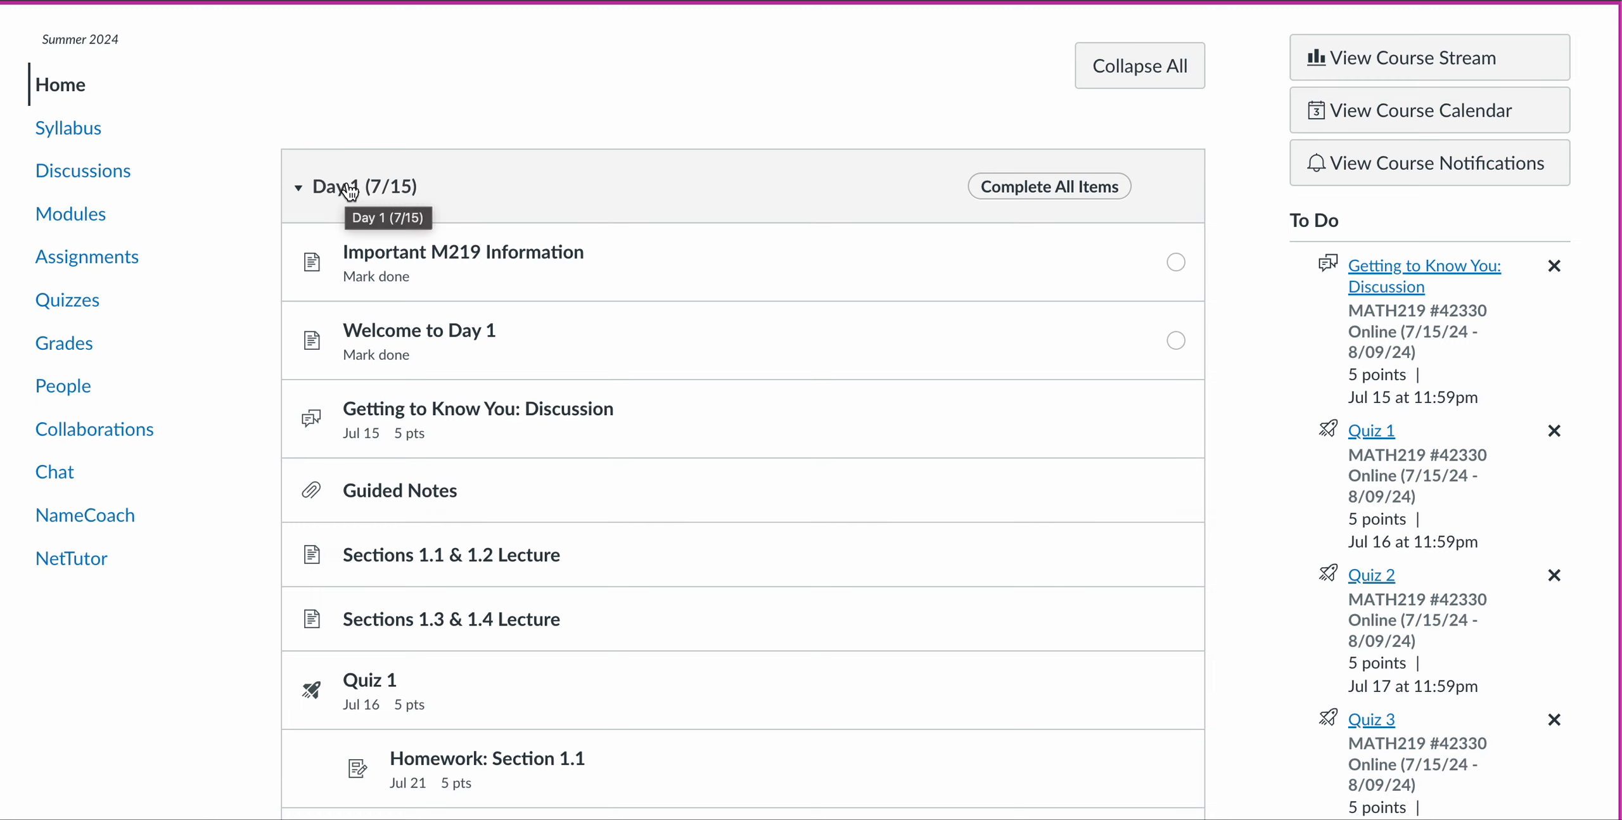
{"action": "mouse_move", "coordinate": [609, 232]}
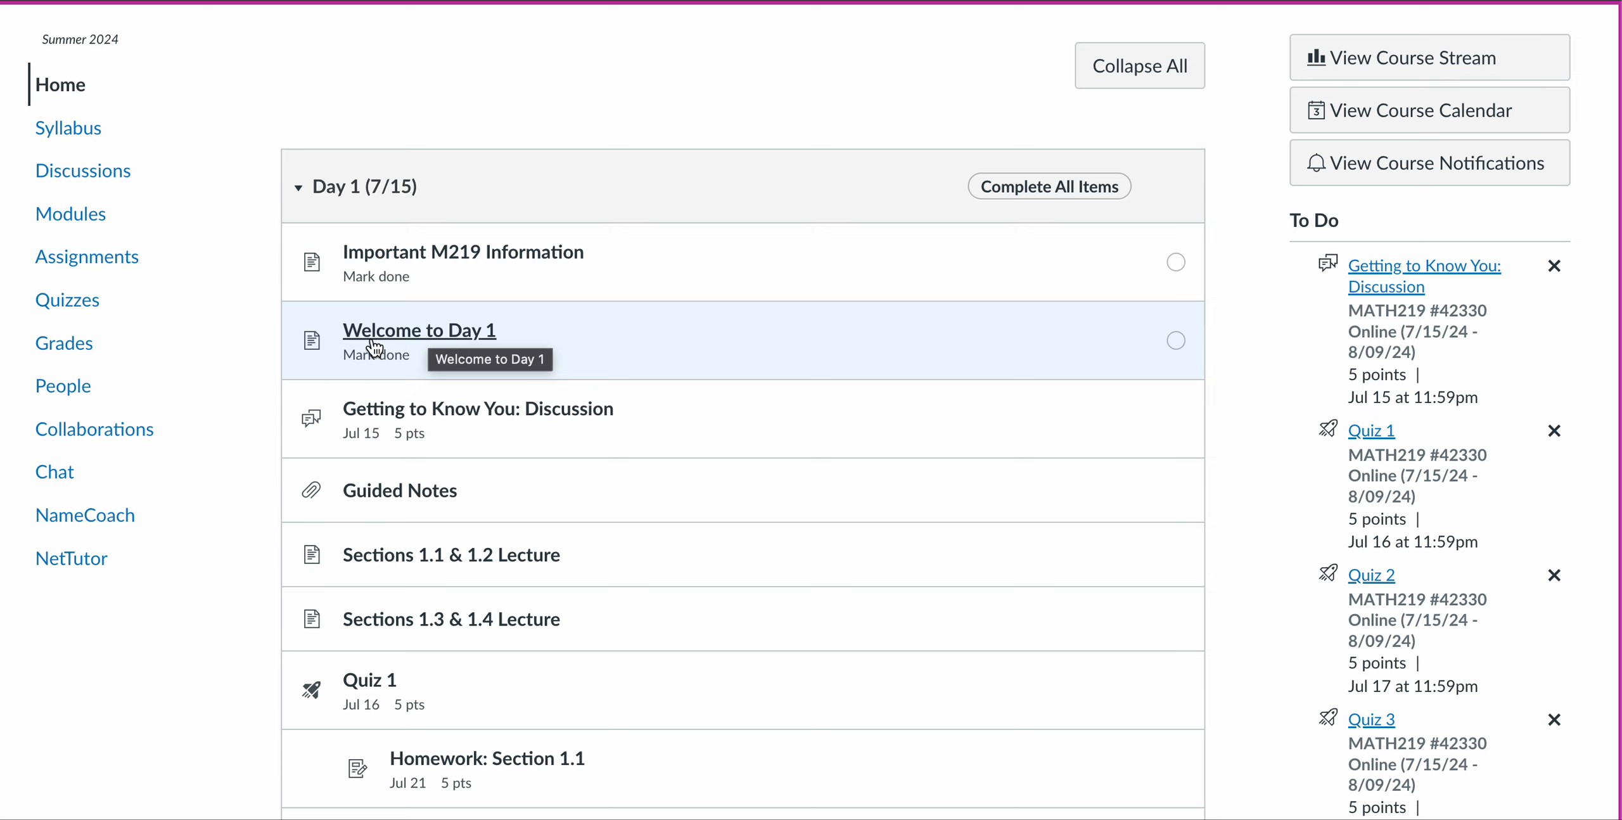
{"action": "mouse_move", "coordinate": [267, 337]}
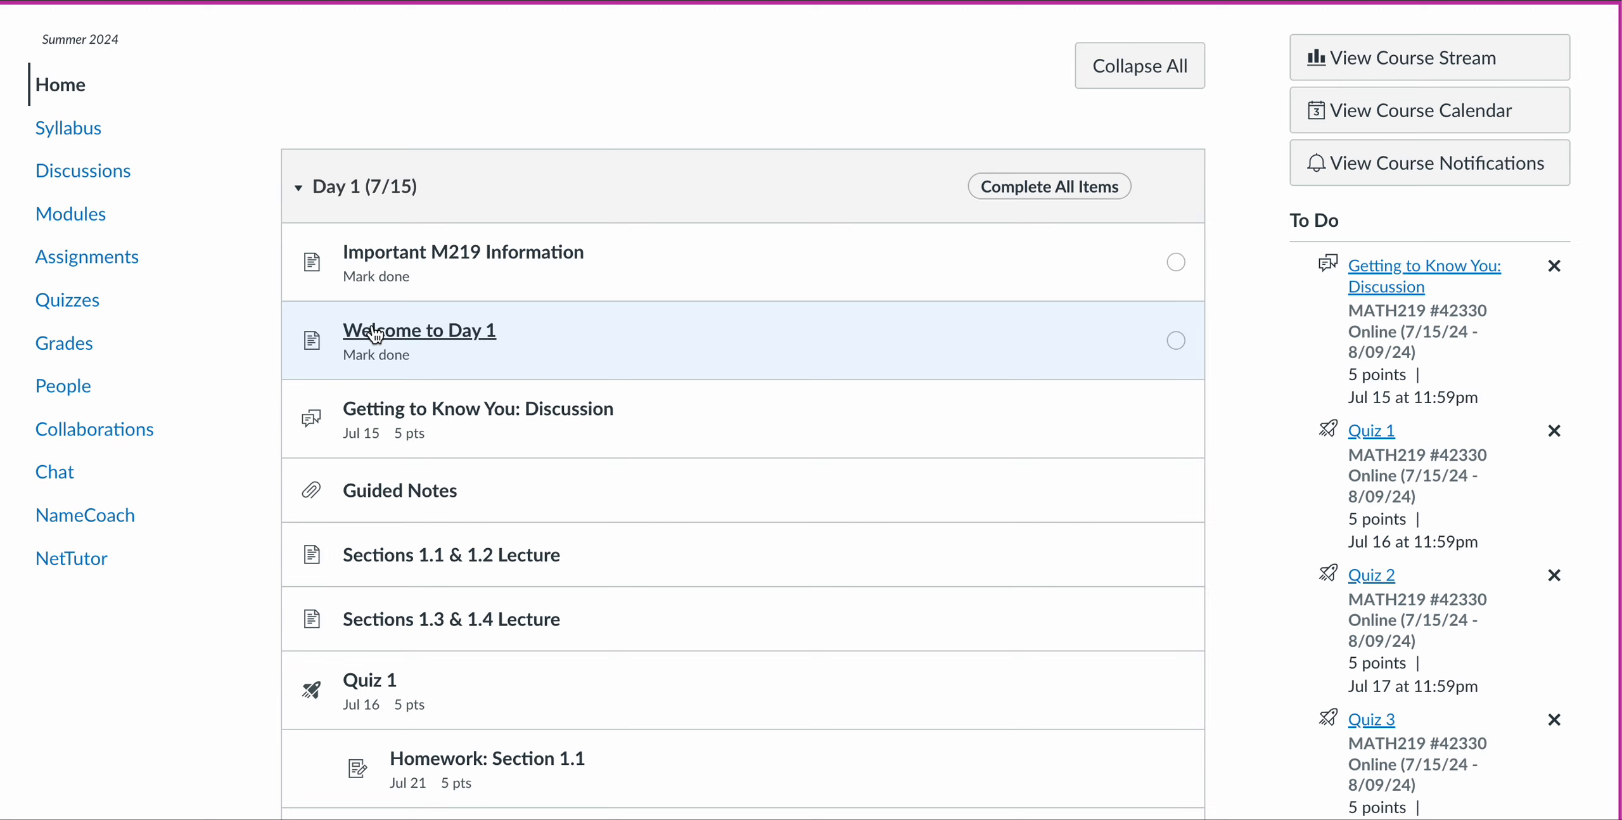
{"action": "mouse_move", "coordinate": [419, 330]}
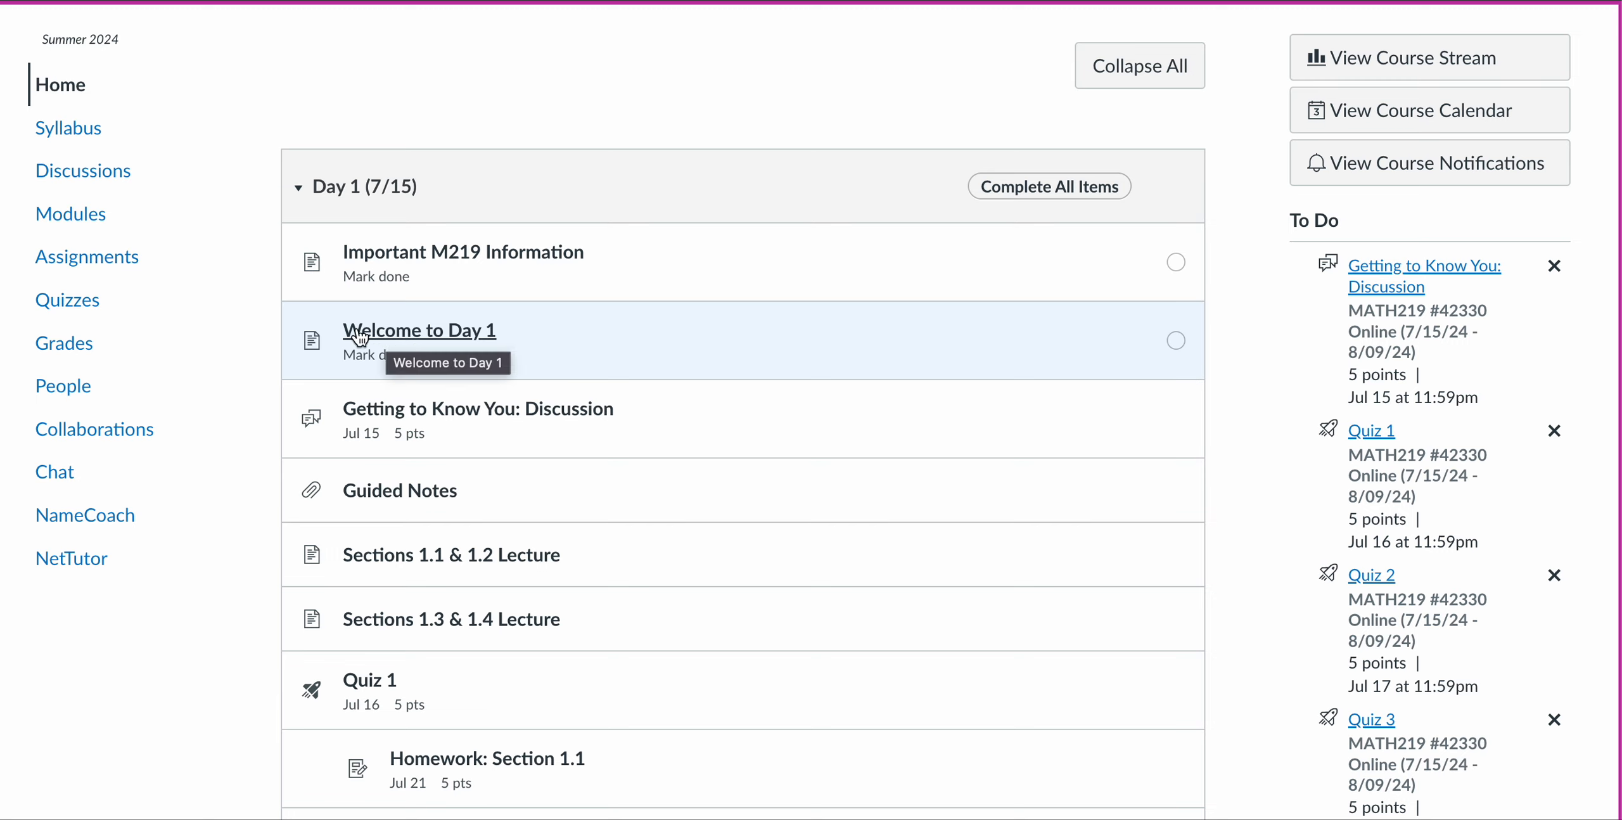
{"action": "mouse_move", "coordinate": [262, 348]}
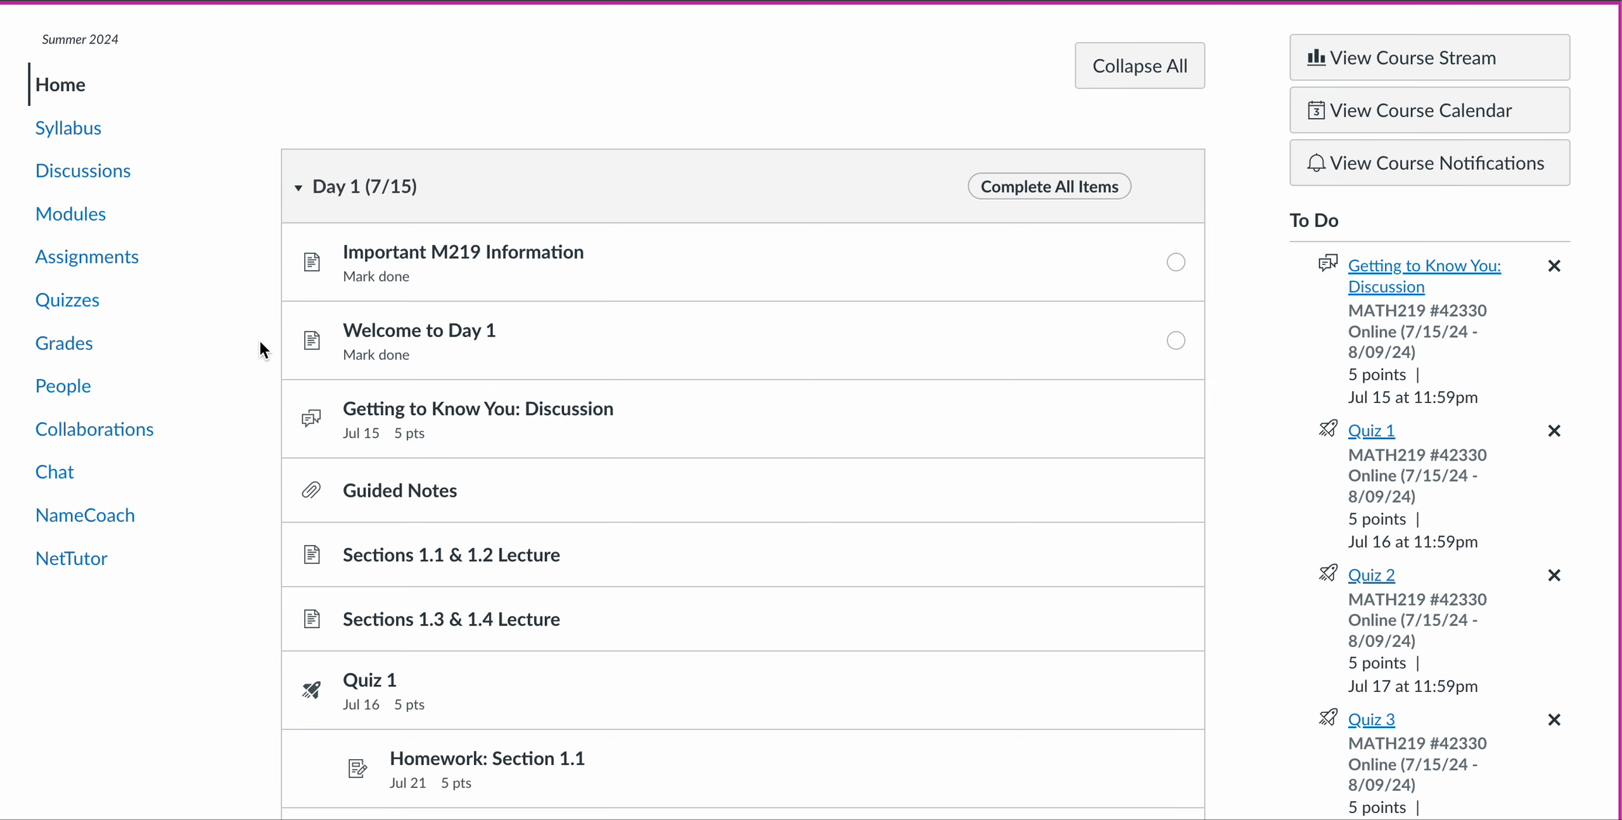
{"action": "scroll", "scroll_direction": "down", "scroll_amount": 3}
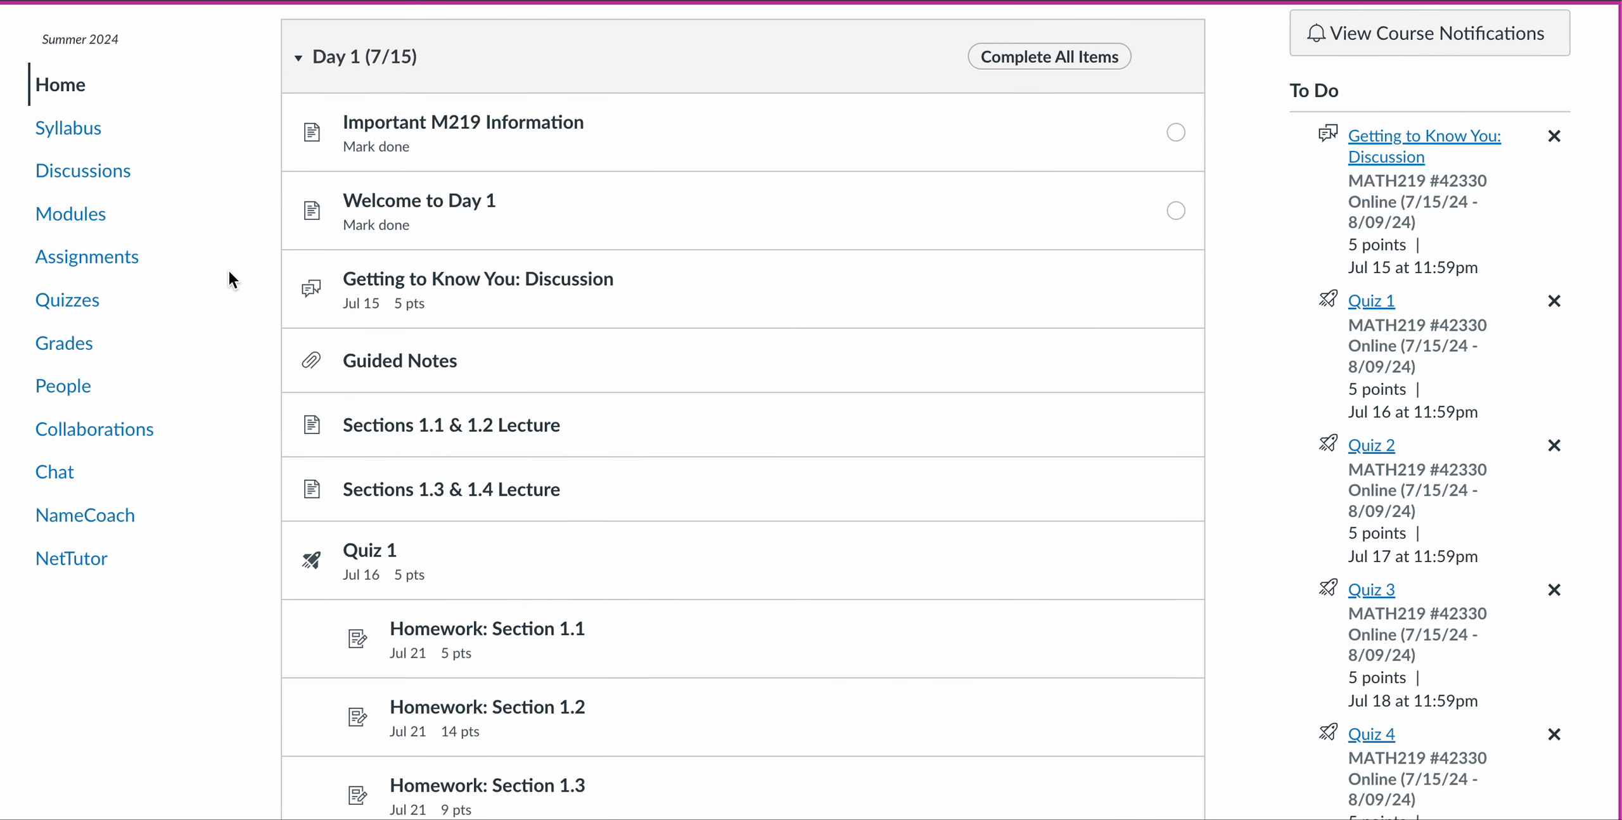
{"action": "mouse_move", "coordinate": [649, 308]}
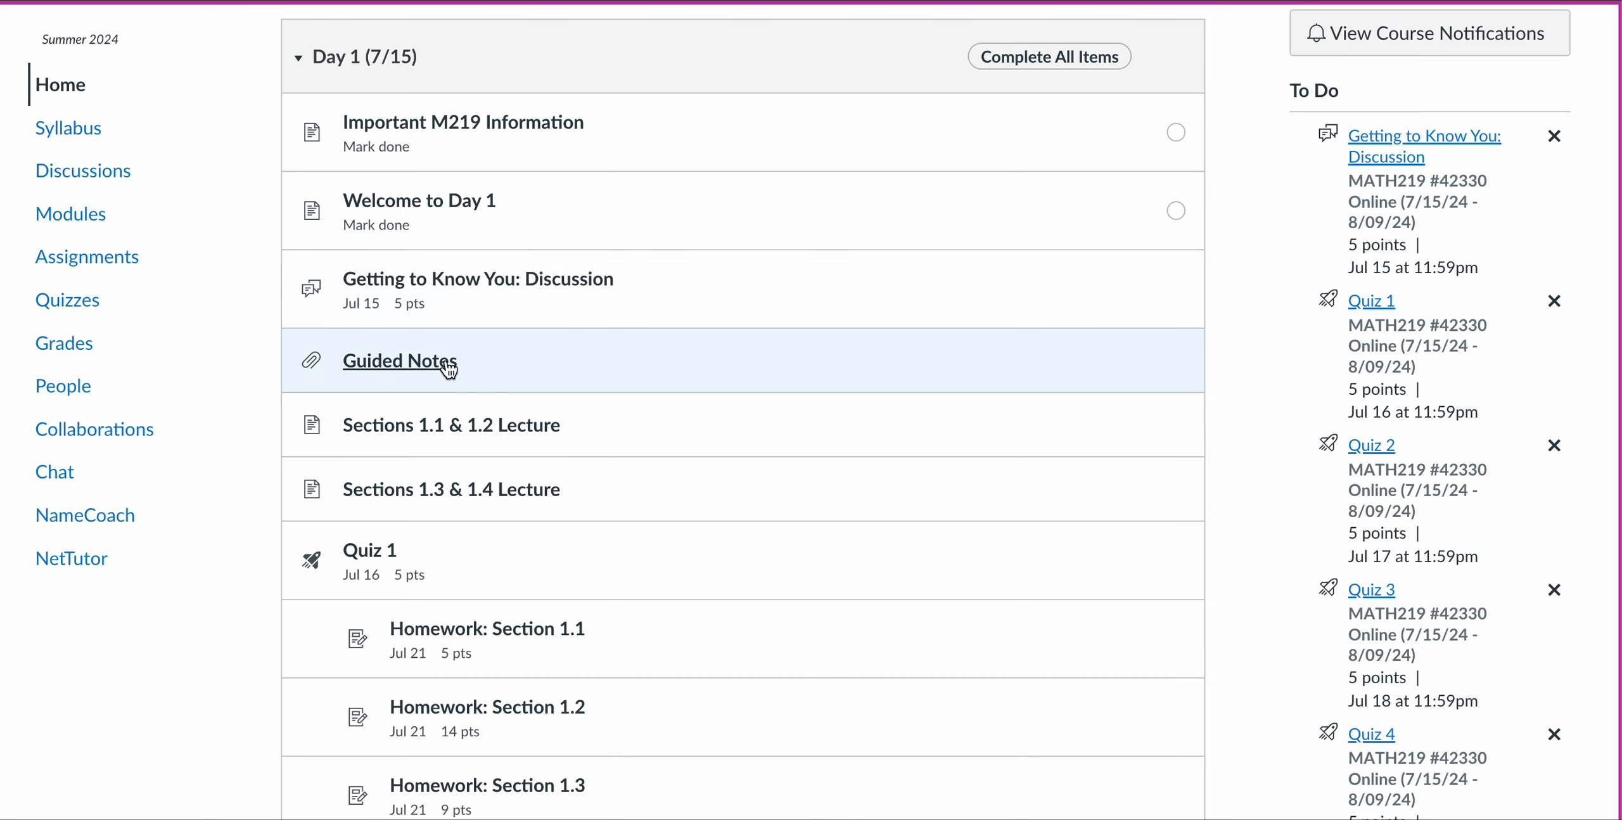
{"action": "mouse_move", "coordinate": [404, 339]}
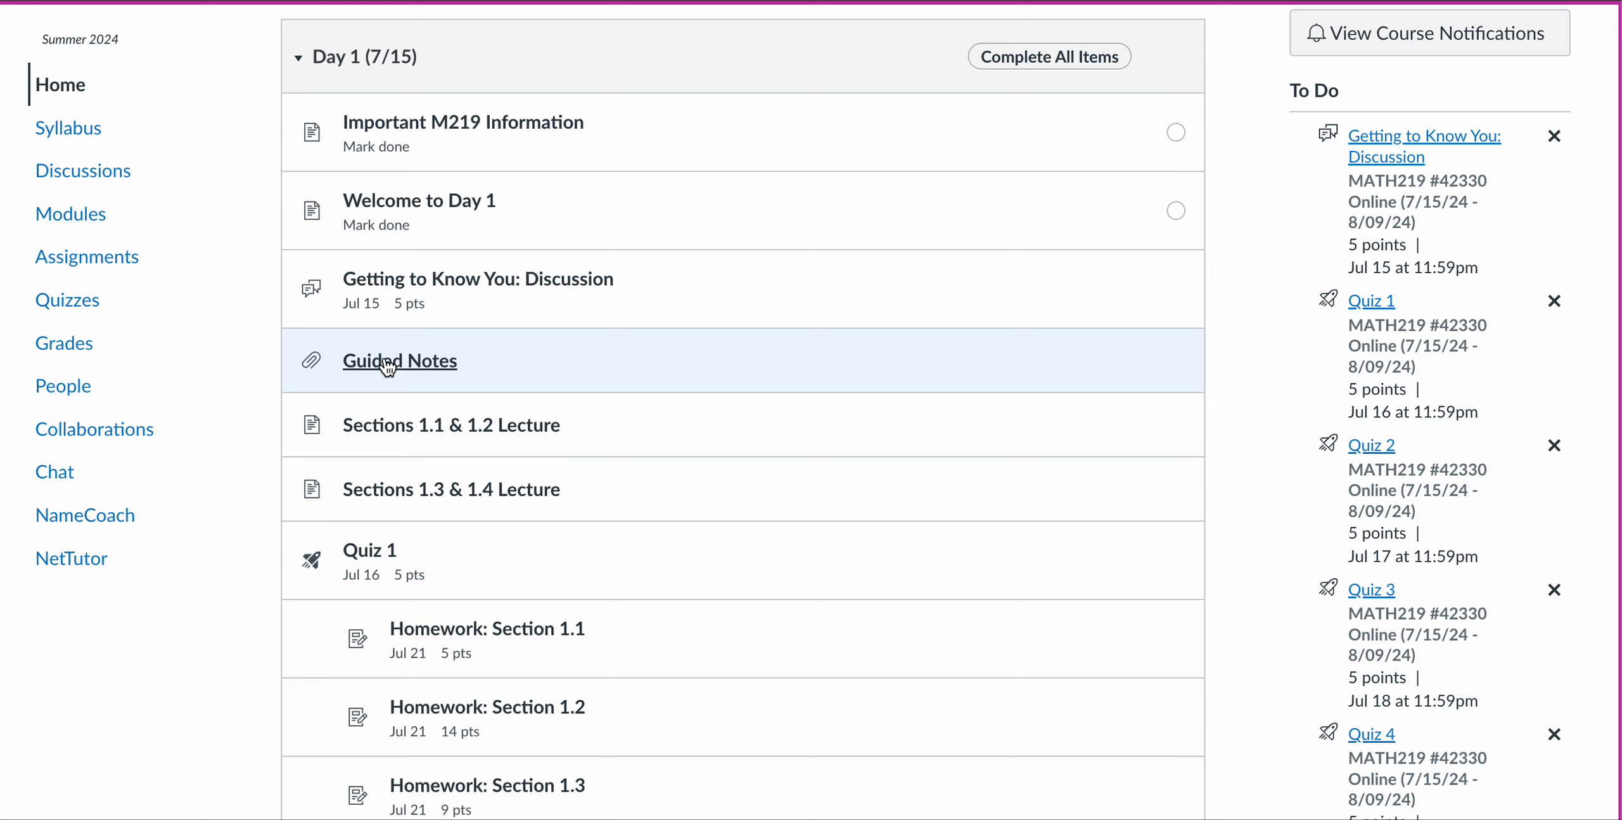
{"action": "mouse_move", "coordinate": [398, 361]}
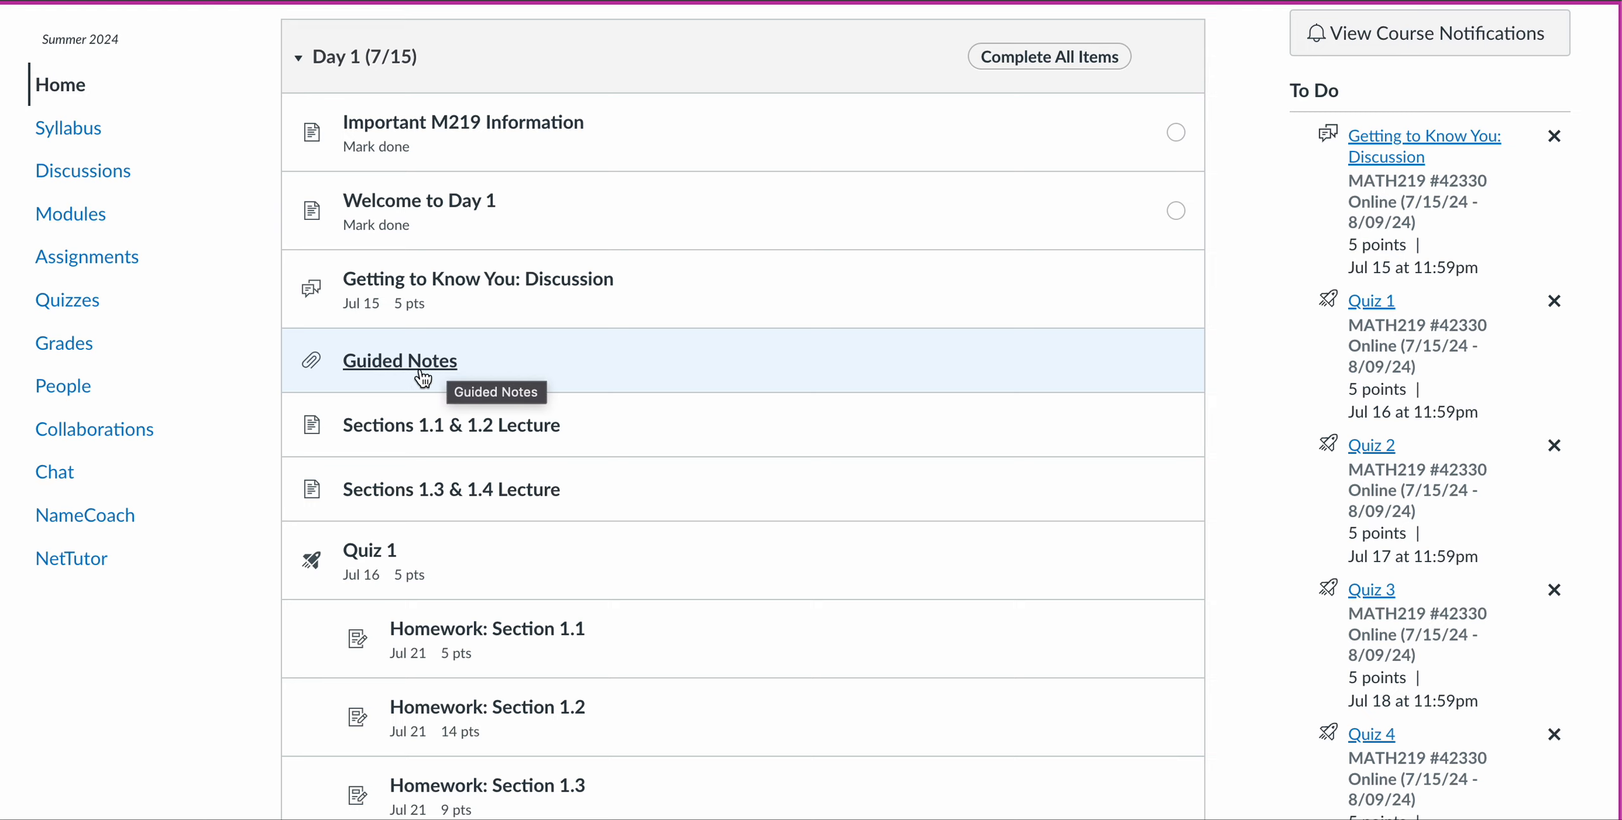
{"action": "mouse_move", "coordinate": [494, 368]}
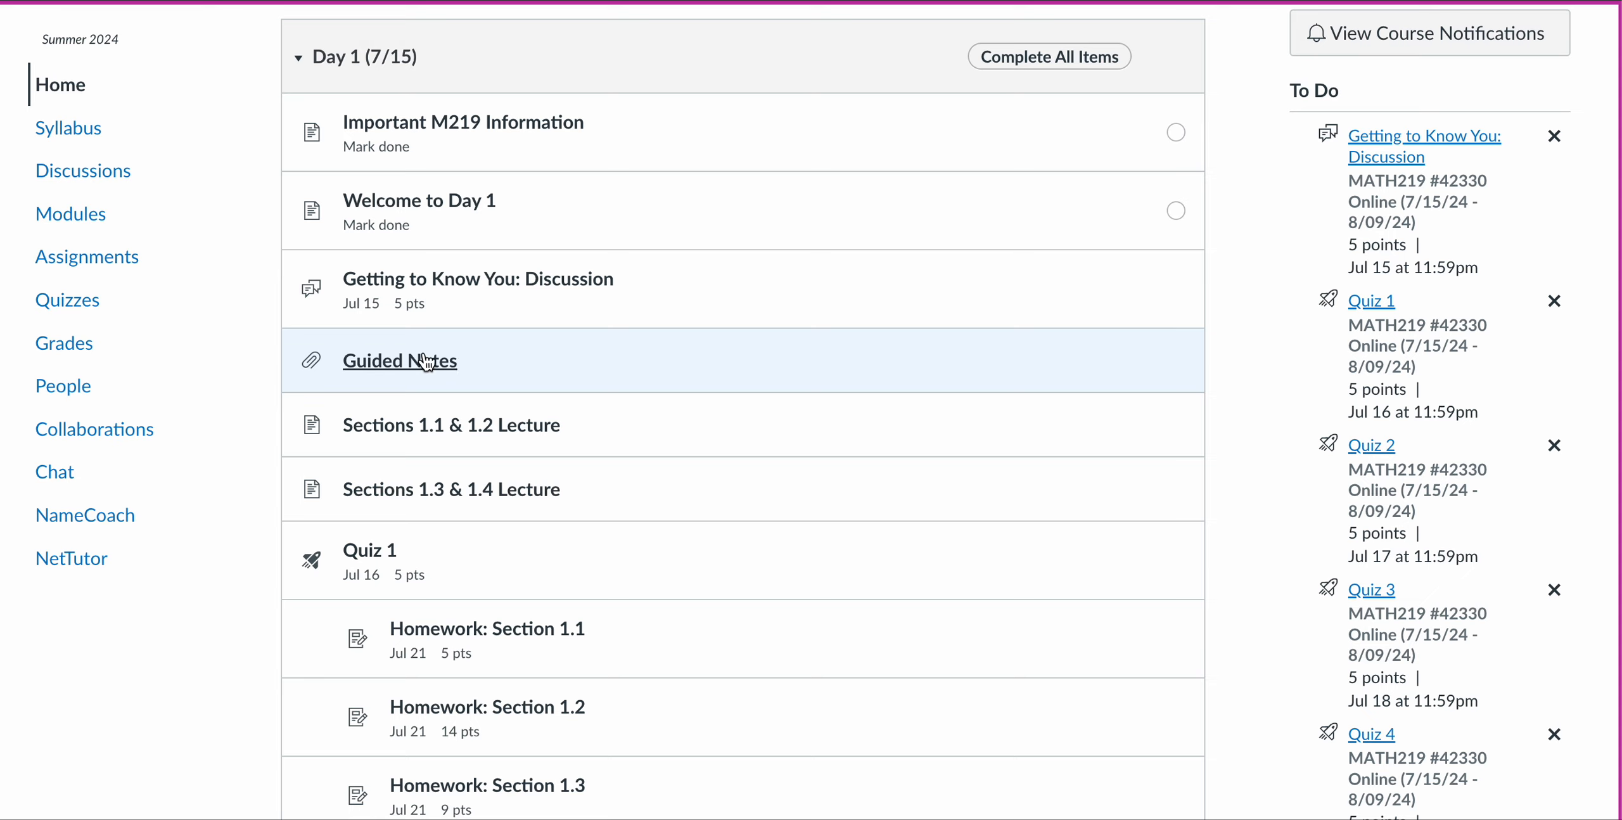
{"action": "mouse_move", "coordinate": [399, 360]}
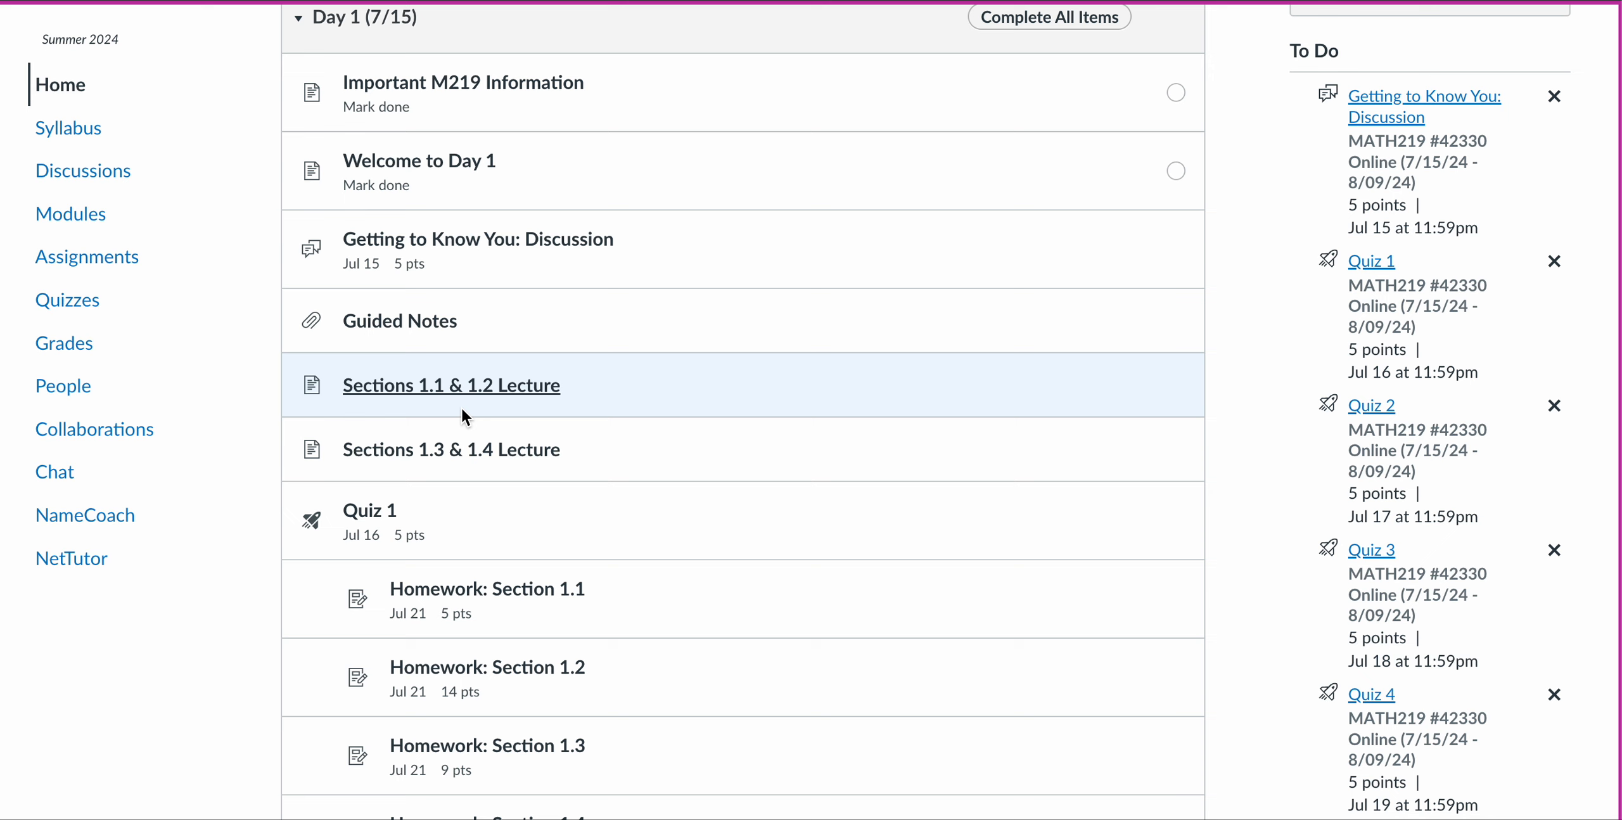
{"action": "mouse_move", "coordinate": [450, 449]}
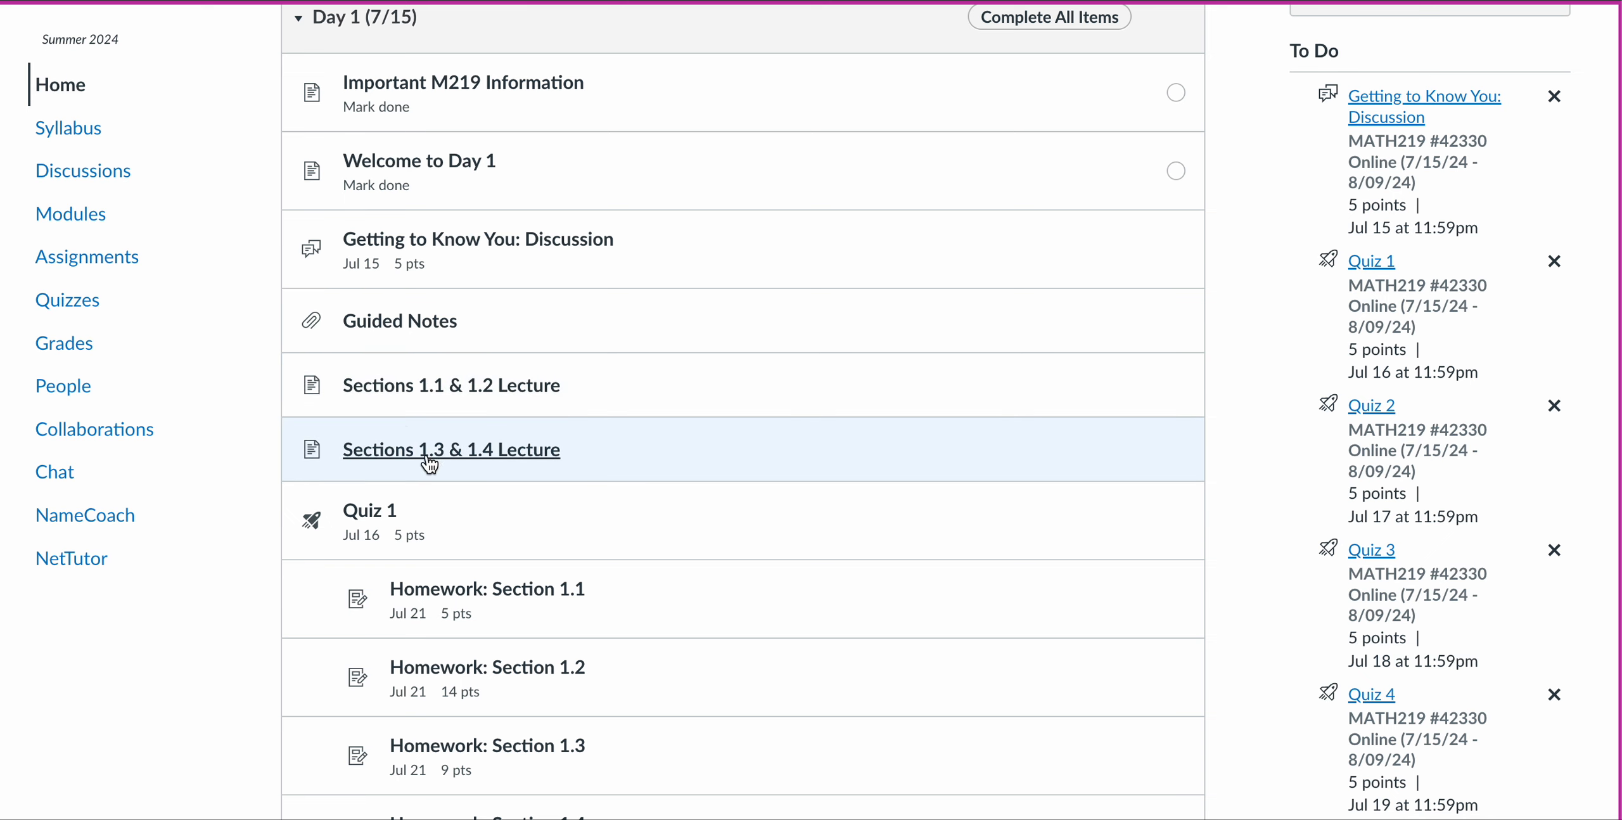
{"action": "scroll", "scroll_direction": "down", "scroll_amount": 3}
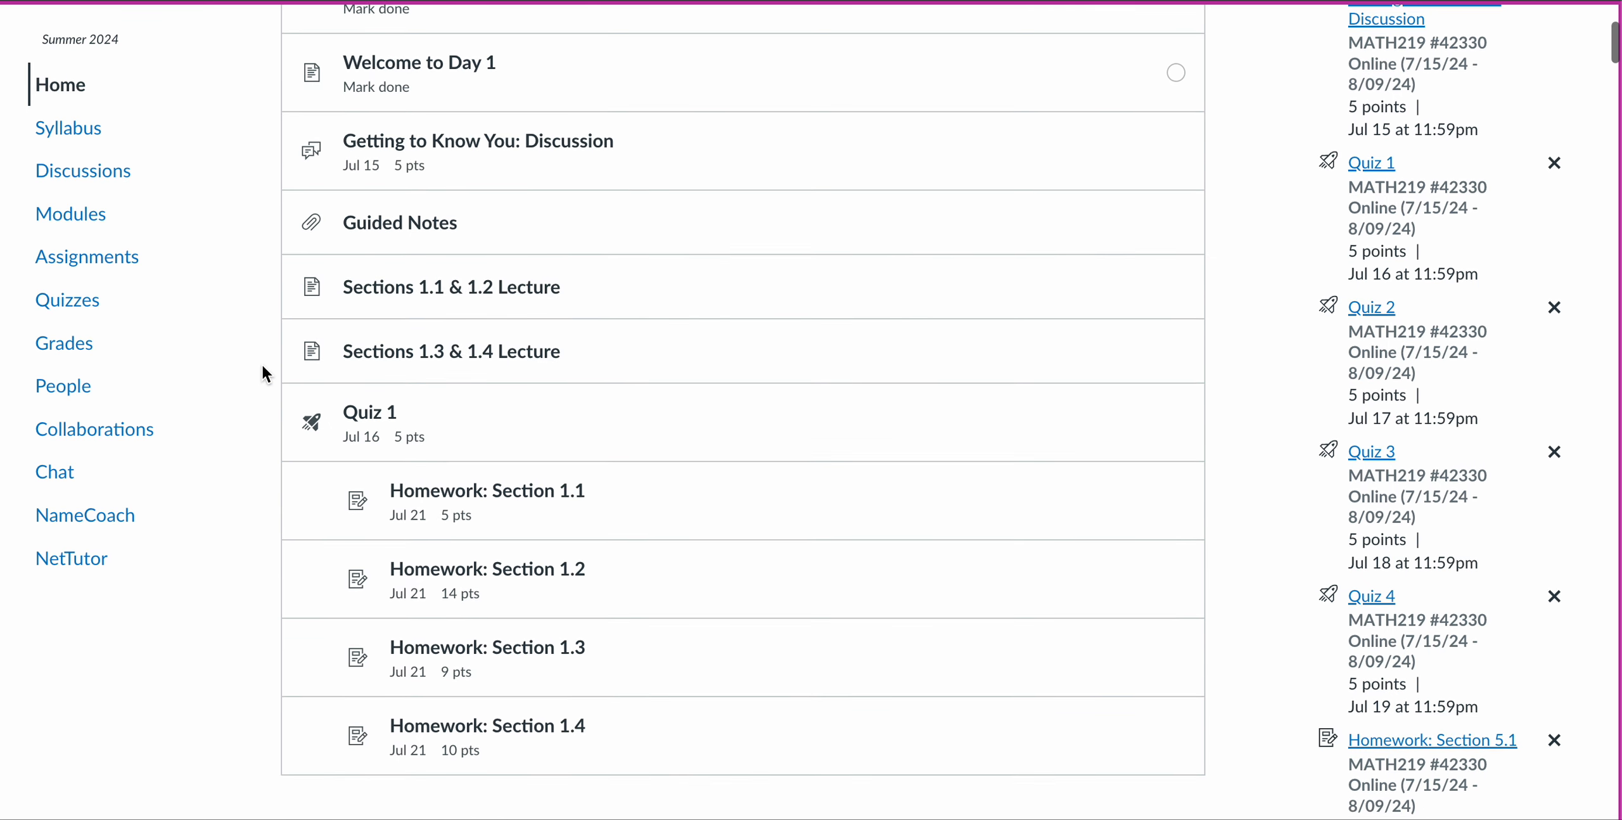
{"action": "mouse_move", "coordinate": [271, 386]}
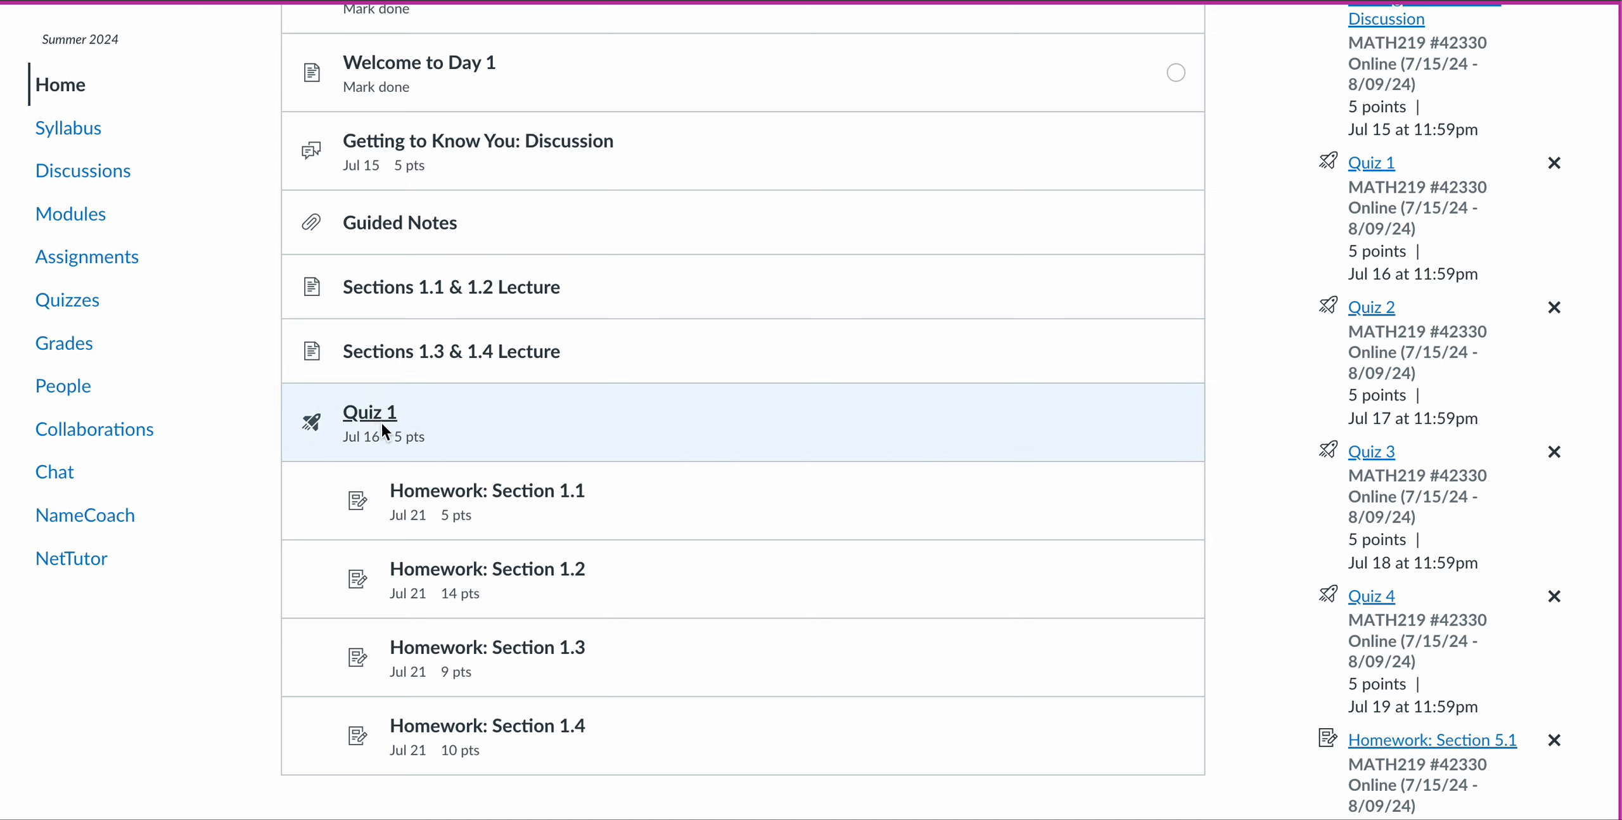
{"action": "mouse_move", "coordinate": [370, 412]}
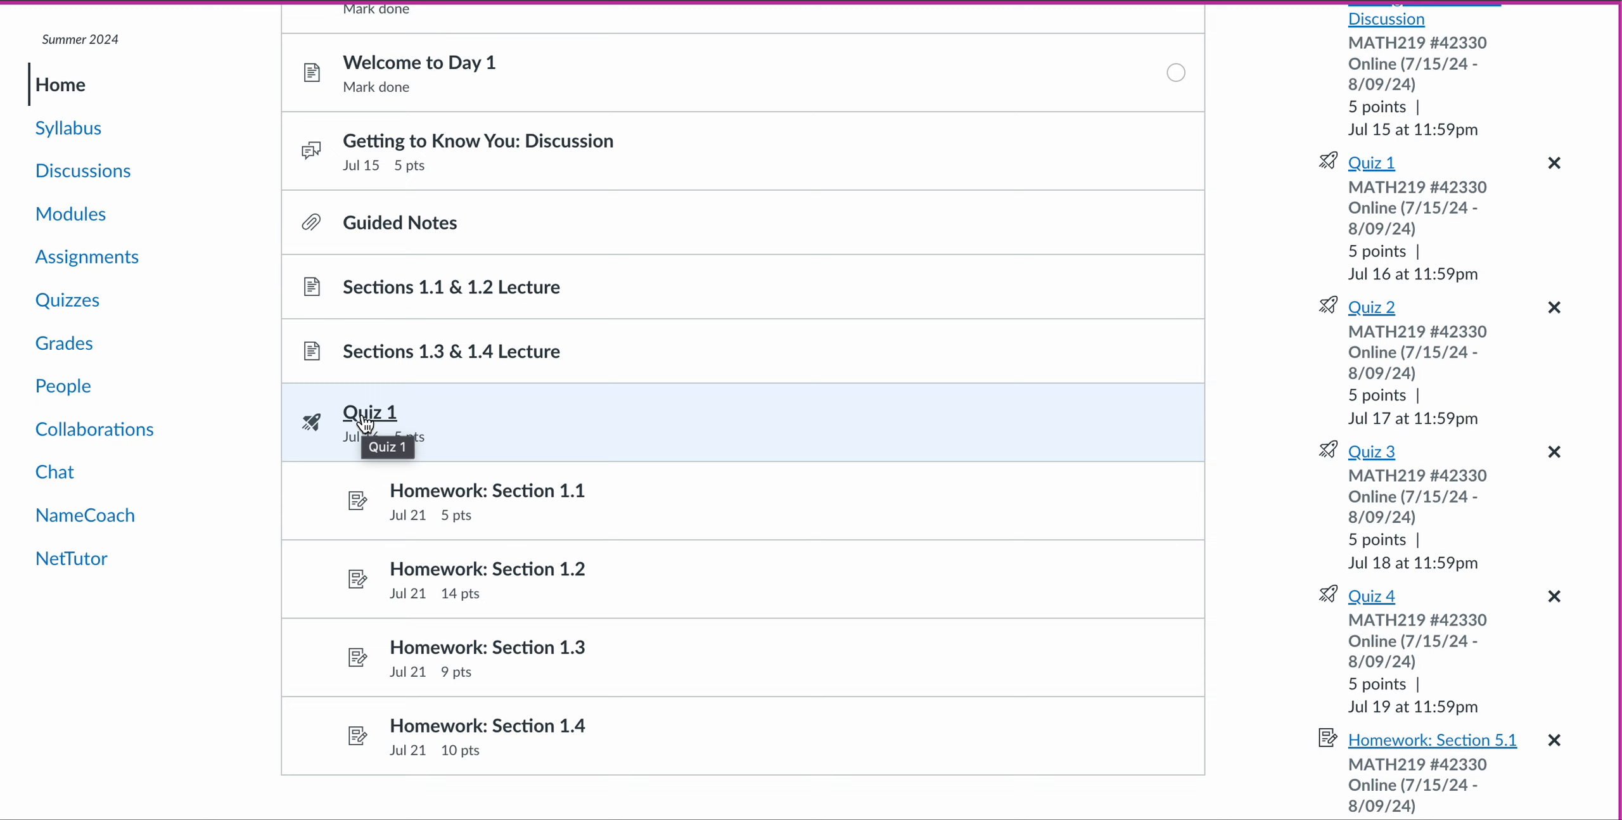
{"action": "mouse_move", "coordinate": [546, 432]}
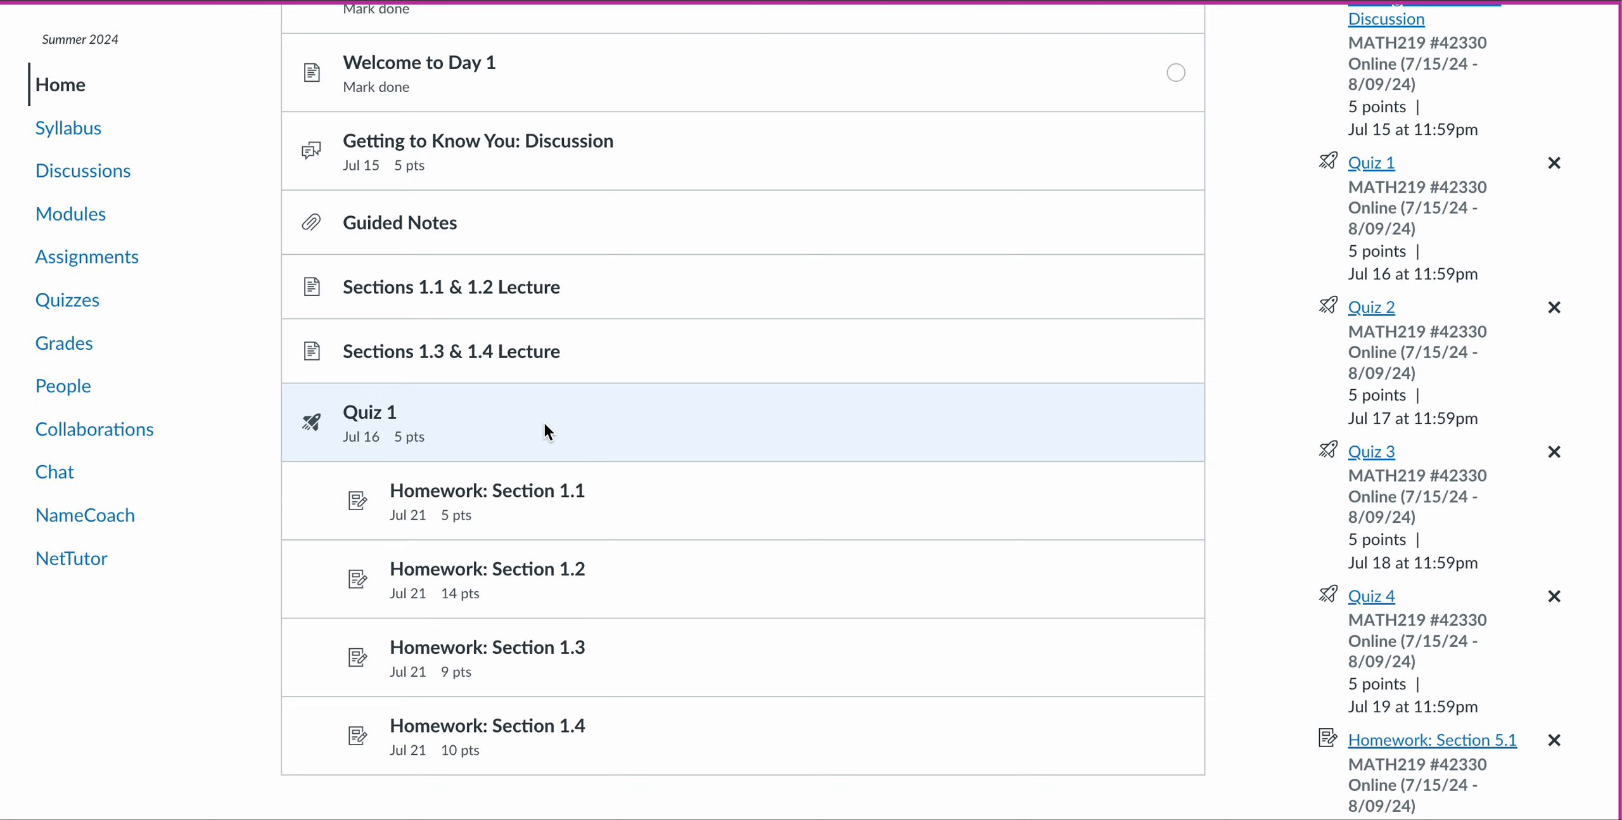
{"action": "mouse_move", "coordinate": [556, 429]}
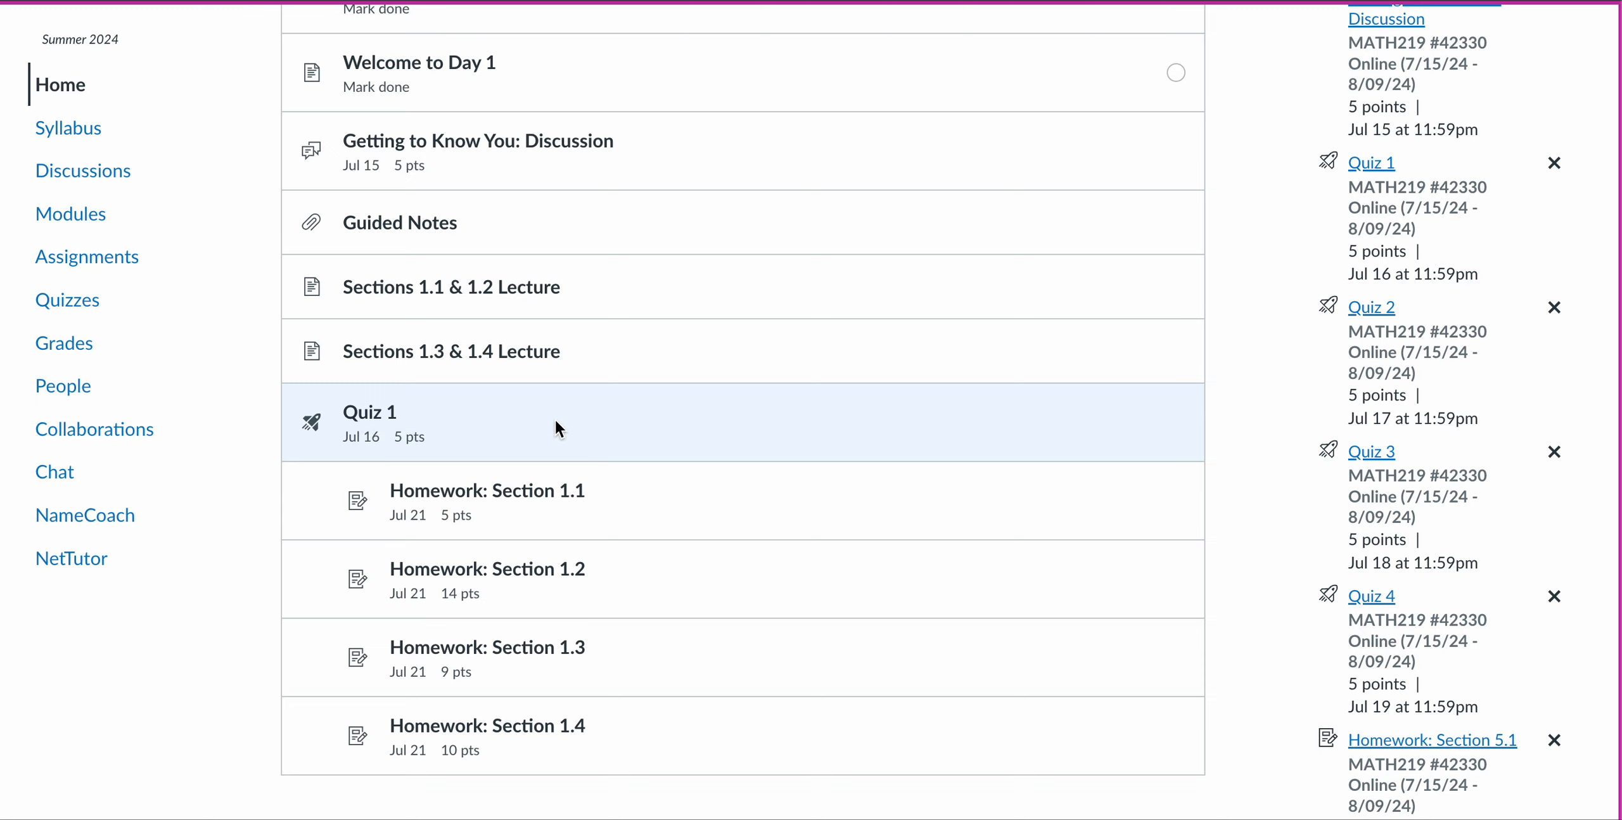
{"action": "mouse_move", "coordinate": [369, 411]}
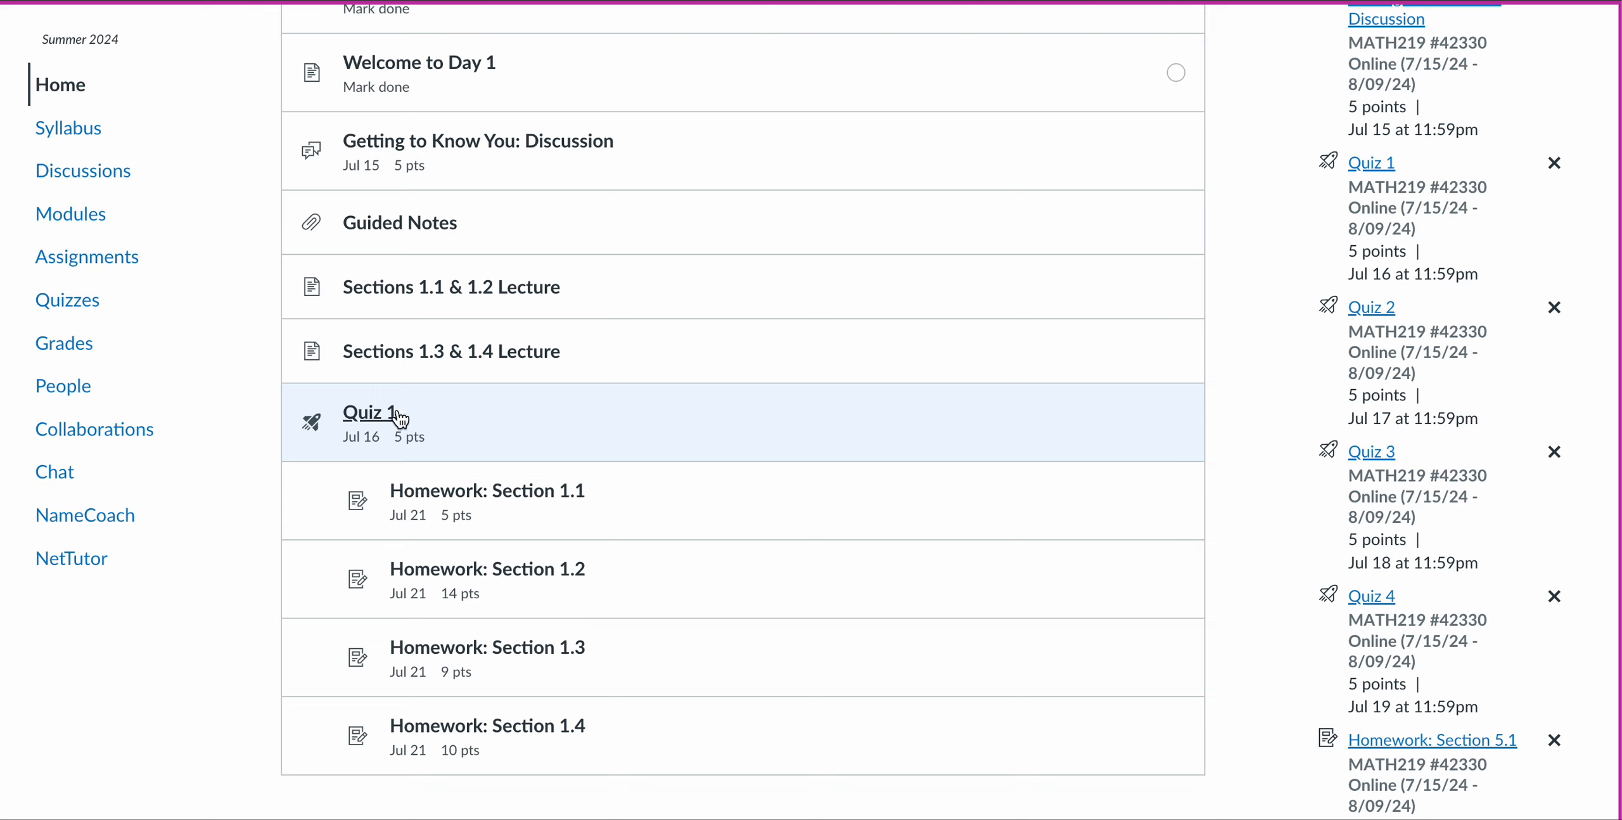
{"action": "mouse_move", "coordinate": [452, 422]}
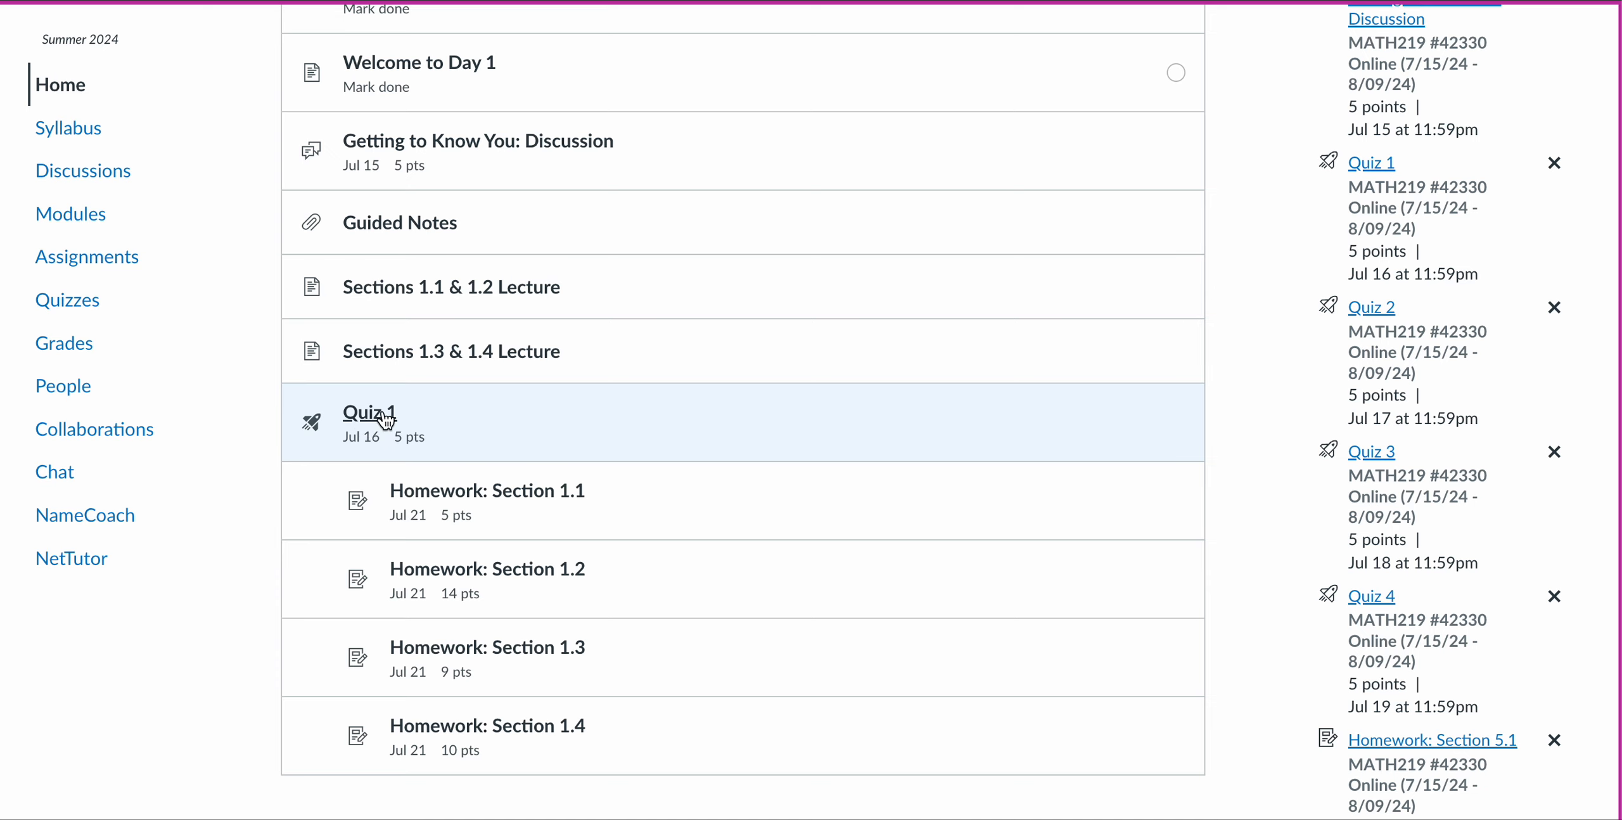
{"action": "mouse_move", "coordinate": [403, 370]}
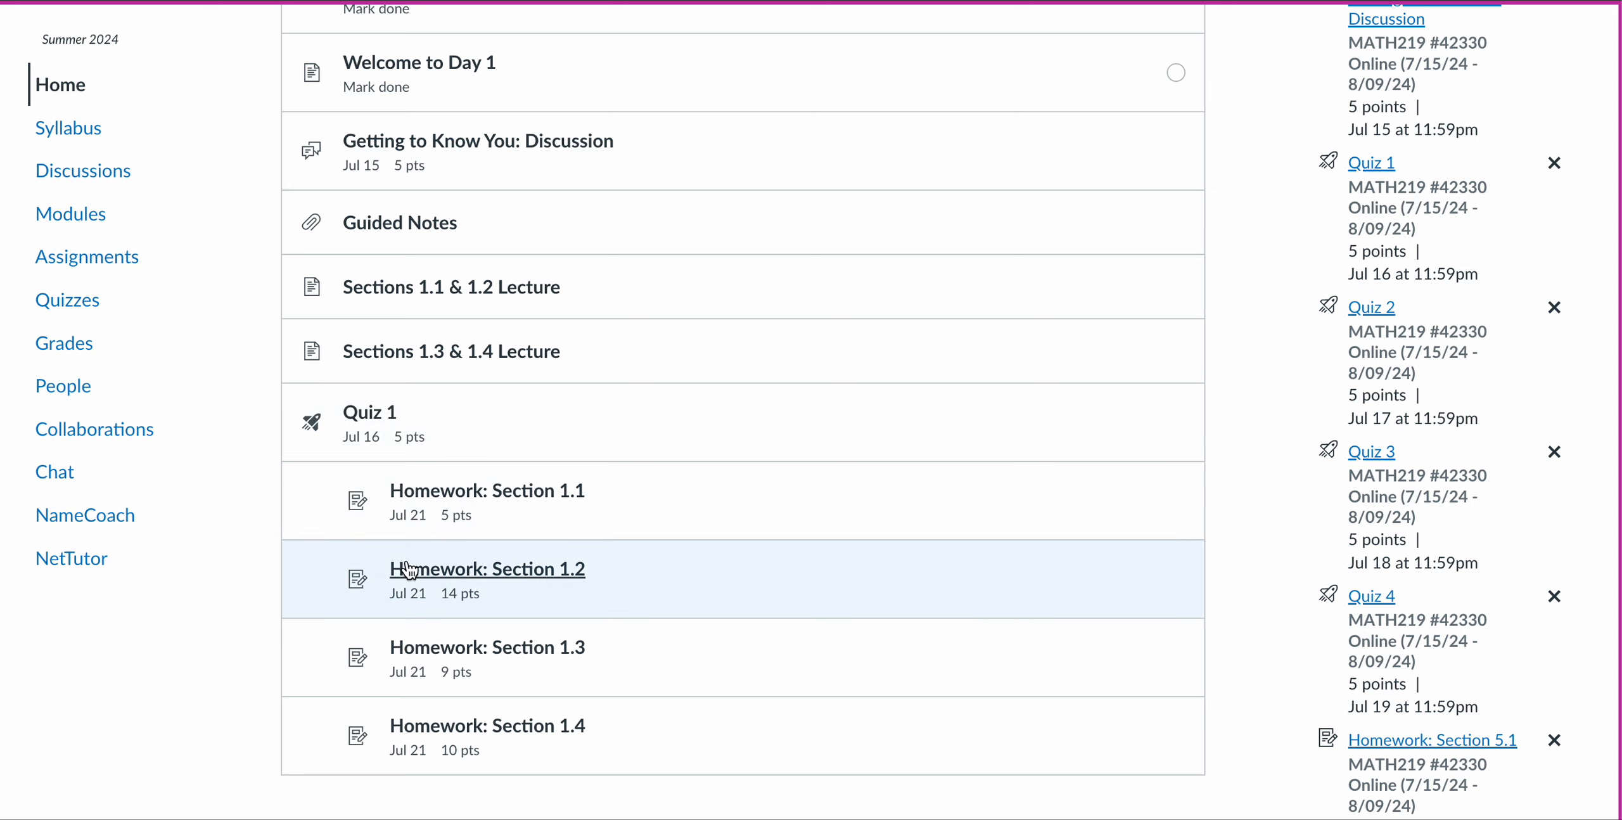
{"action": "mouse_move", "coordinate": [471, 678]}
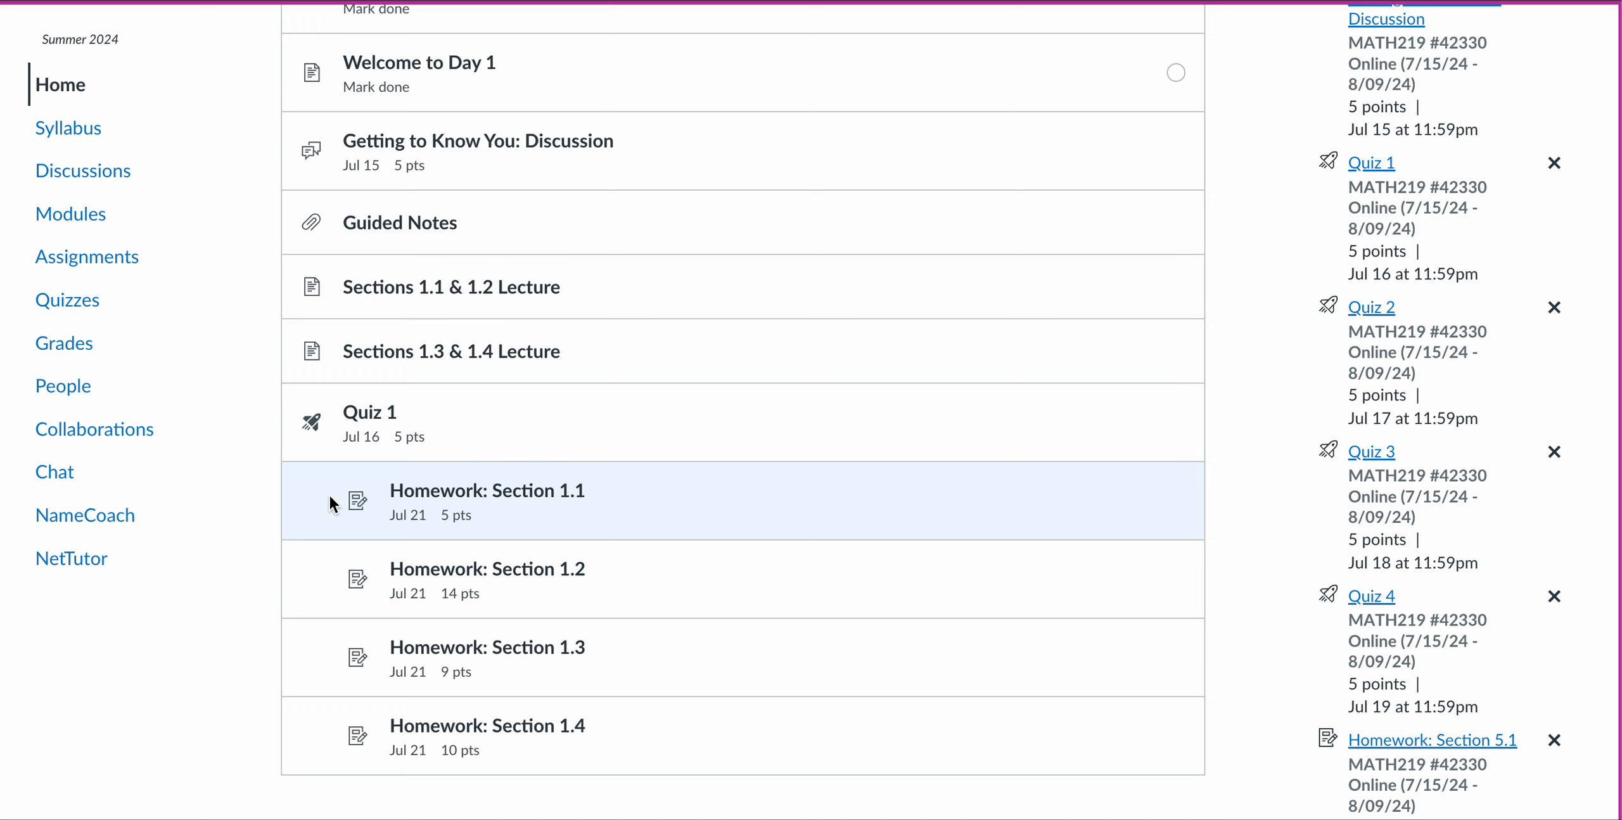
{"action": "mouse_move", "coordinate": [357, 501]}
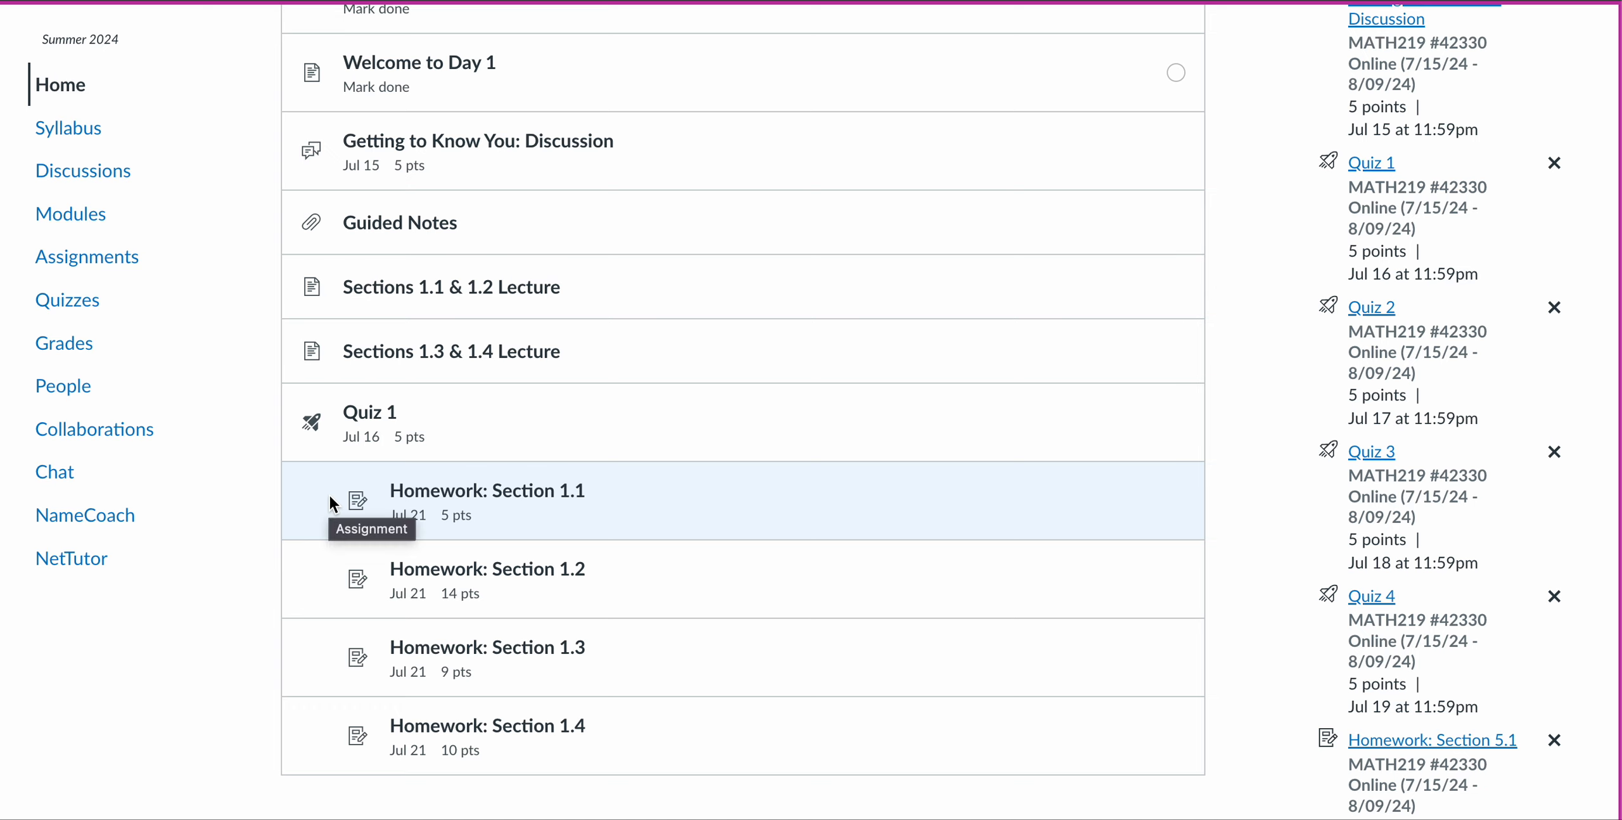
{"action": "mouse_move", "coordinate": [648, 499]}
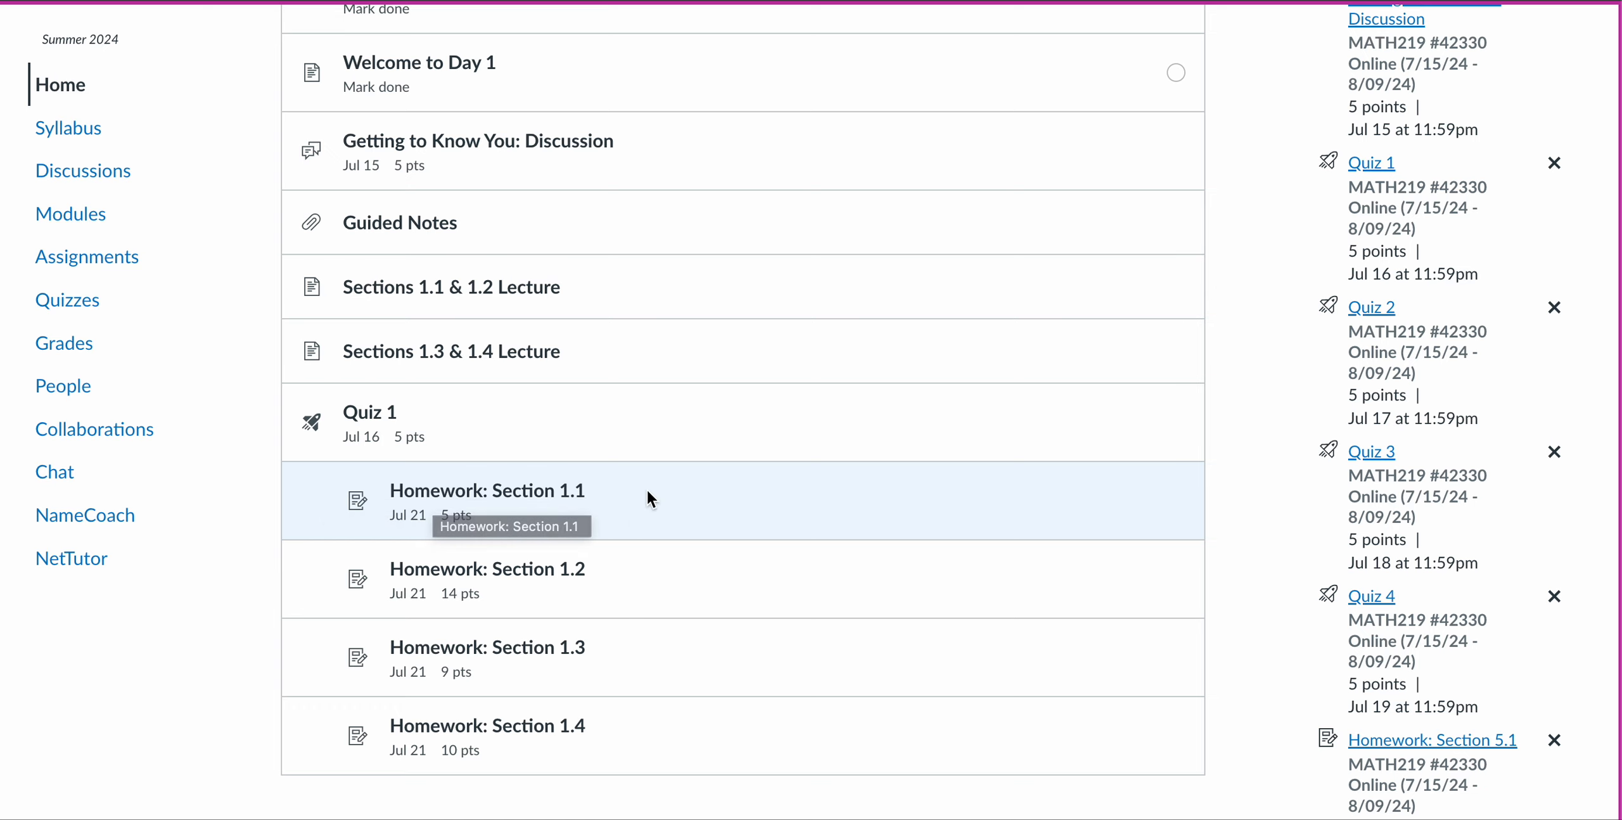
{"action": "mouse_move", "coordinate": [604, 666]}
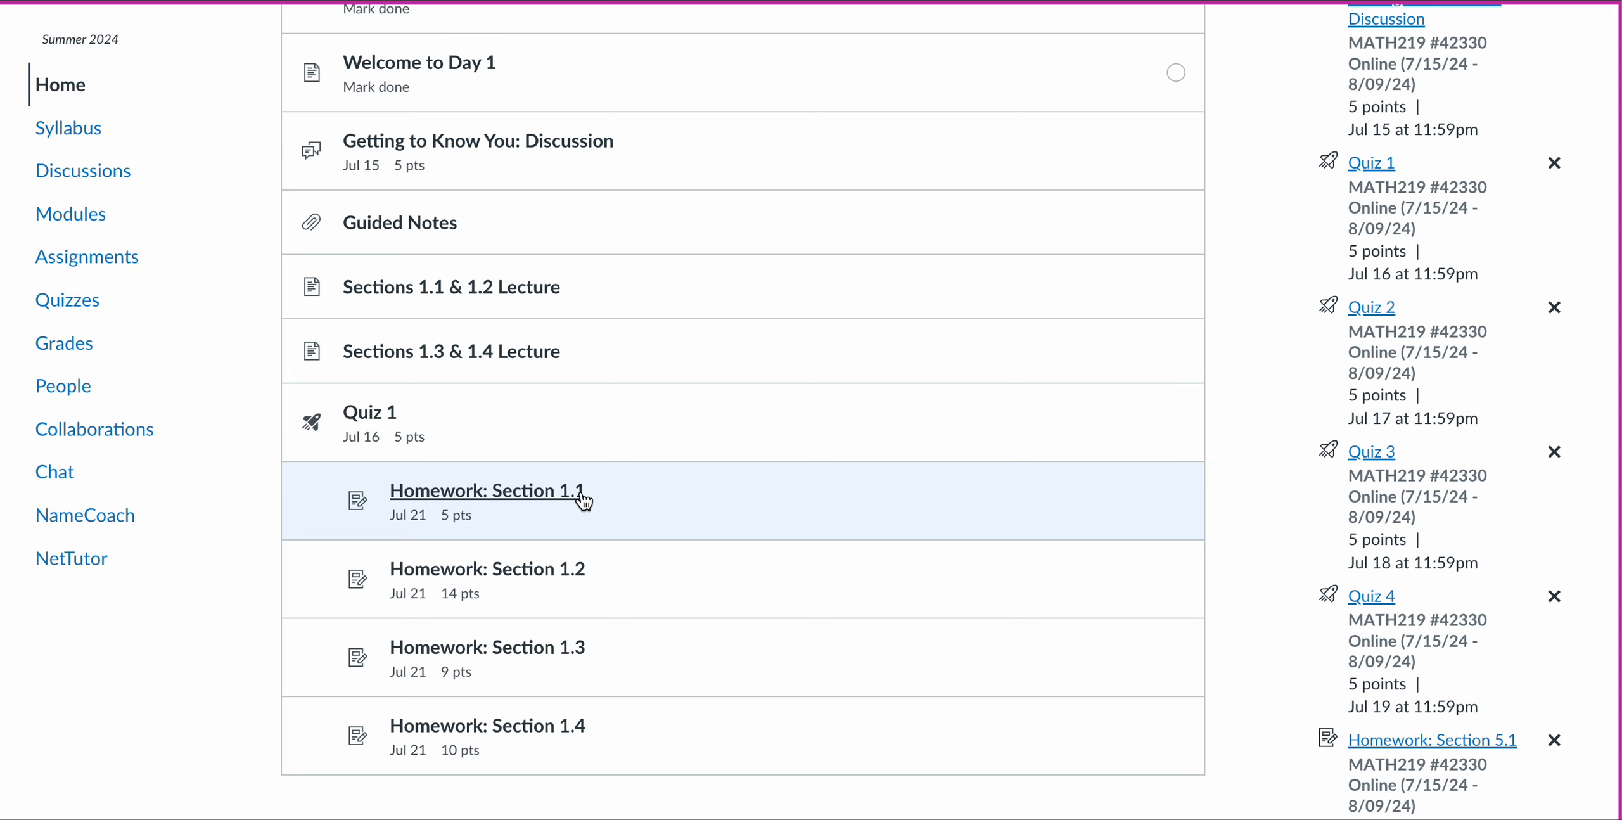
{"action": "mouse_move", "coordinate": [556, 506]}
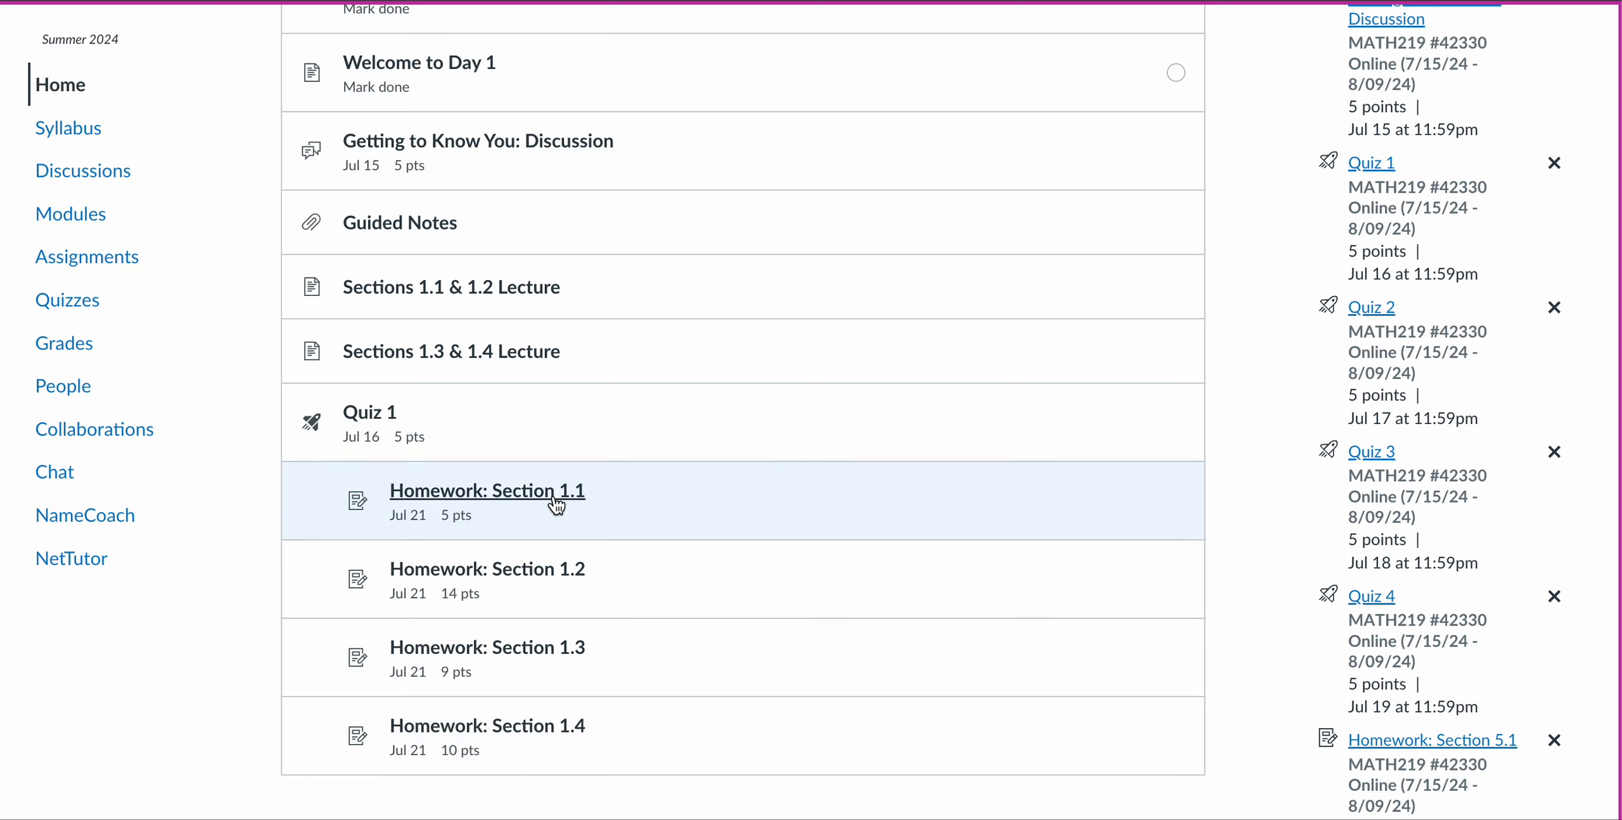
{"action": "mouse_move", "coordinate": [615, 500]}
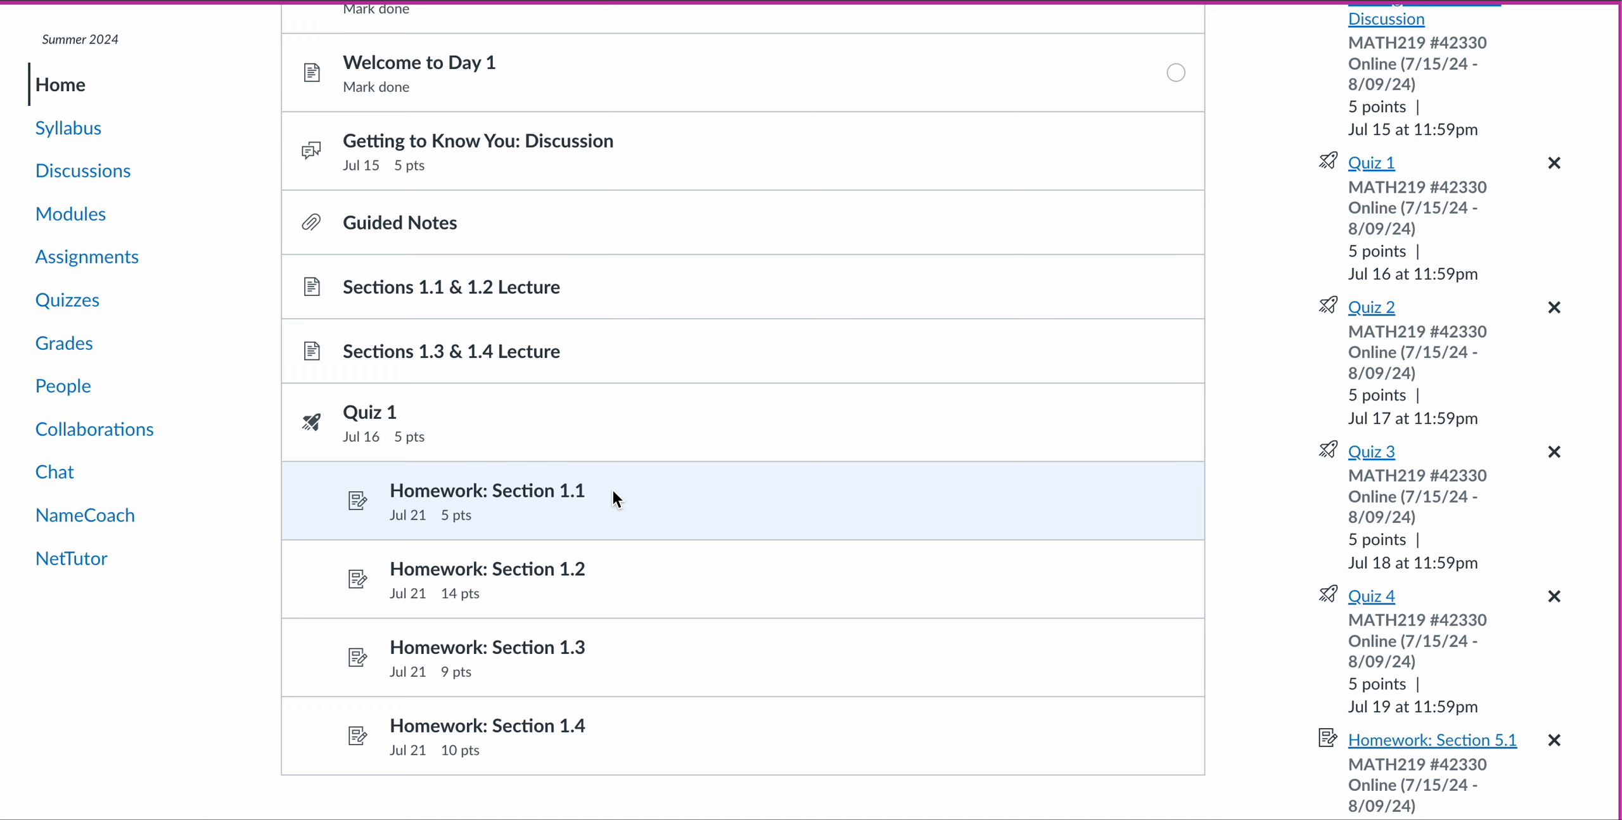
{"action": "scroll", "scroll_direction": "down", "scroll_amount": 3}
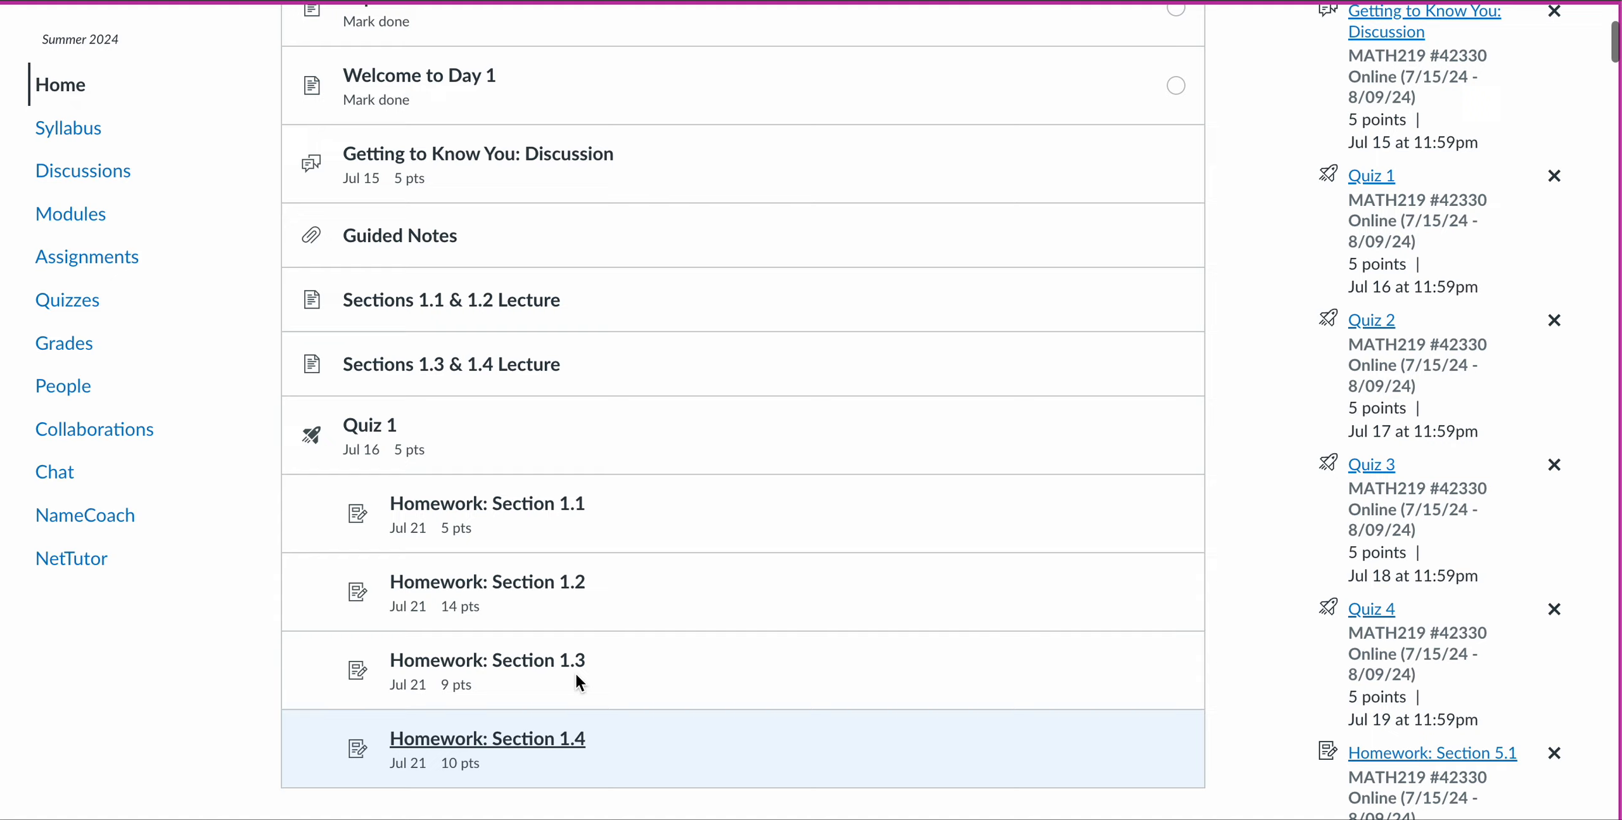
{"action": "mouse_move", "coordinate": [1228, 343]}
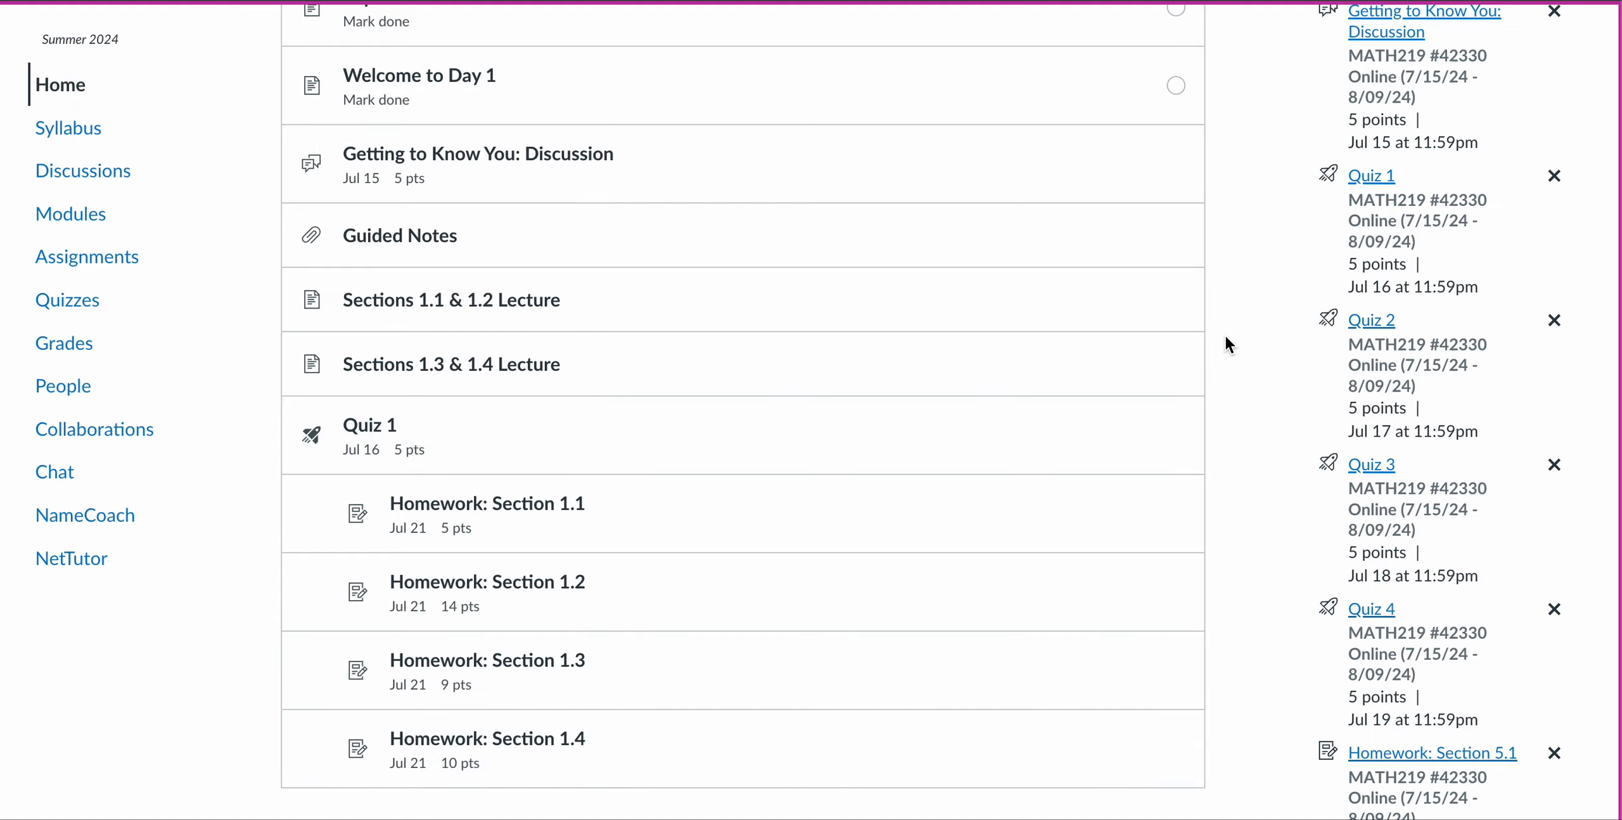
{"action": "scroll", "scroll_direction": "down", "scroll_amount": 3}
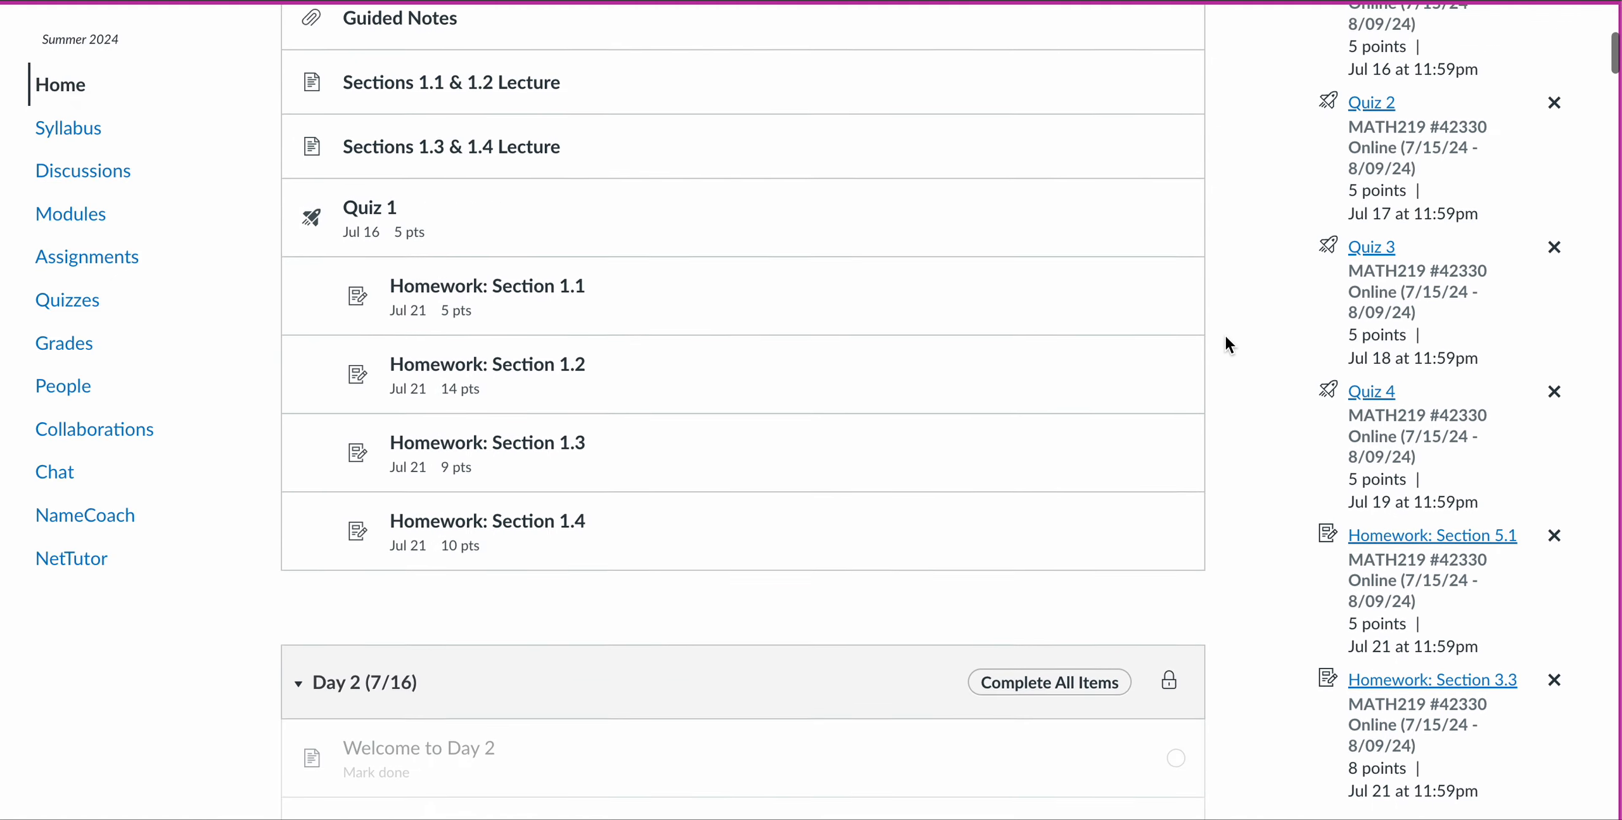
{"action": "scroll", "scroll_direction": "down", "scroll_amount": 3}
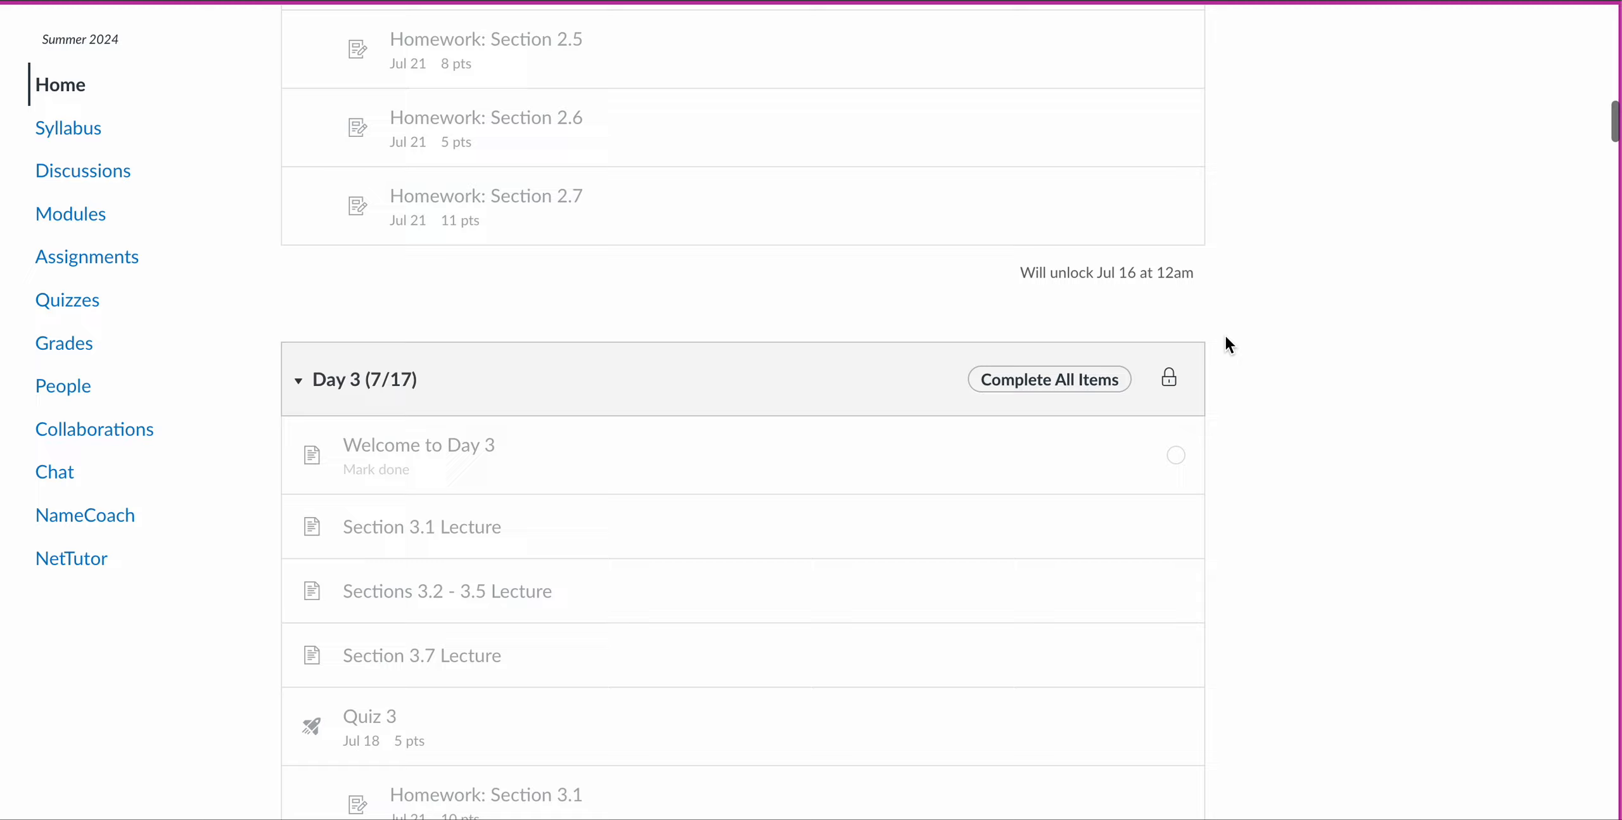
{"action": "scroll", "scroll_direction": "down", "scroll_amount": 3}
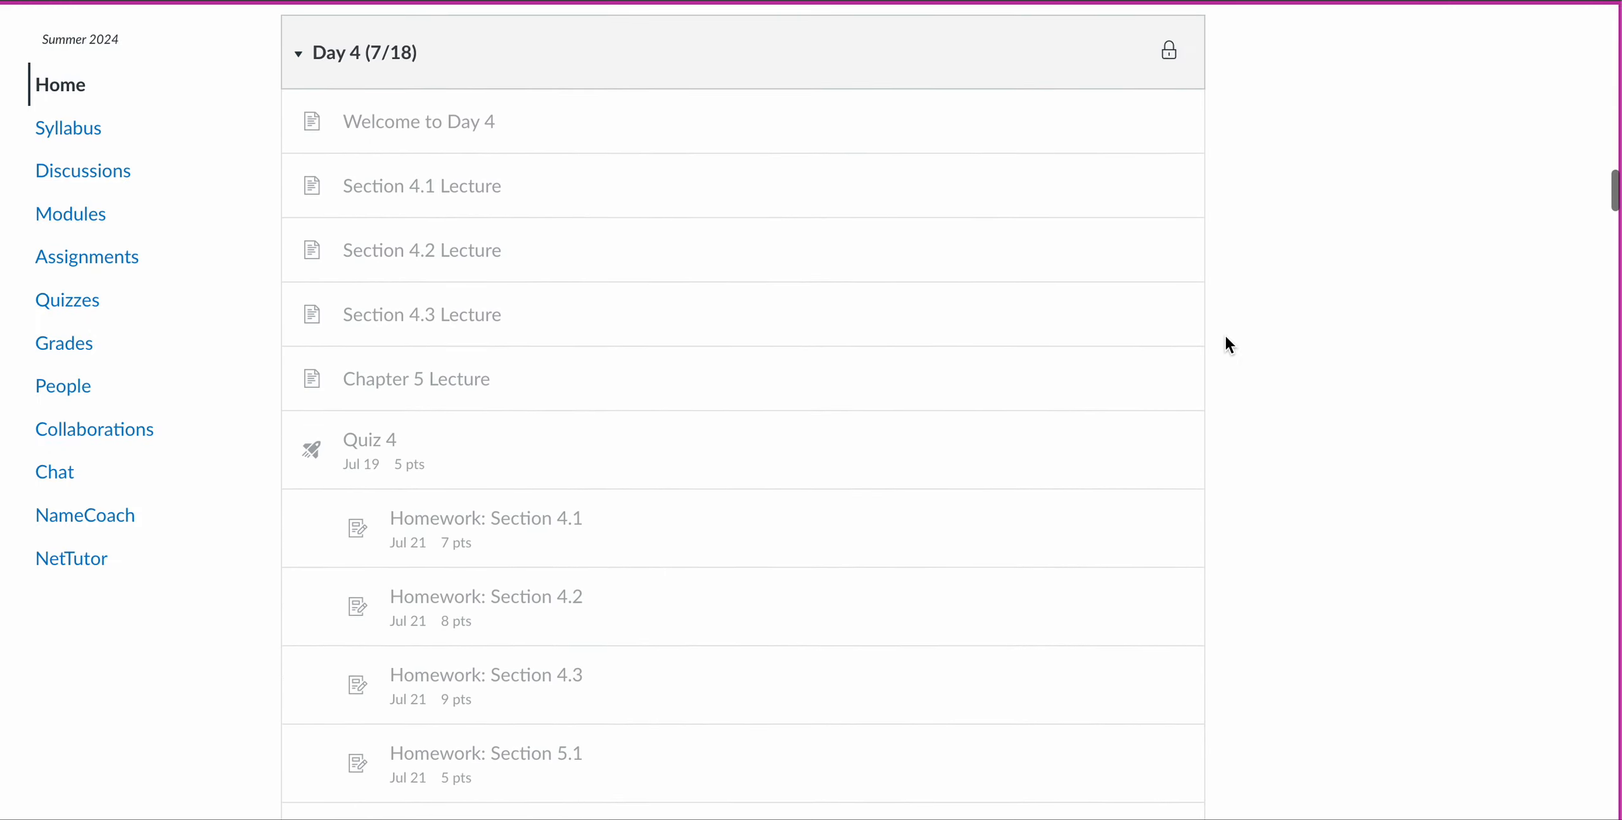
{"action": "scroll", "scroll_direction": "down", "scroll_amount": 3}
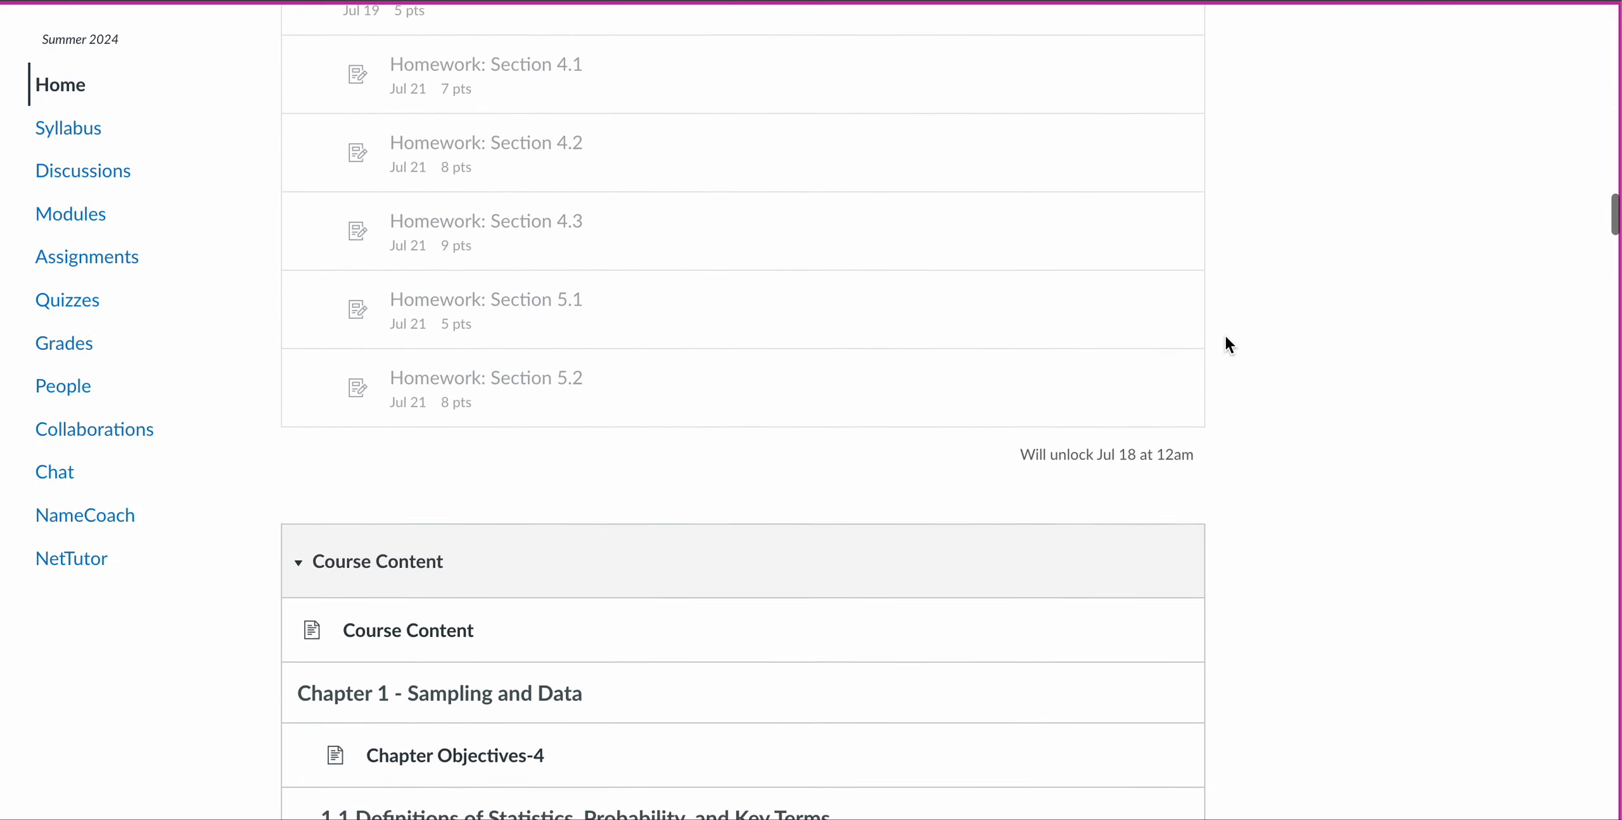
{"action": "scroll", "scroll_direction": "down", "scroll_amount": 3}
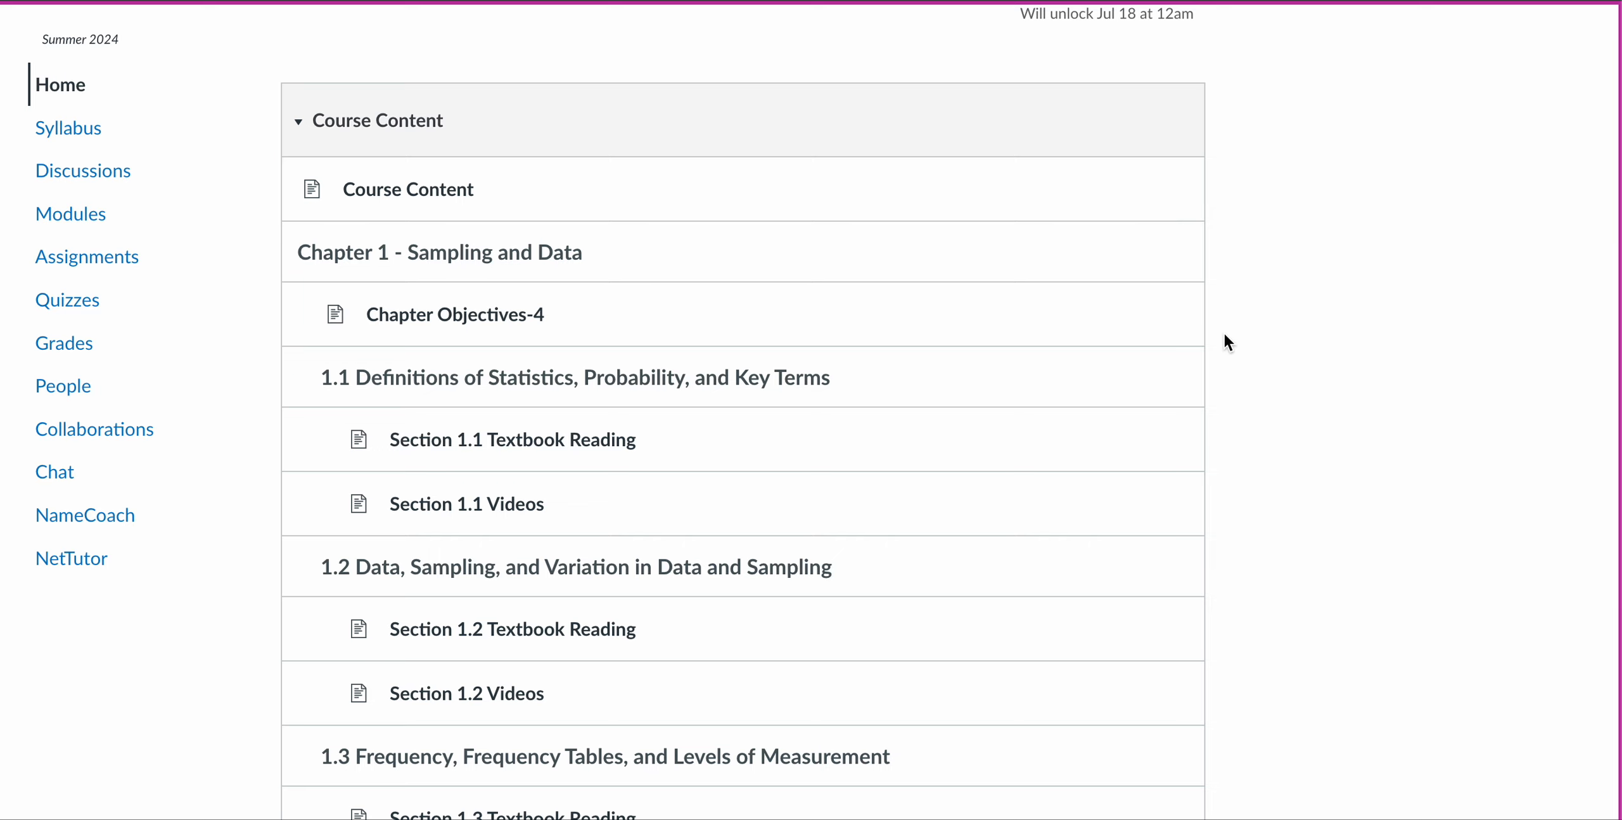
{"action": "mouse_move", "coordinate": [1241, 151]}
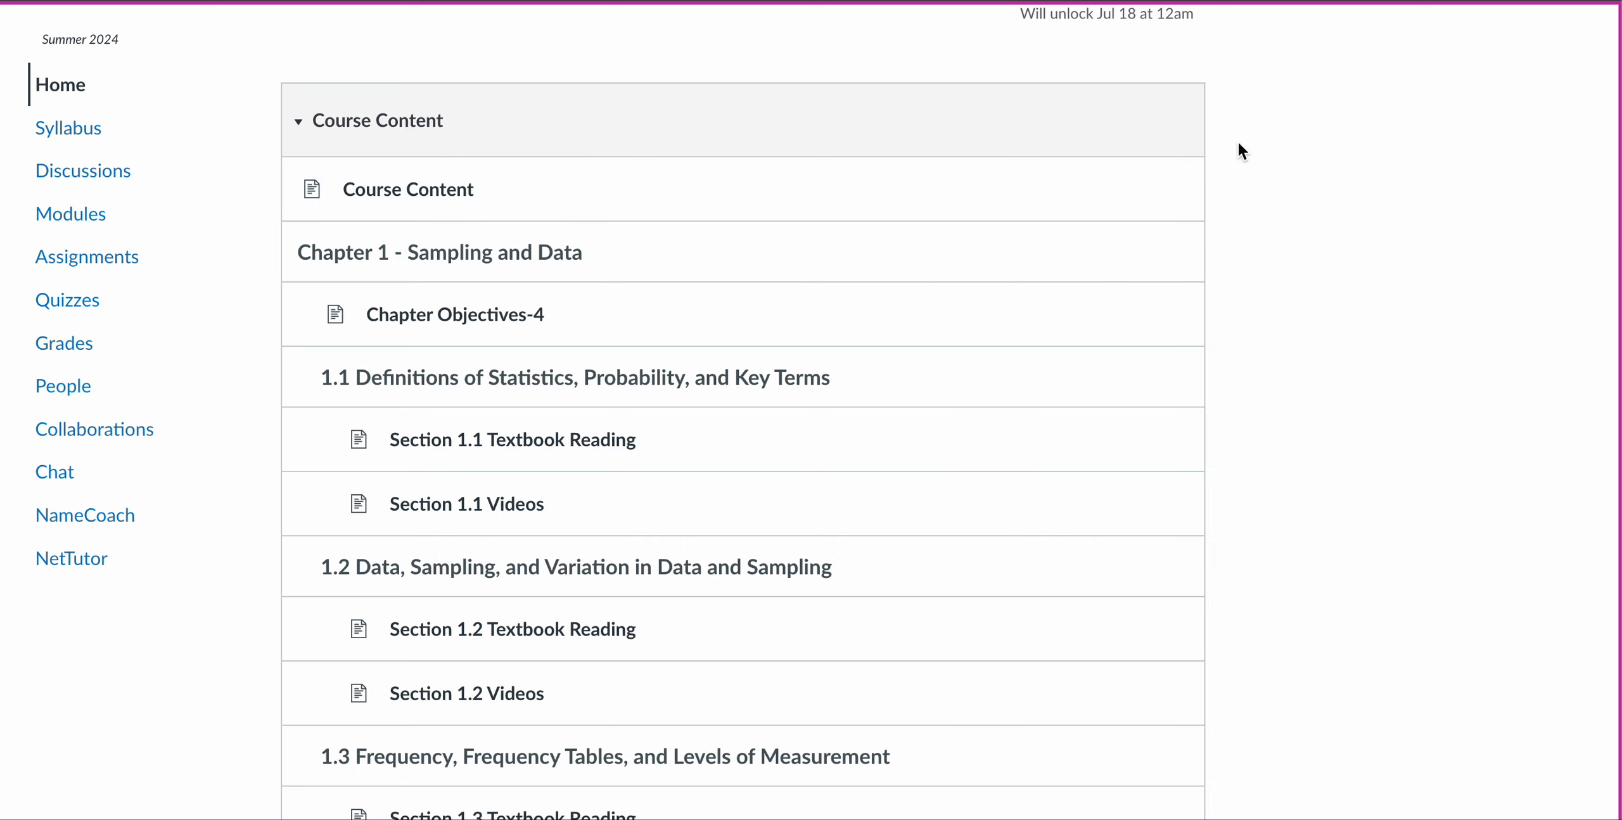
{"action": "scroll", "scroll_direction": "down", "scroll_amount": 3}
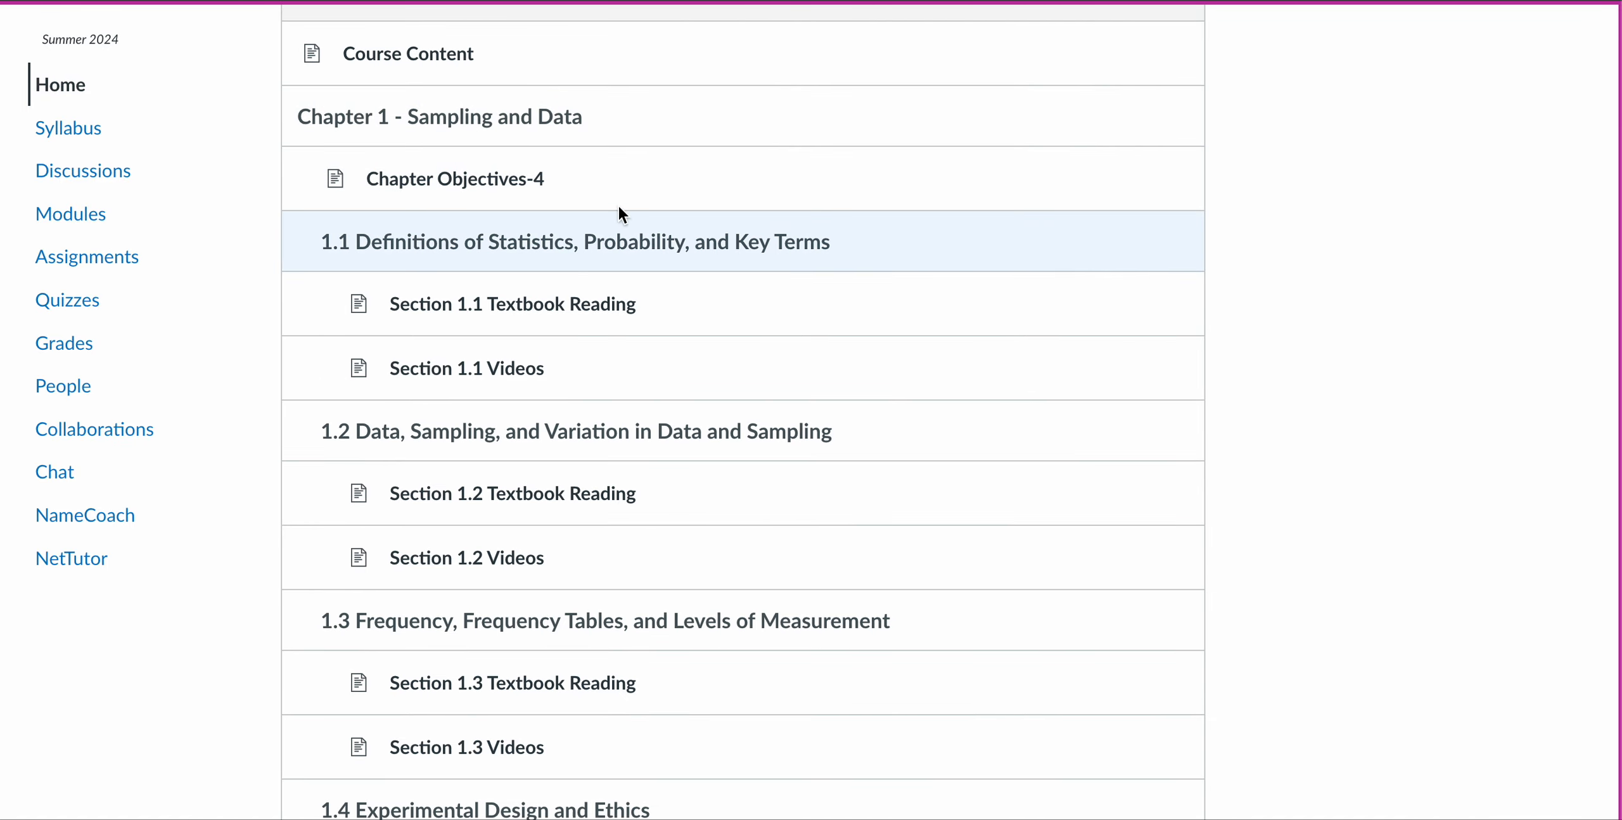
{"action": "scroll", "scroll_direction": "down", "scroll_amount": 3}
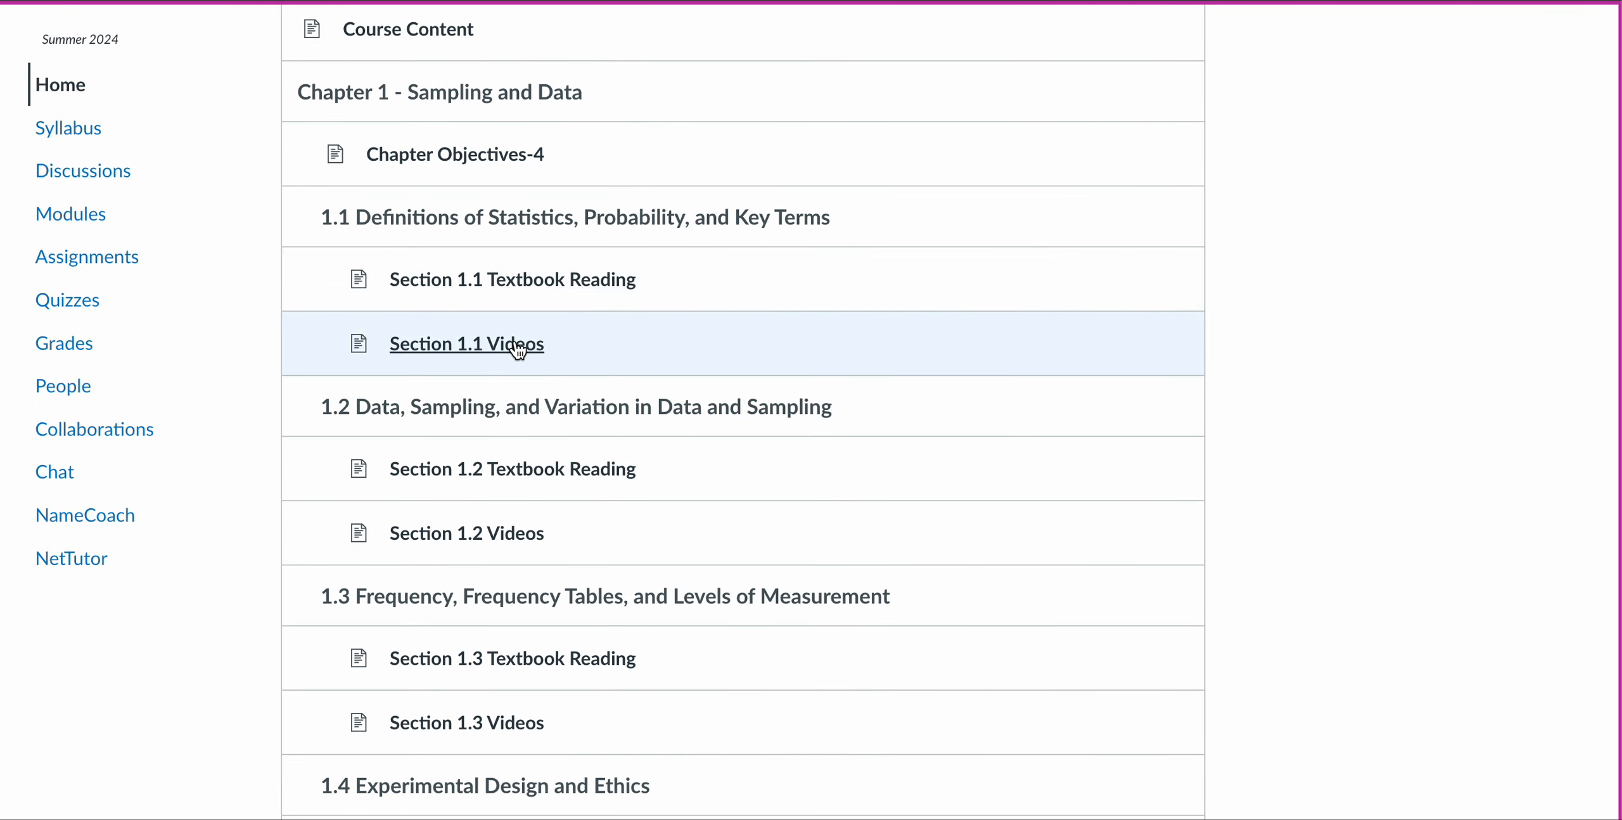
{"action": "mouse_move", "coordinate": [478, 358]}
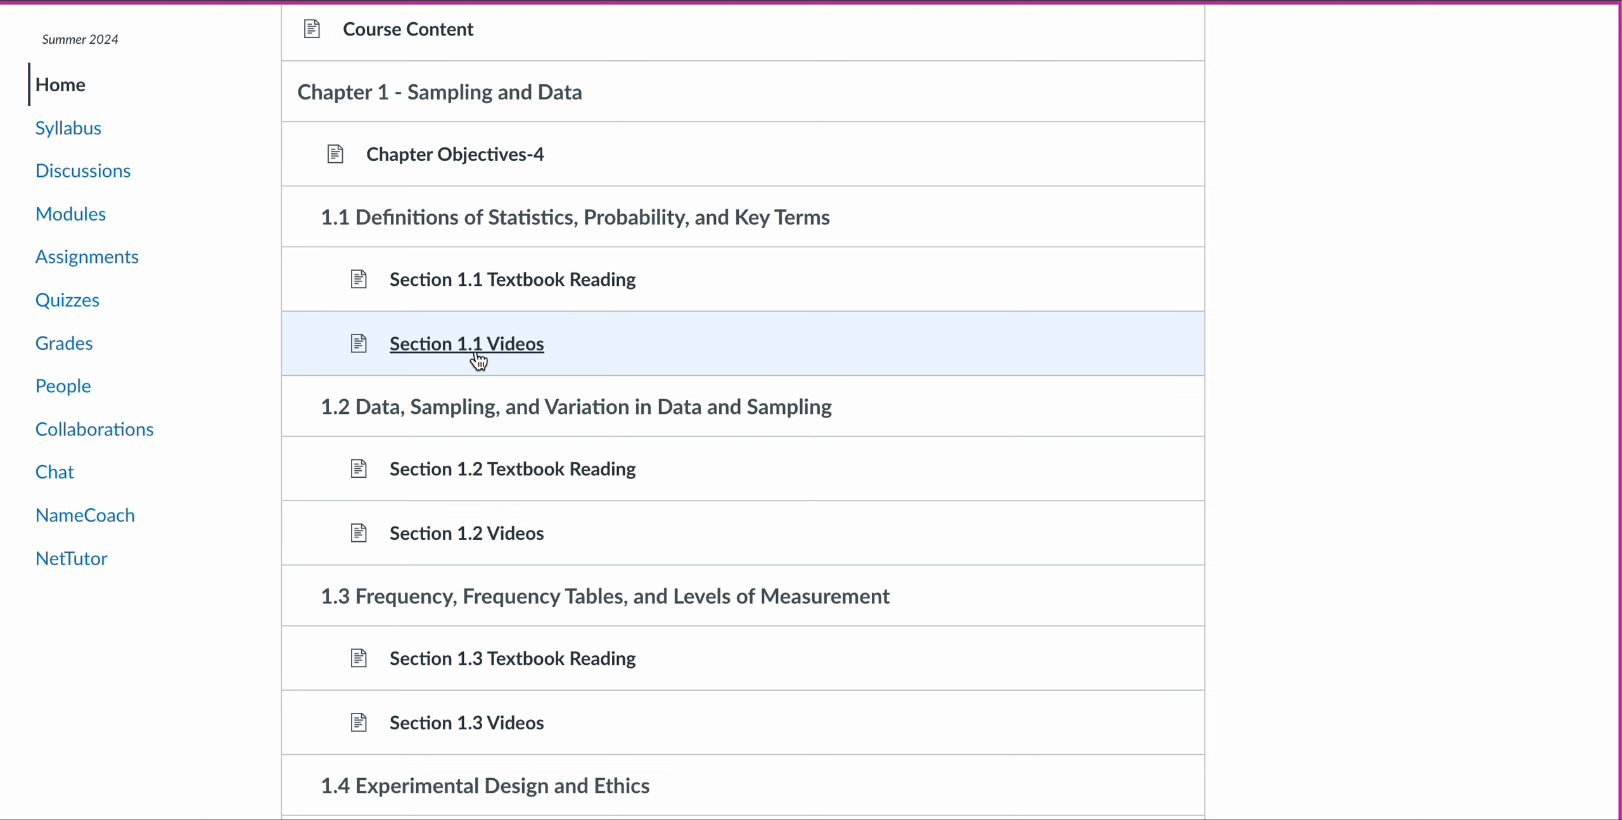
{"action": "mouse_move", "coordinate": [484, 352]}
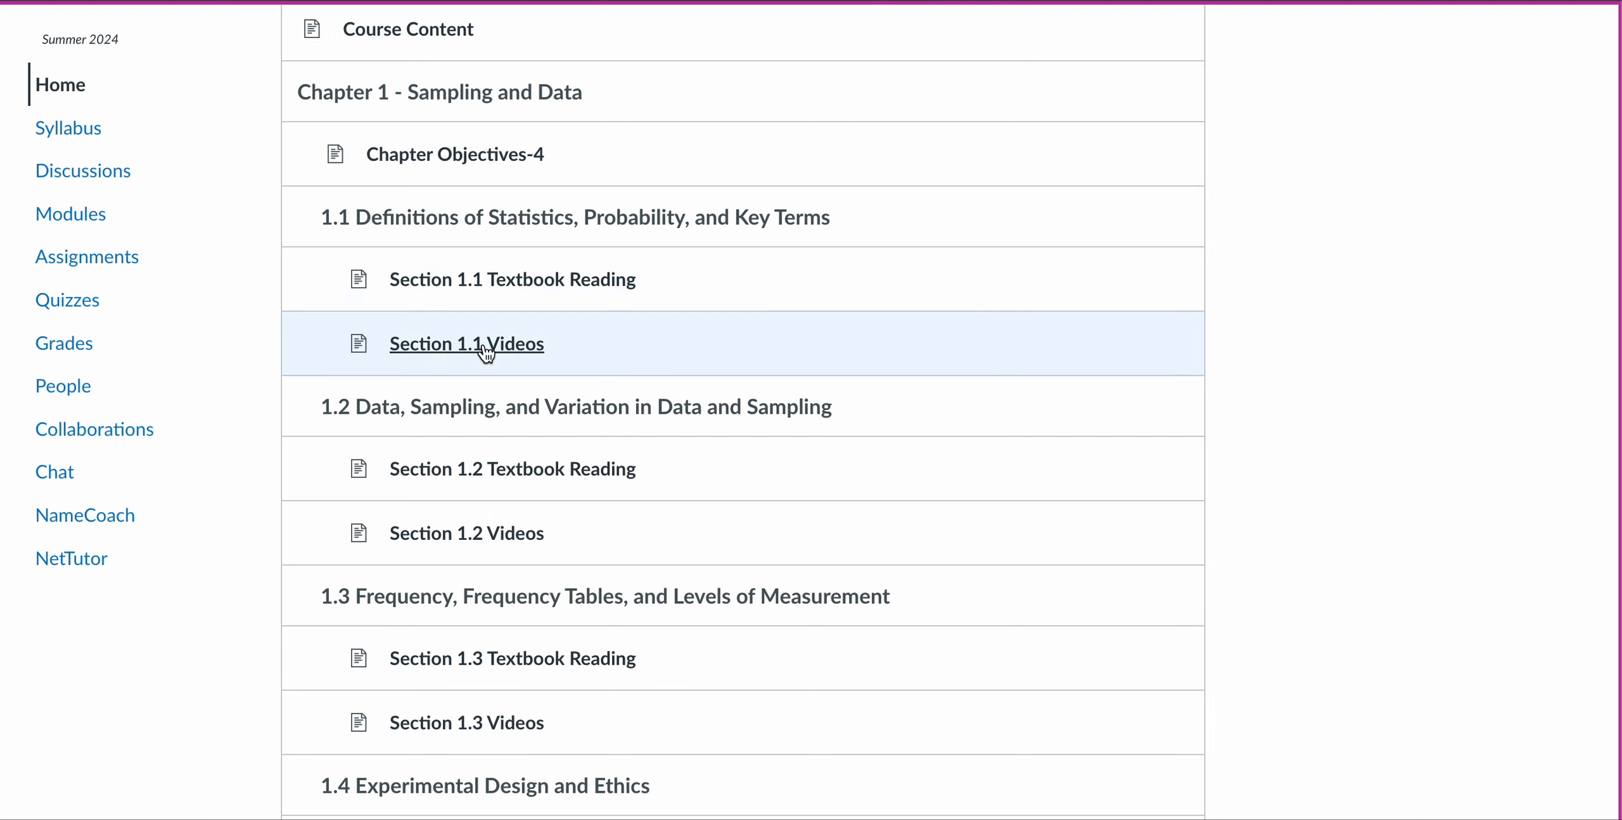
{"action": "mouse_move", "coordinate": [1319, 388]}
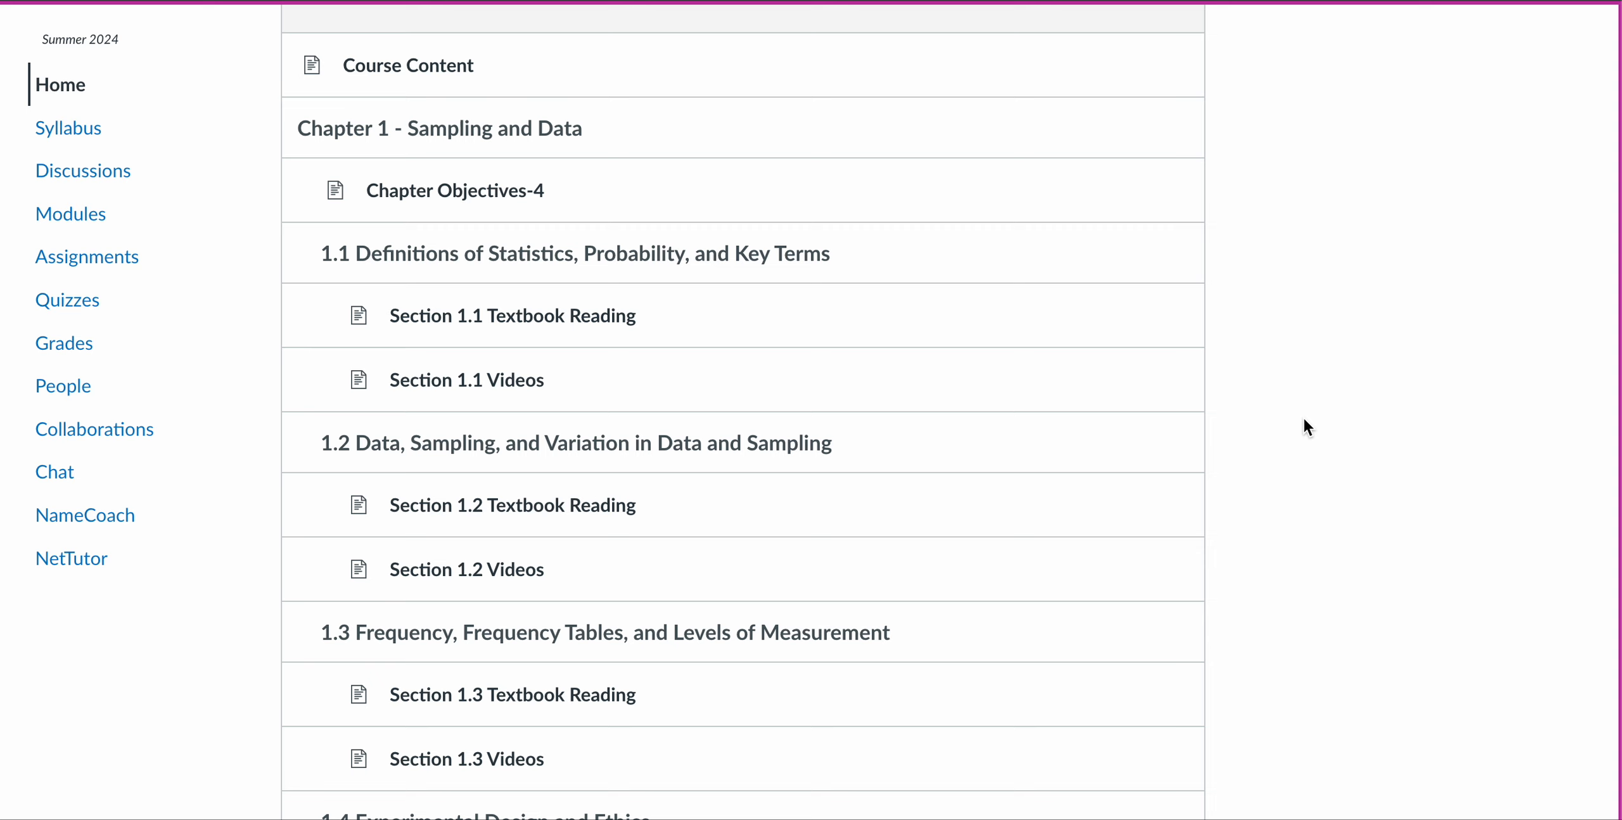
{"action": "mouse_move", "coordinate": [1260, 341]}
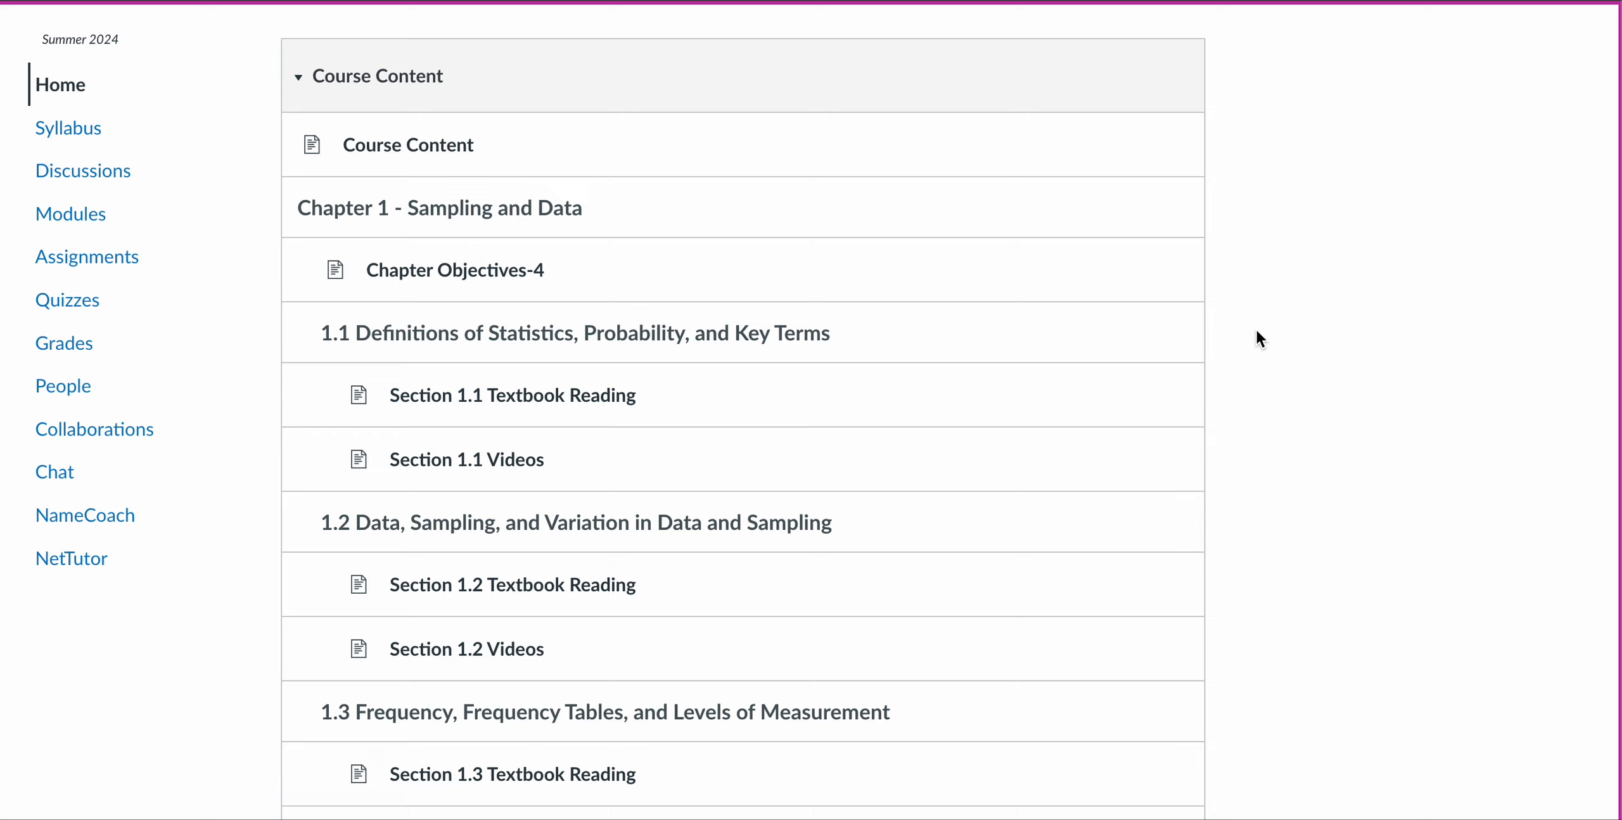
{"action": "mouse_move", "coordinate": [1255, 316]}
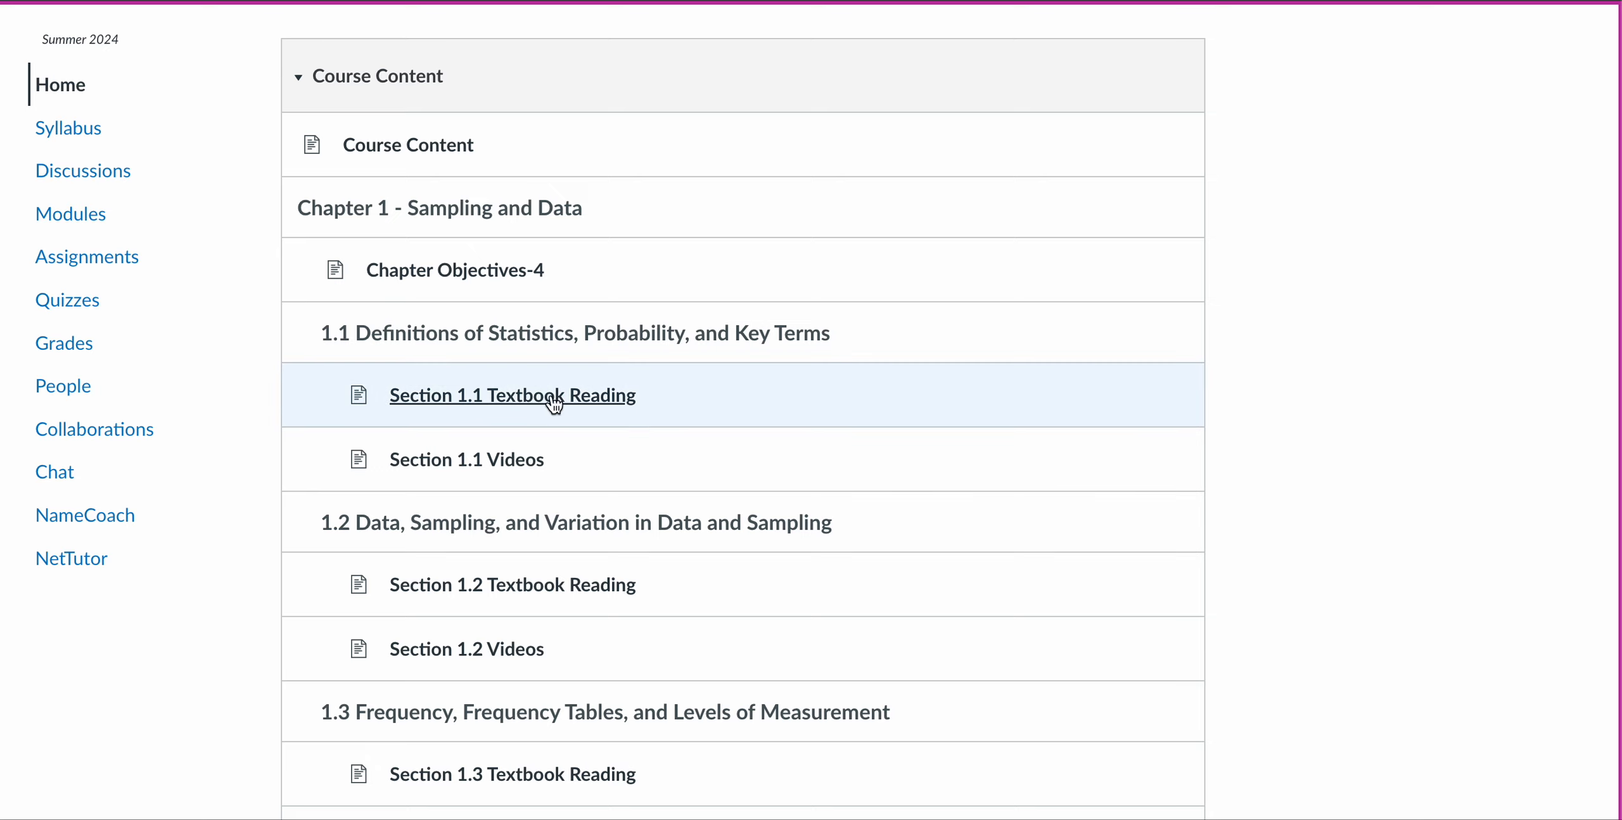
{"action": "mouse_move", "coordinate": [559, 406]}
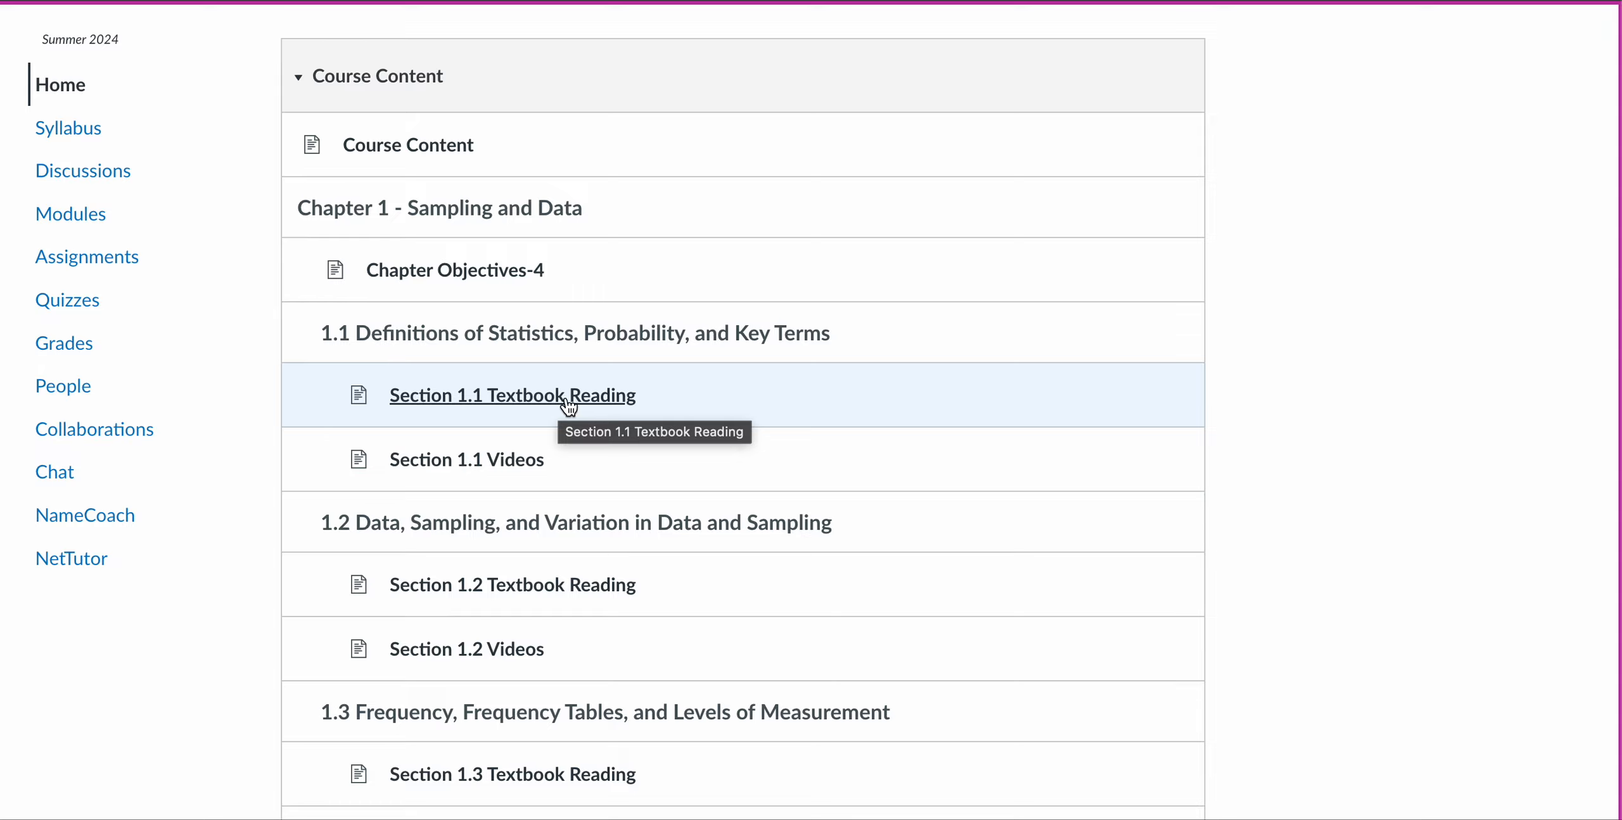
{"action": "scroll", "scroll_direction": "down", "scroll_amount": 3}
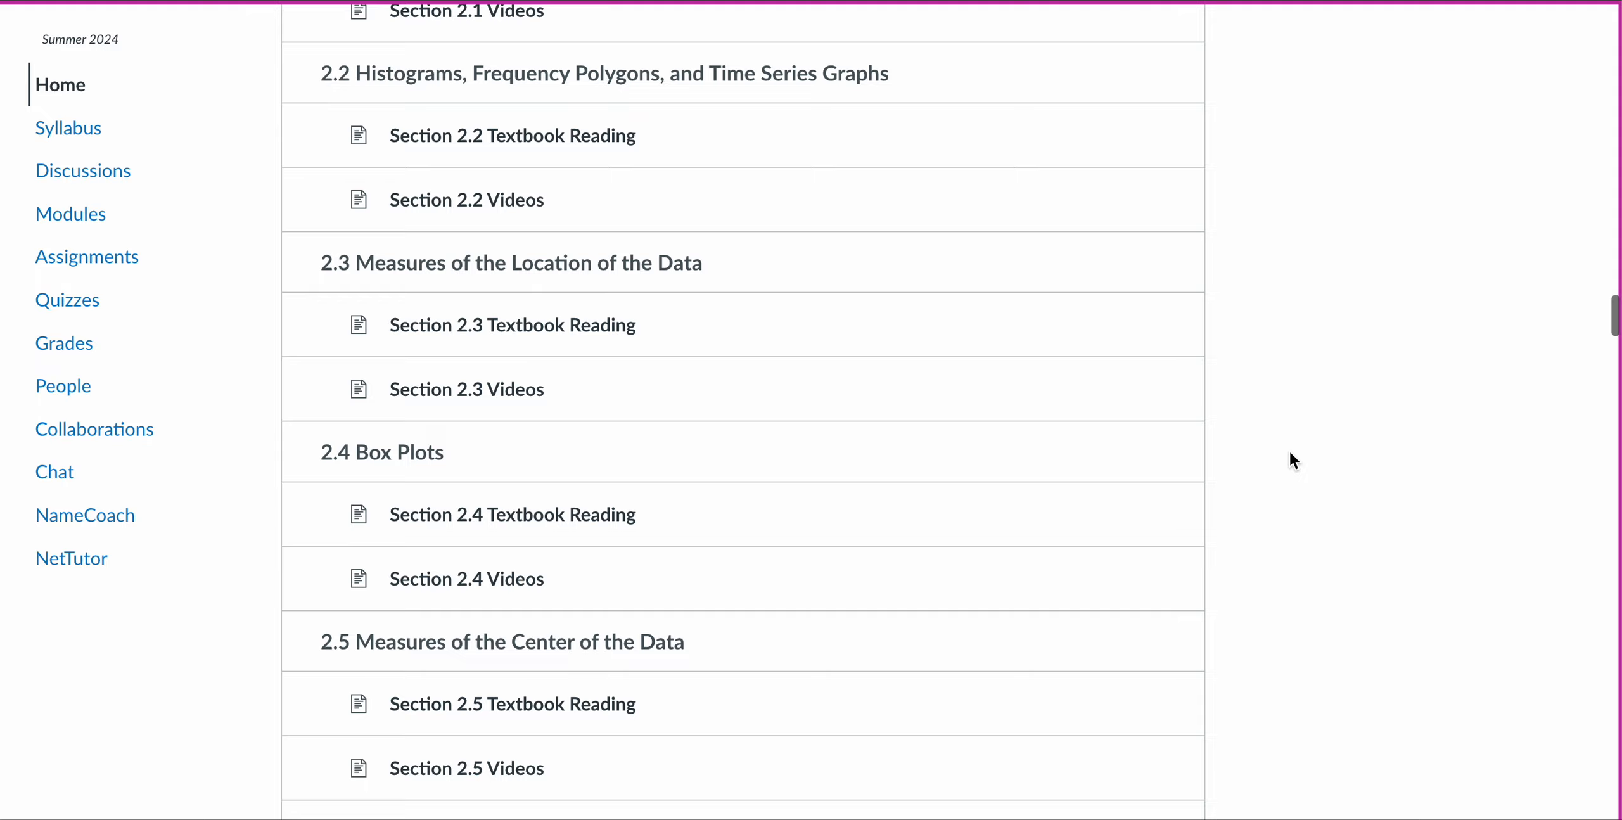
{"action": "scroll", "scroll_direction": "down", "scroll_amount": 3}
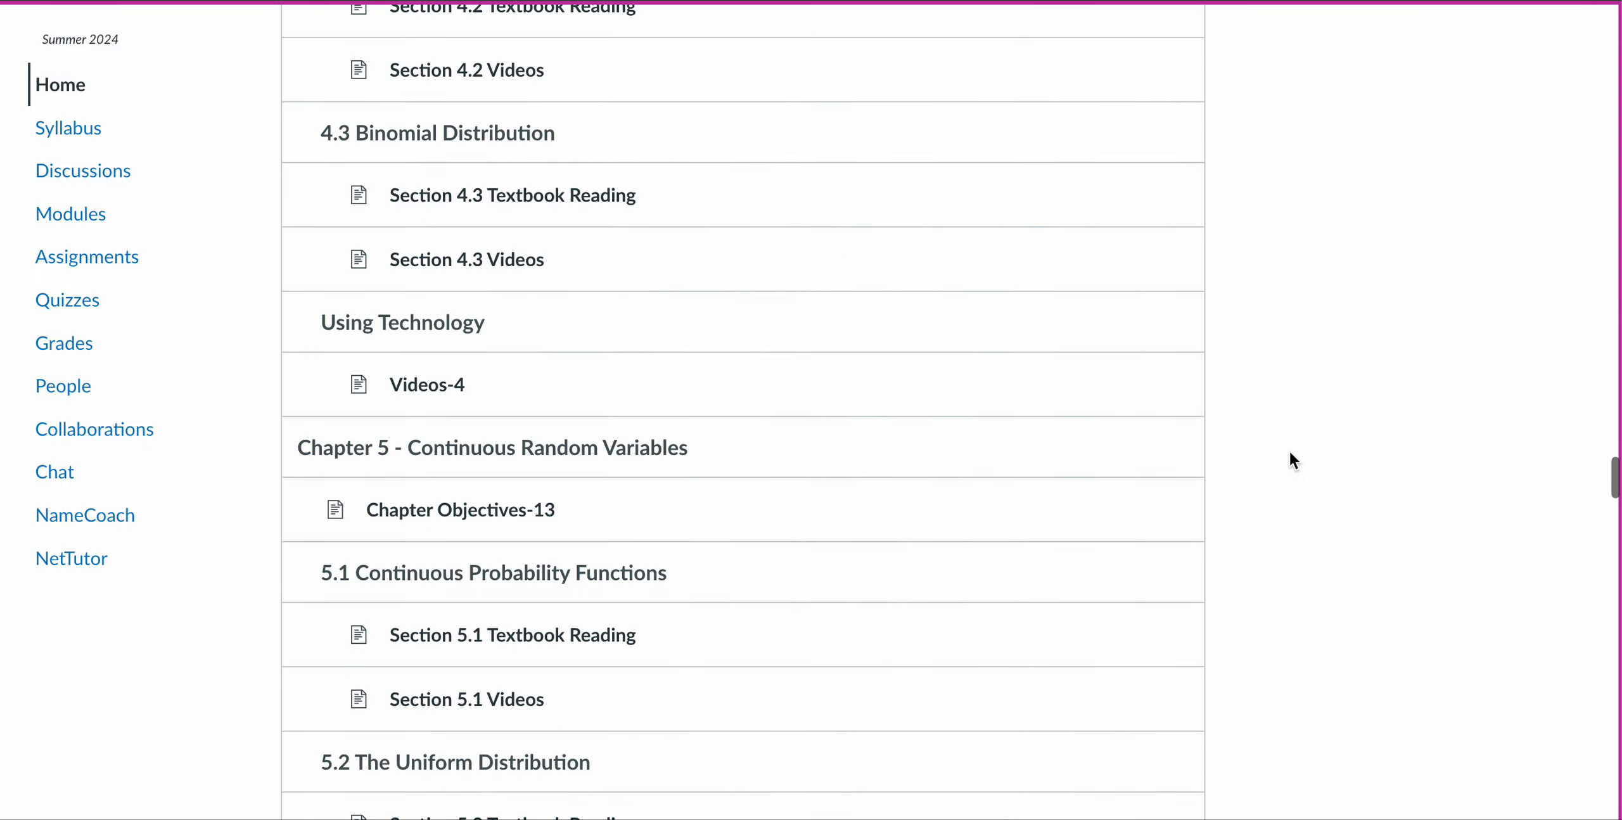
{"action": "scroll", "scroll_direction": "down", "scroll_amount": 3}
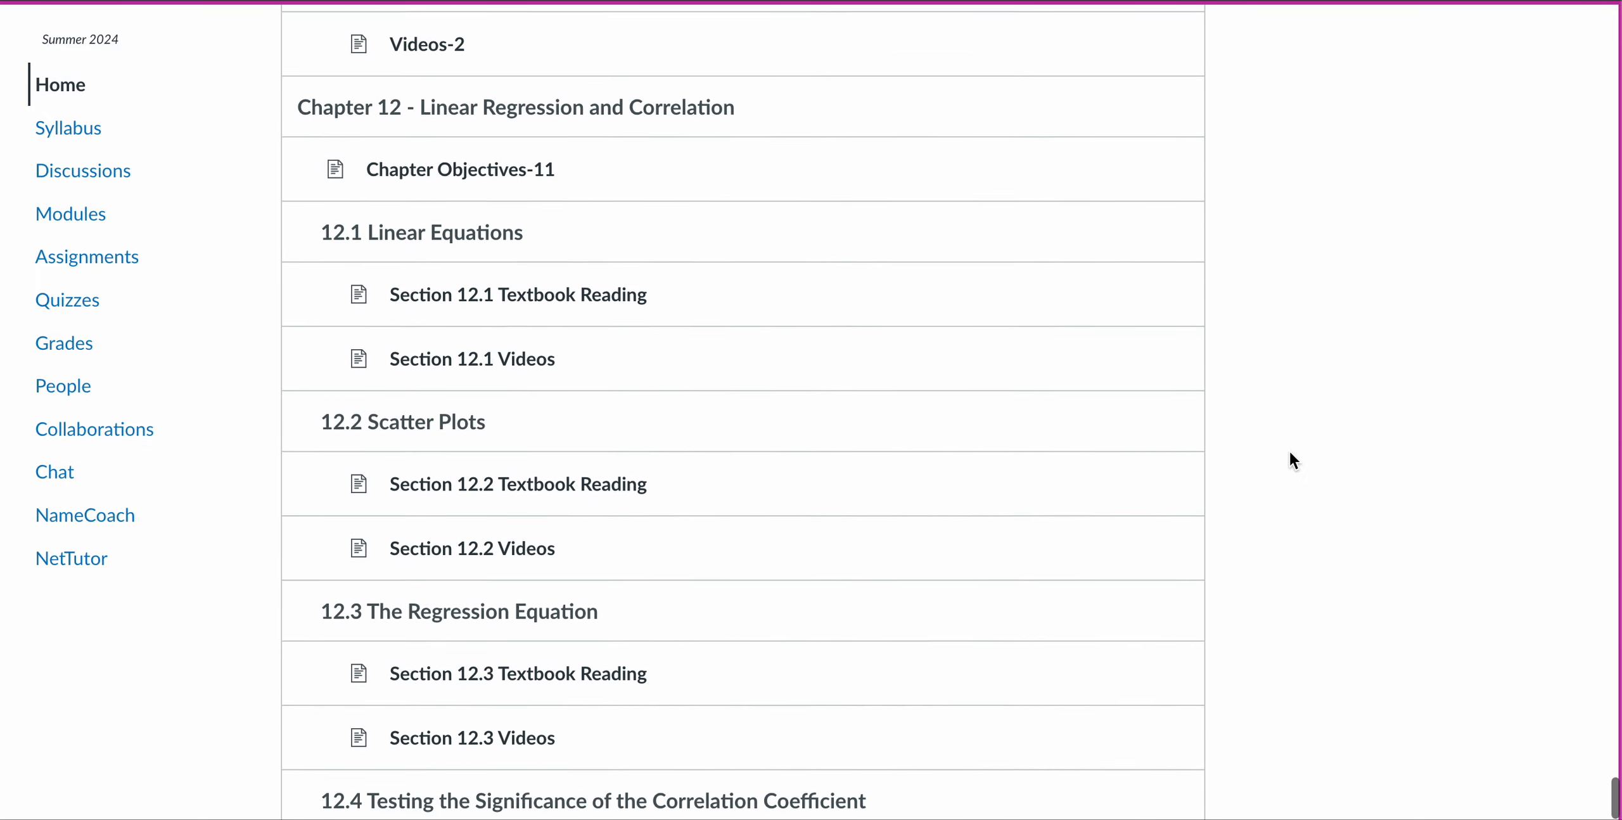
{"action": "scroll", "scroll_direction": "down", "scroll_amount": 3}
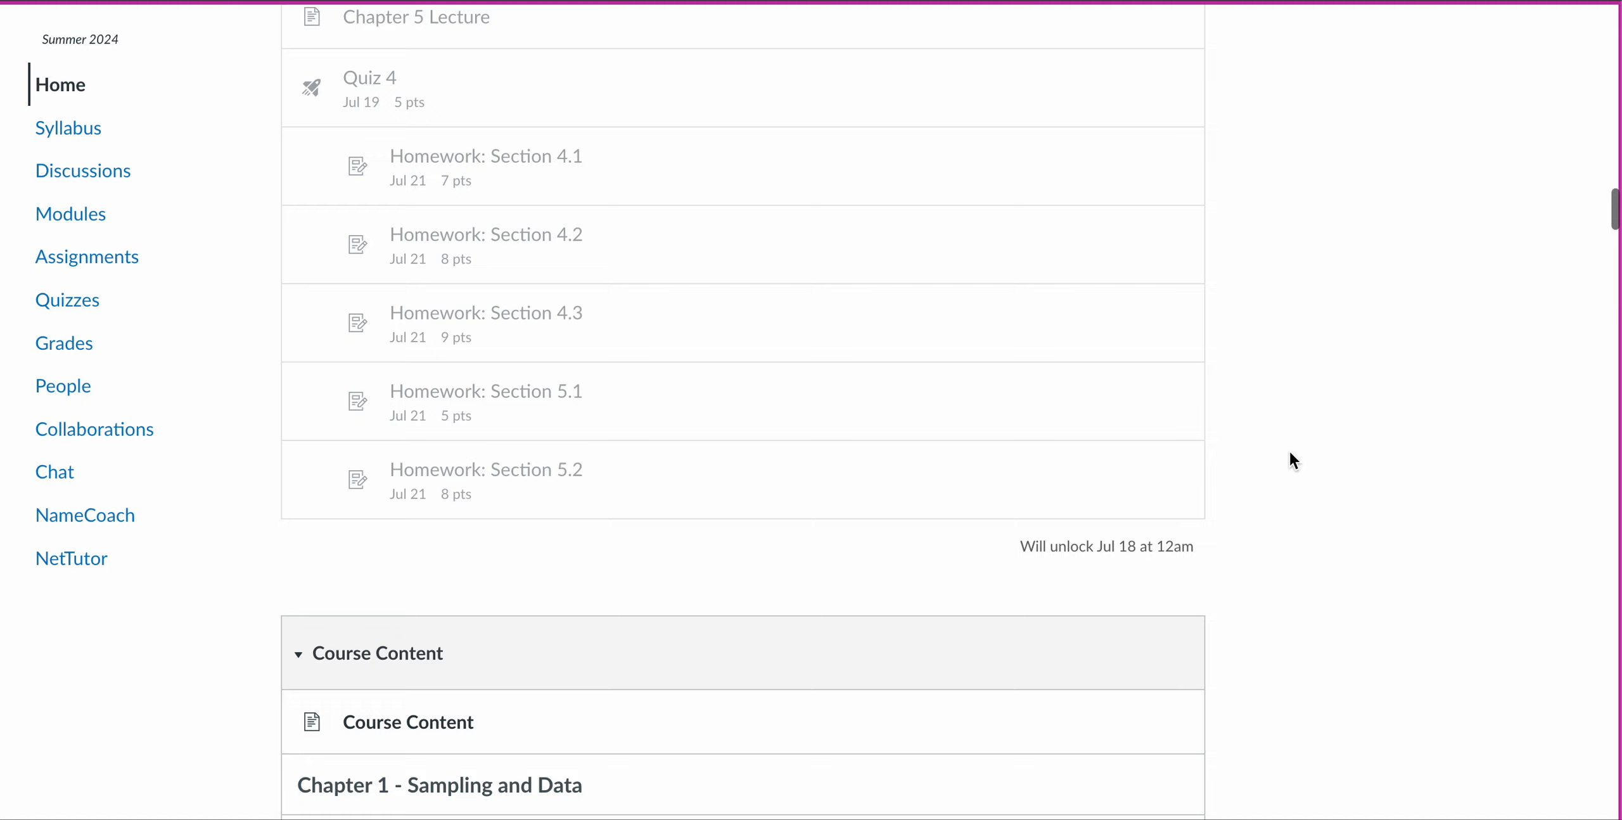
{"action": "scroll", "scroll_direction": "up", "scroll_amount": 3}
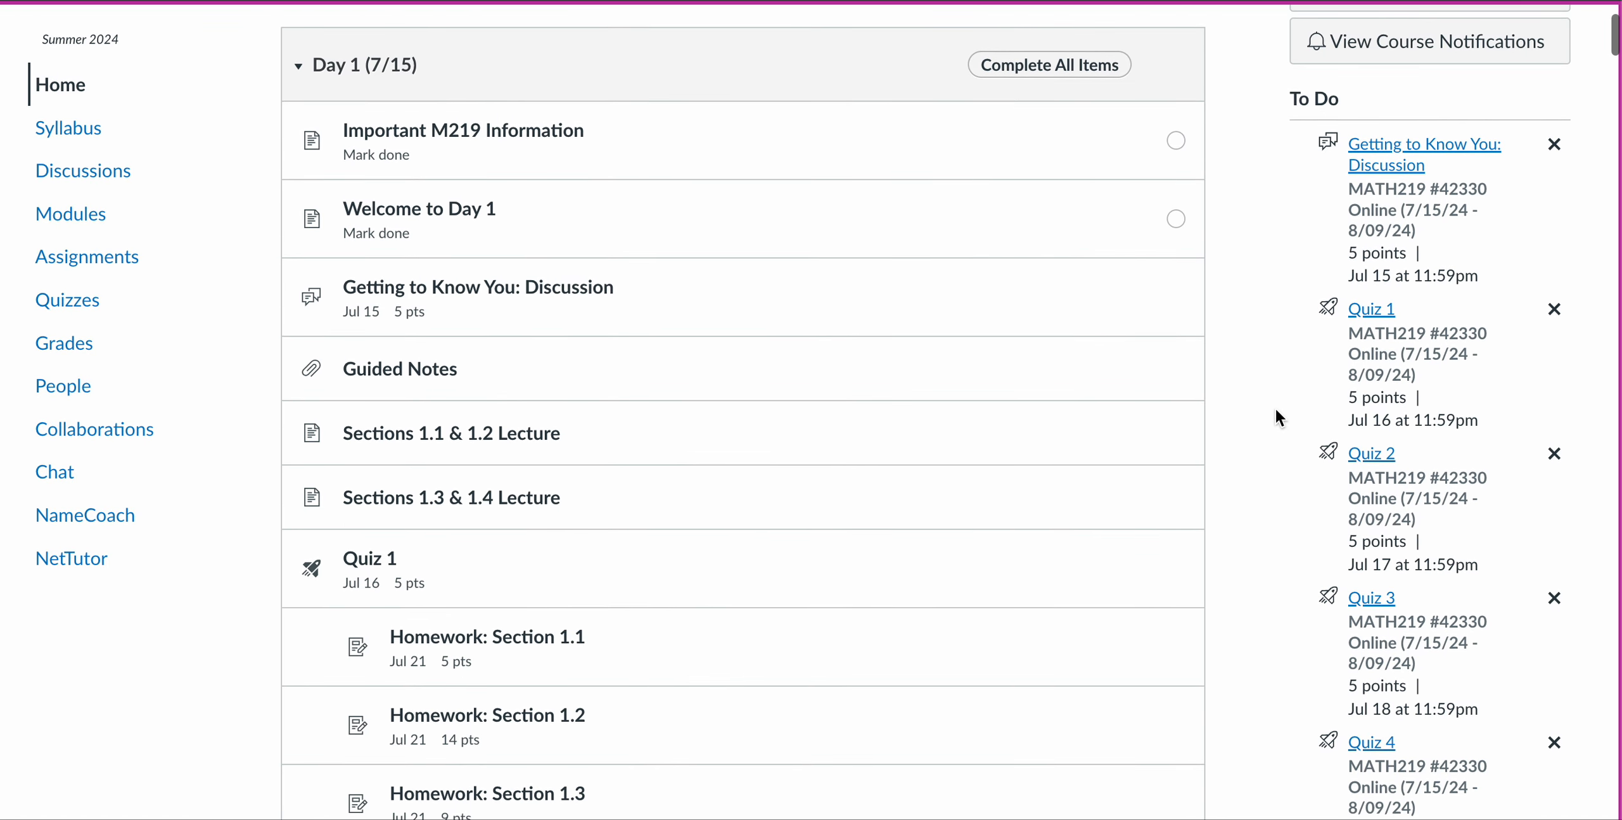
{"action": "mouse_move", "coordinate": [1288, 317]}
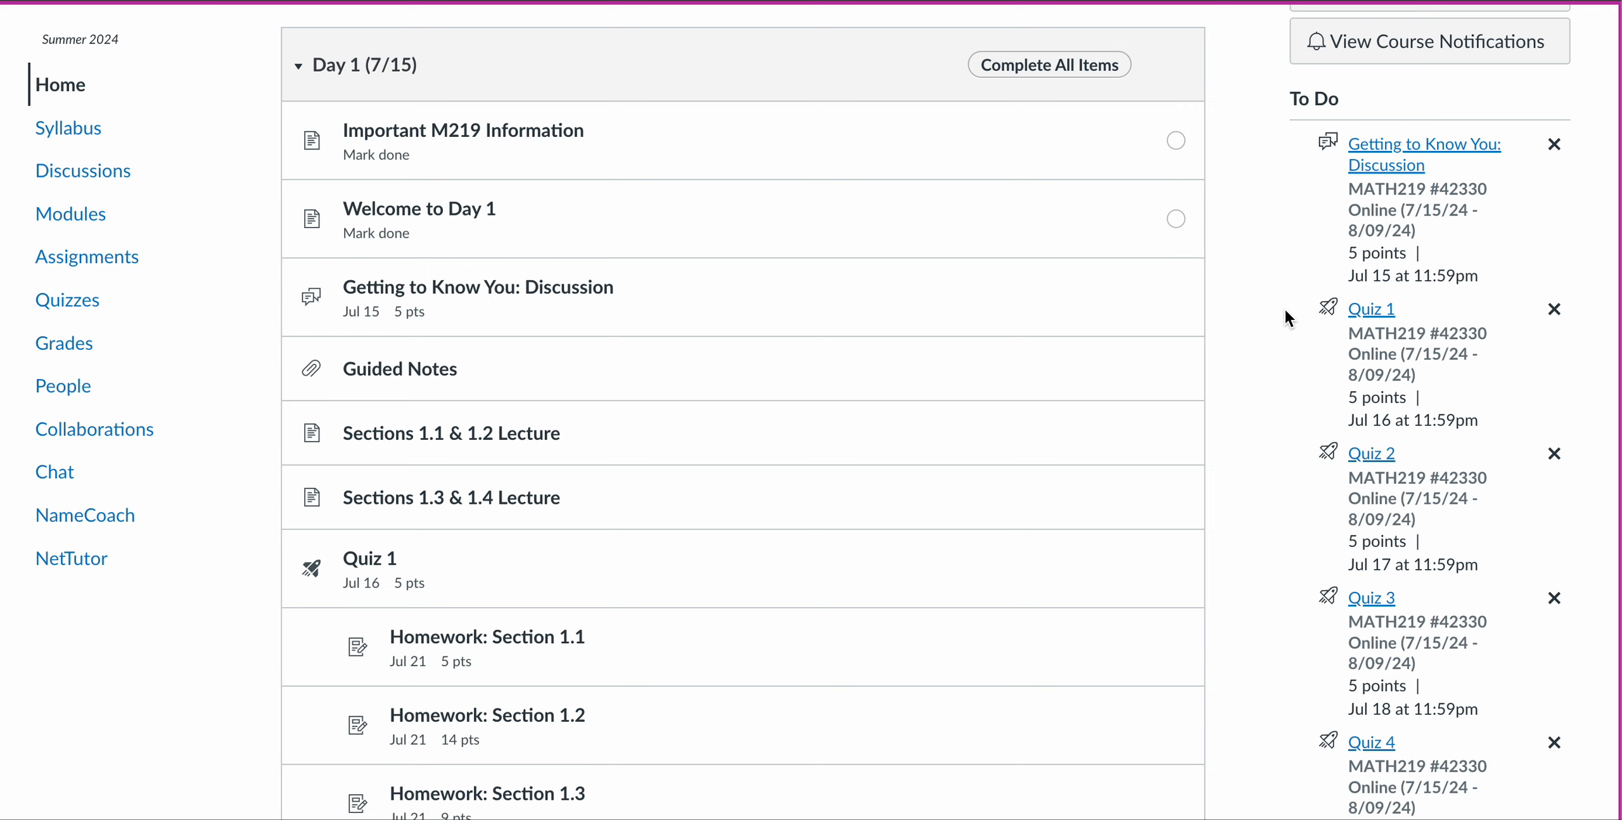
{"action": "mouse_move", "coordinate": [1244, 268]}
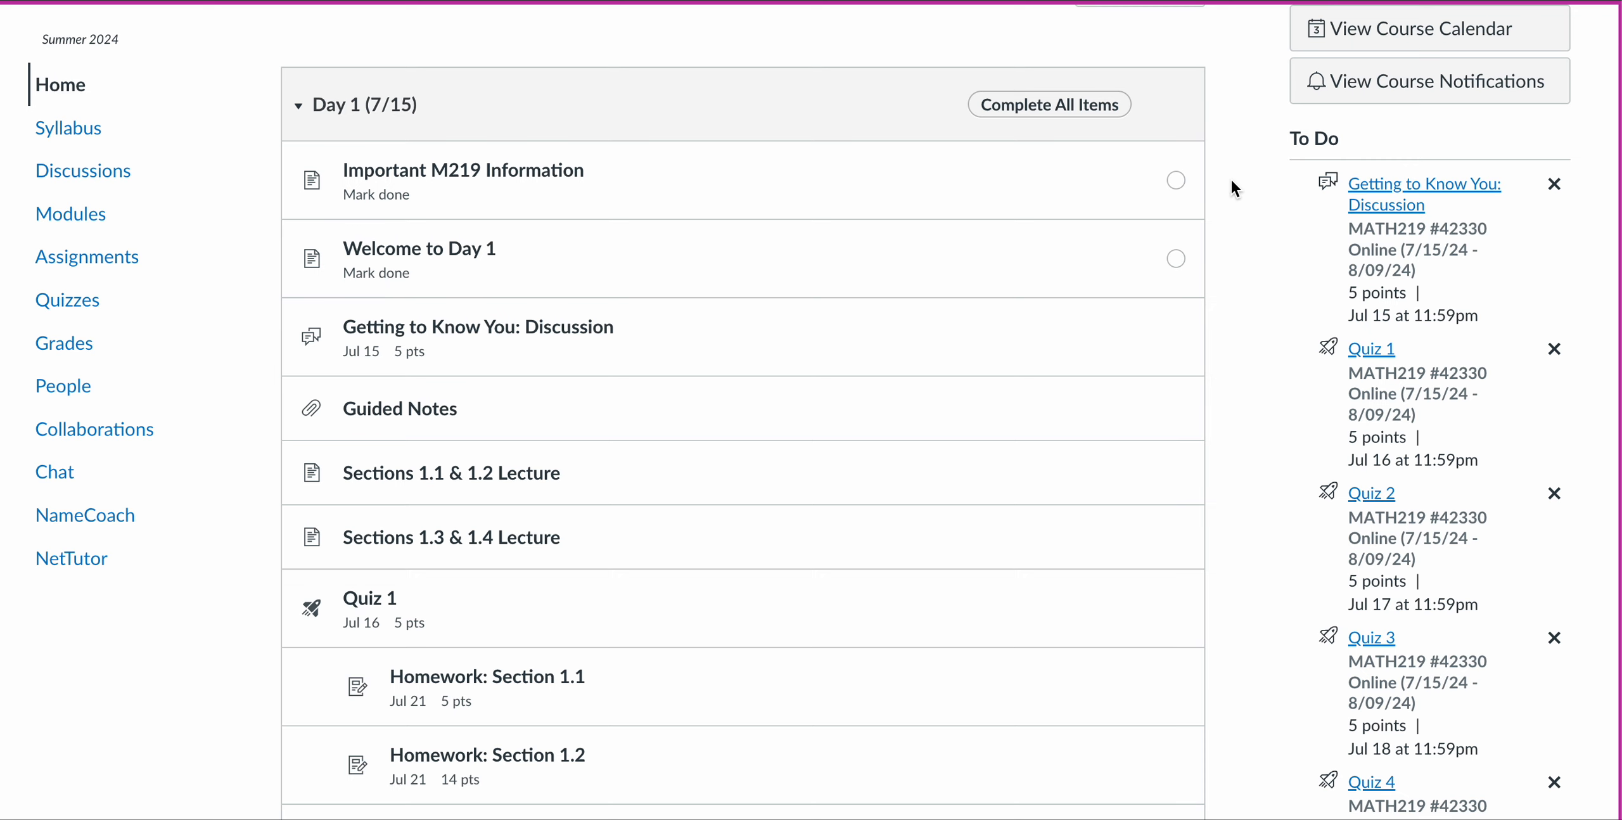
{"action": "scroll", "scroll_direction": "down", "scroll_amount": 3}
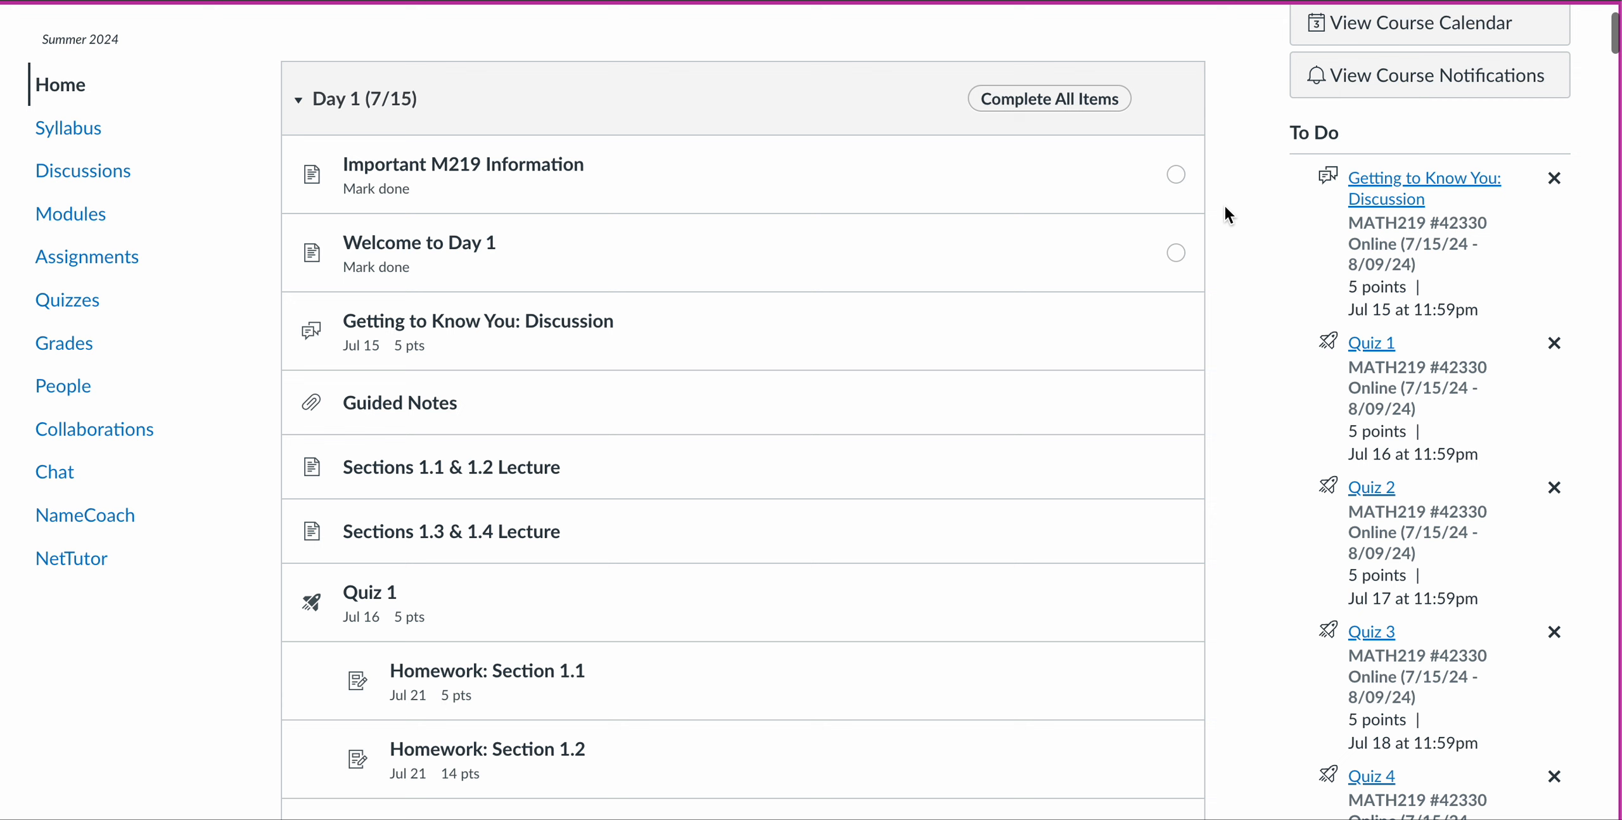
{"action": "scroll", "scroll_direction": "down", "scroll_amount": 3}
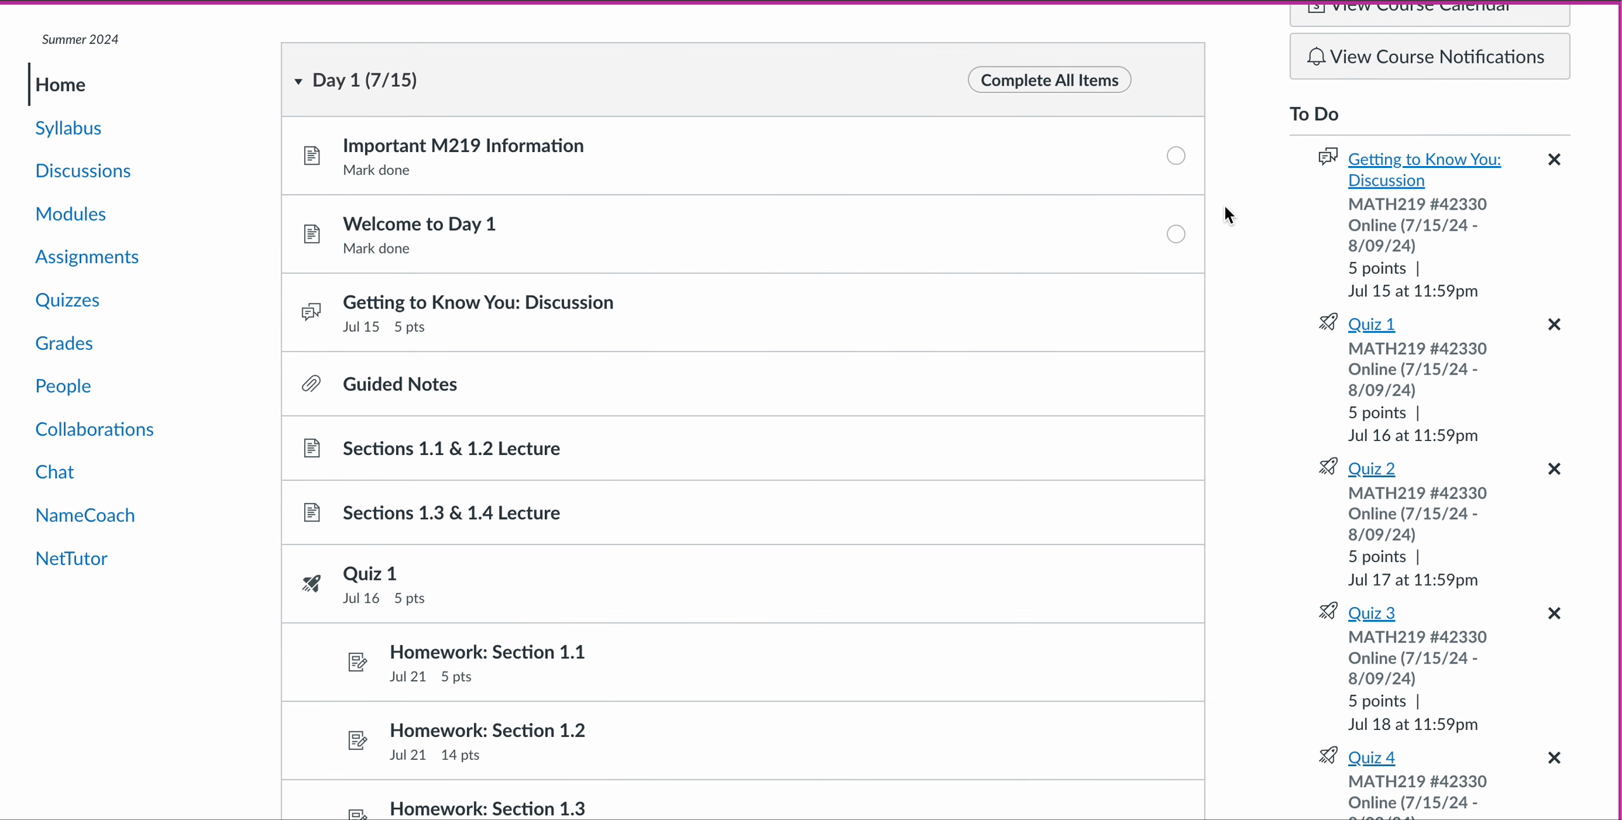